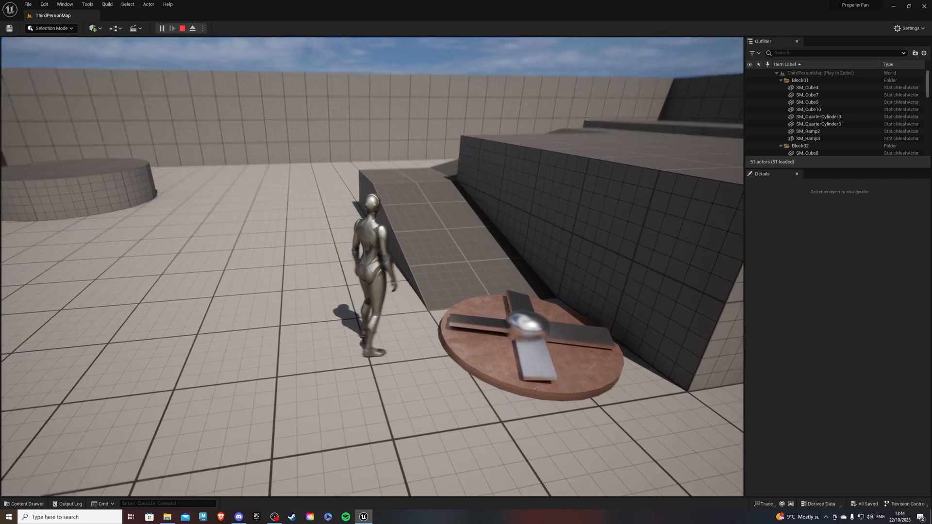
Create a new Fan folder under the project's Content in the Content Drawer
{"action": "left_click", "coordinate": [181, 28]}
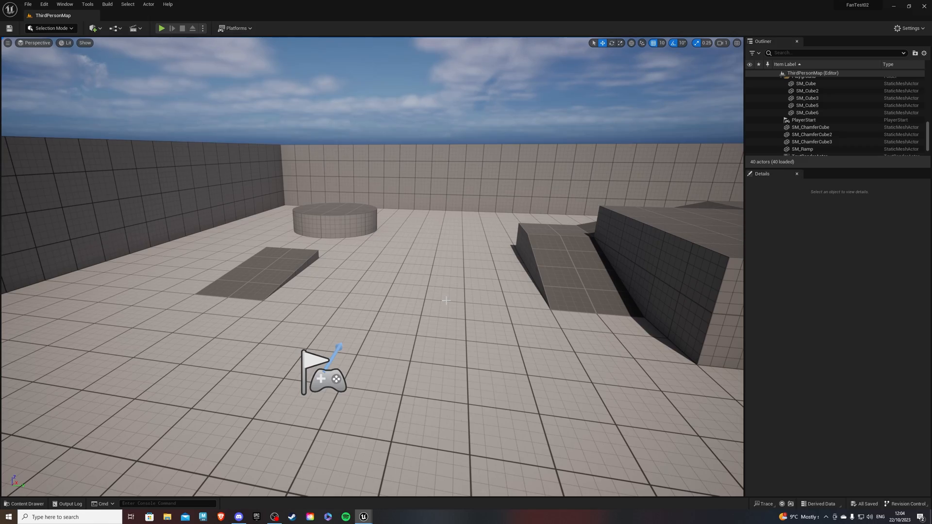
{"action": "left_click", "coordinate": [23, 504]}
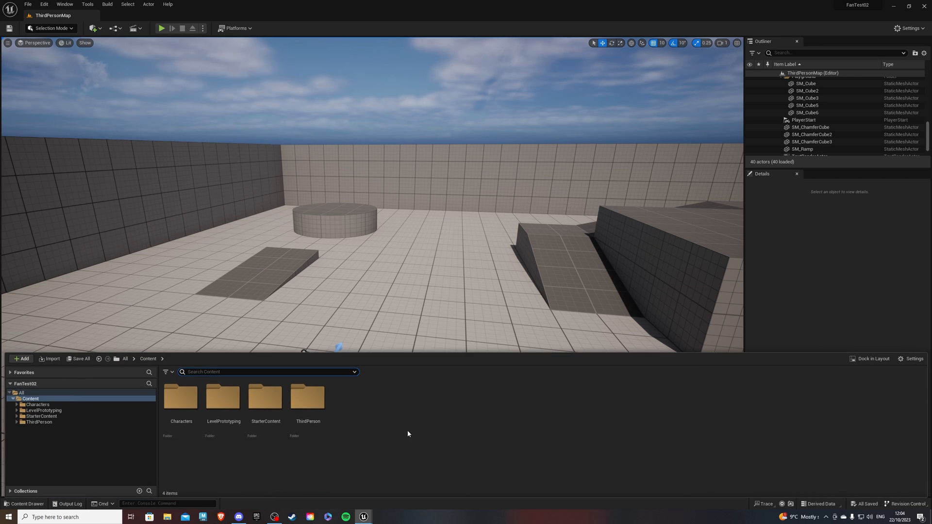
{"action": "left_click", "coordinate": [22, 358]}
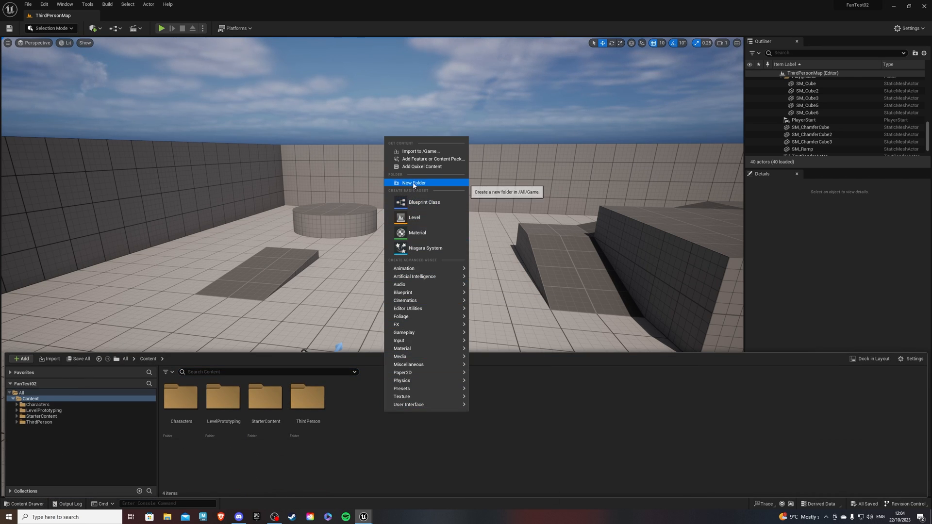
{"action": "left_click", "coordinate": [414, 182]}
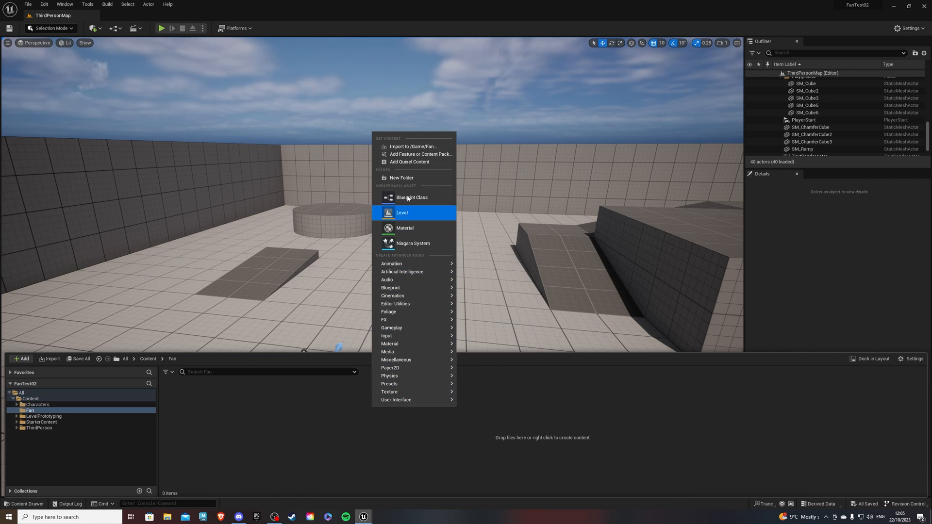
Create an Actor blueprint class BP_Fan in the folder and open it for editing
{"action": "left_click", "coordinate": [412, 197]}
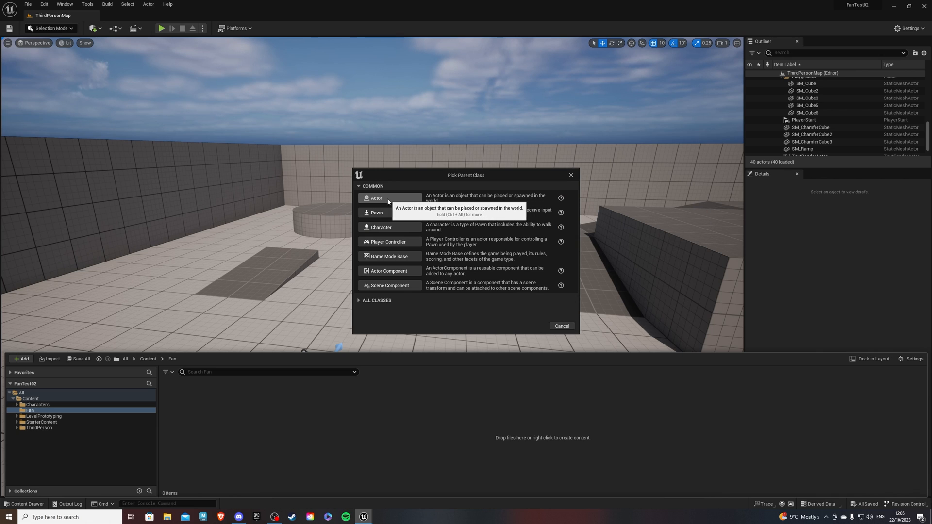
{"action": "left_click", "coordinate": [377, 198]}
{"action": "type", "text": "BP_F"}
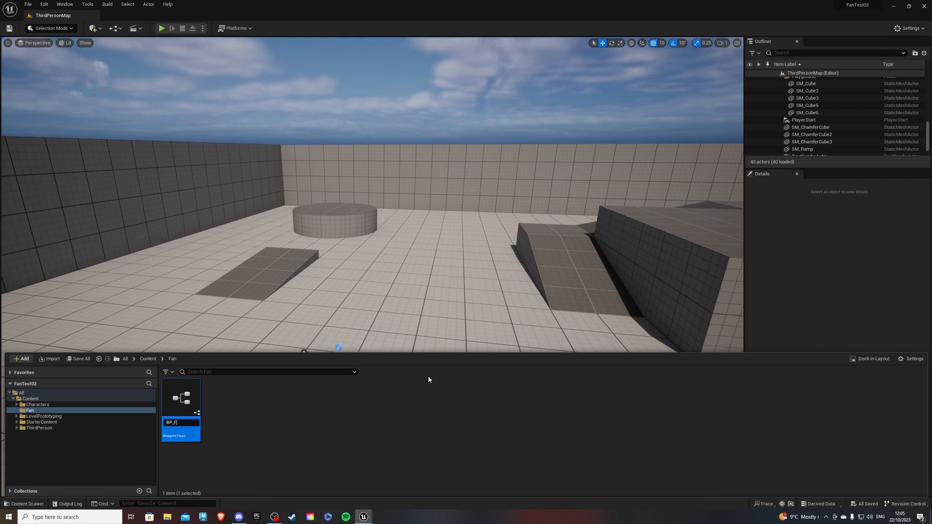
{"action": "double_click", "coordinate": [180, 398]}
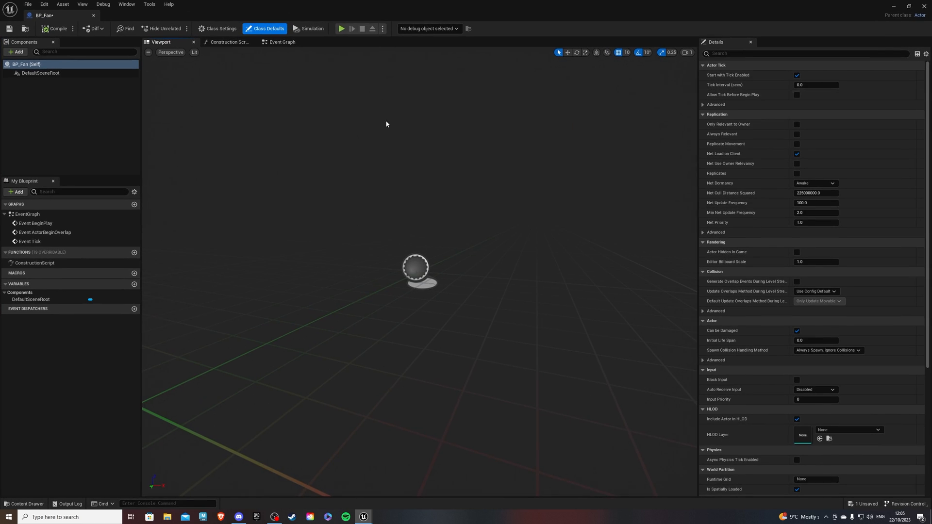
{"action": "mouse_move", "coordinate": [16, 51]}
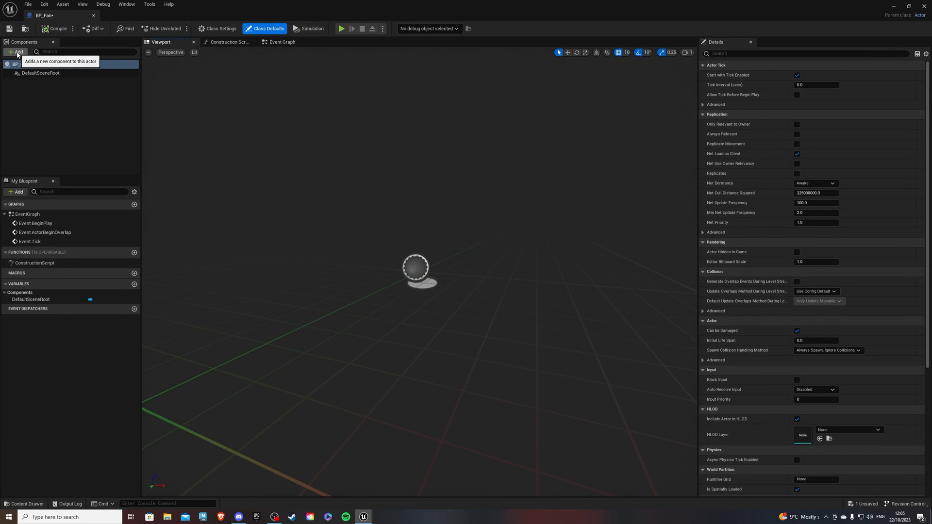
Add a Static Mesh component named Base to BP_Fan and return to the level editor
{"action": "left_click", "coordinate": [16, 51]}
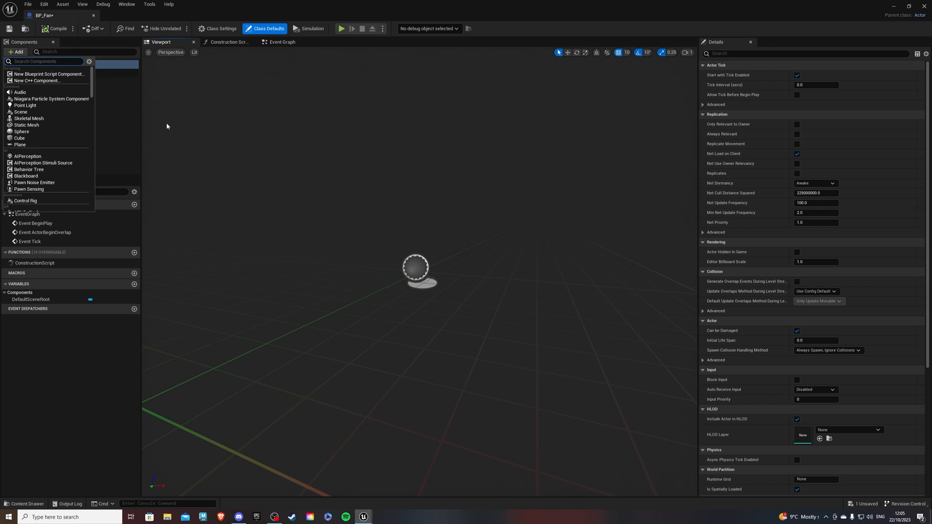
{"action": "type", "text": "sta"}
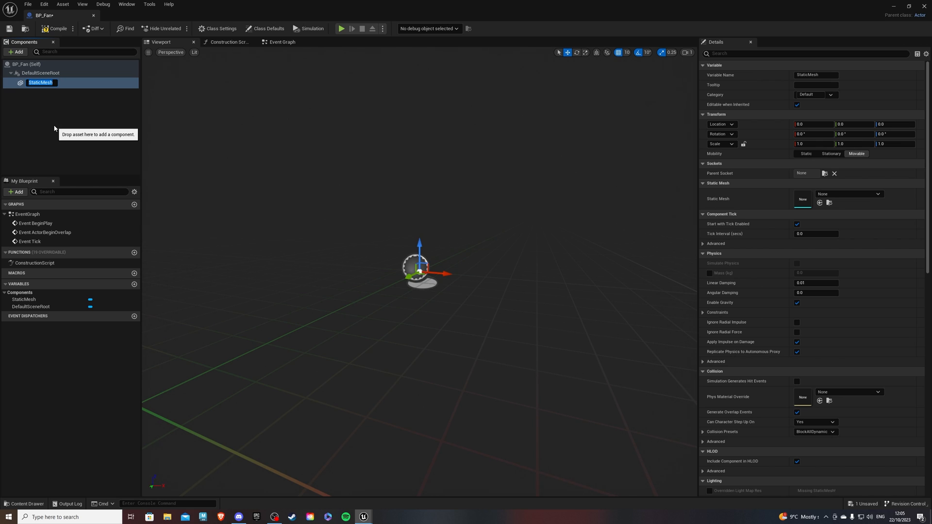
{"action": "mouse_move", "coordinate": [57, 100]}
{"action": "type", "text": "Base"}
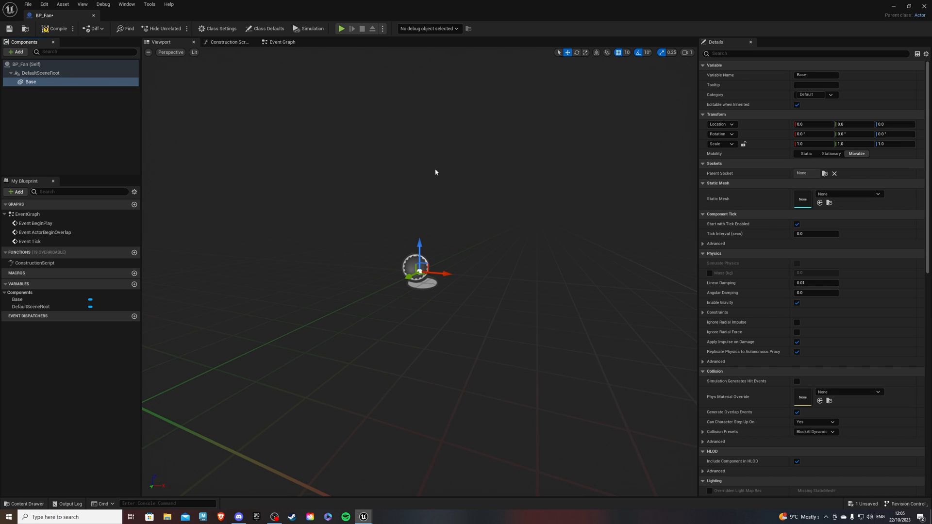
{"action": "left_click", "coordinate": [849, 193]}
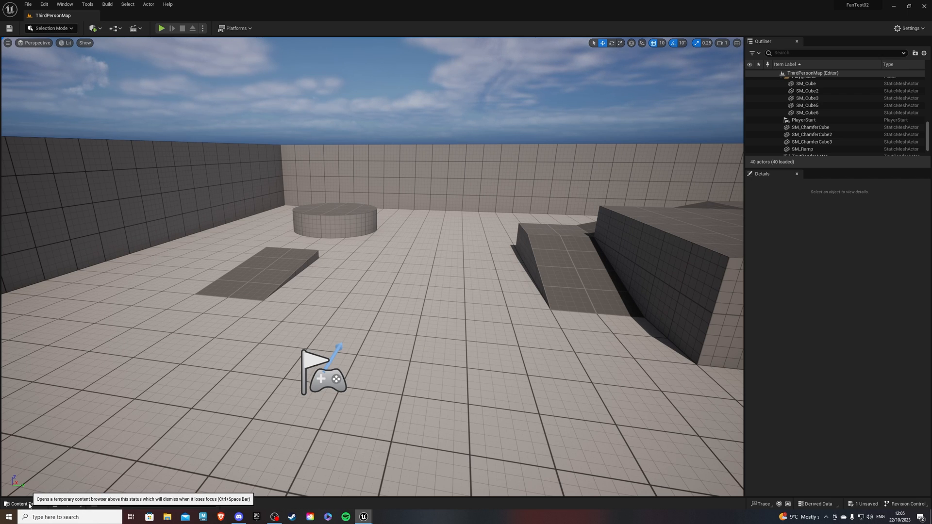
Add the Starter Content pack to the project from the content packs window
{"action": "left_click", "coordinate": [20, 505]}
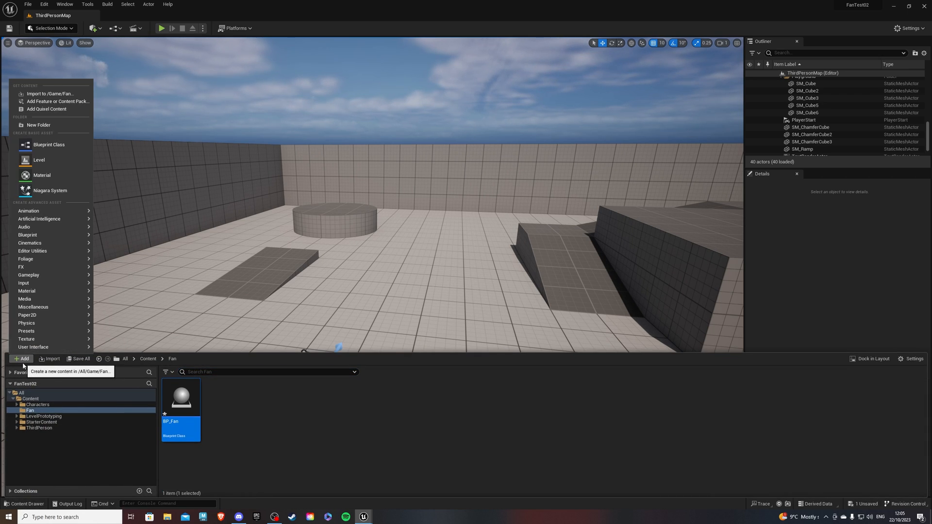
{"action": "left_click", "coordinate": [57, 101]}
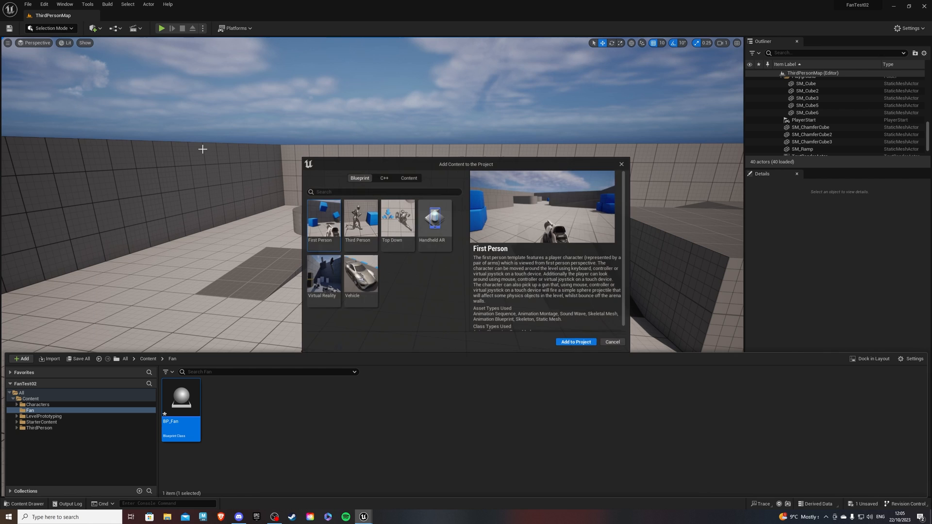
{"action": "left_click", "coordinate": [409, 178]}
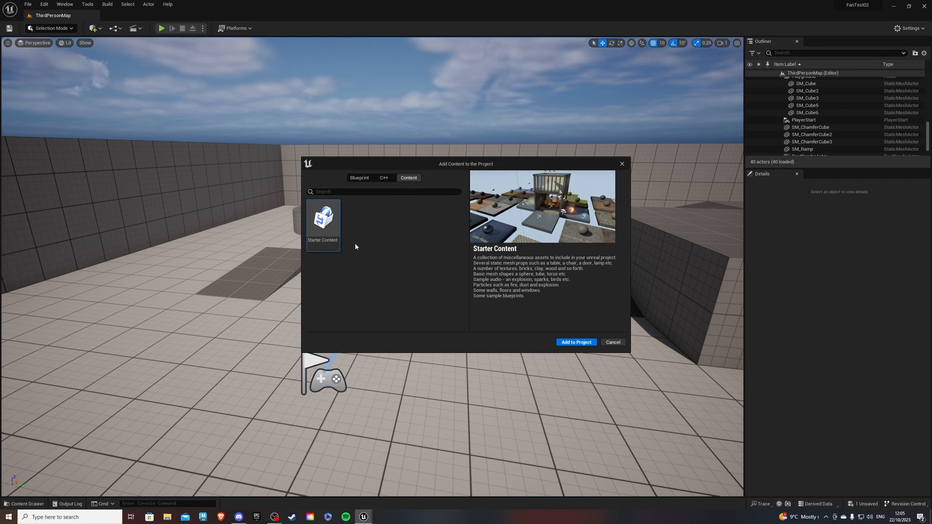
{"action": "left_click", "coordinate": [612, 342]}
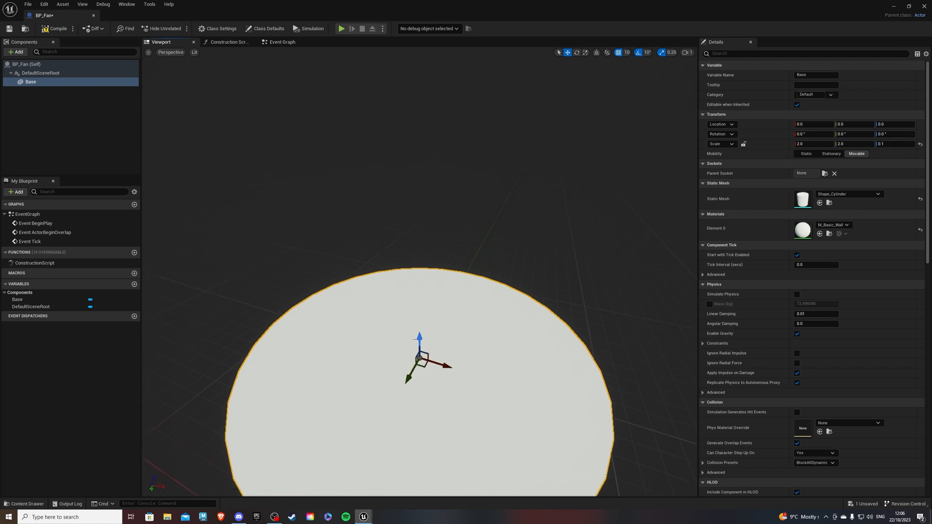
Assign the M_Metal_Copper material to the Base disc
{"action": "left_click", "coordinate": [834, 224]}
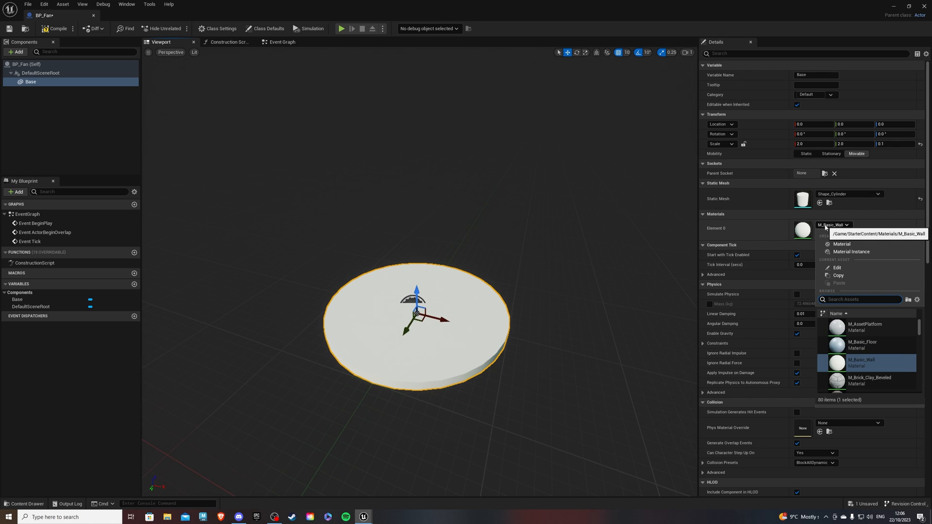
{"action": "type", "text": "copper"}
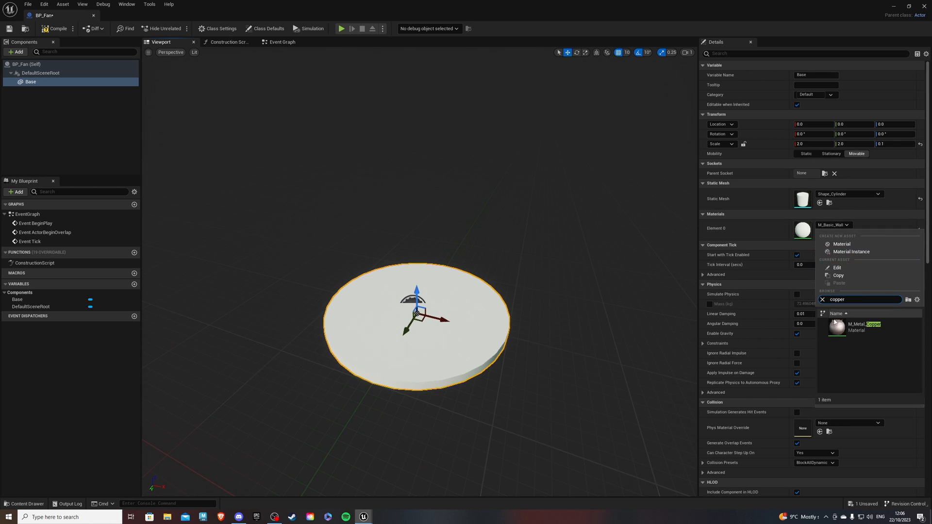
{"action": "left_click", "coordinate": [836, 326]}
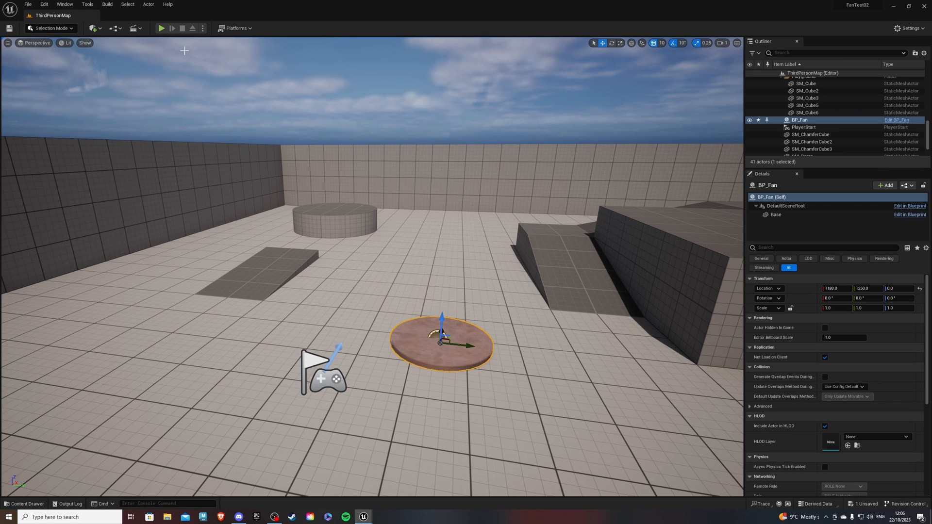
Play the level to check the copper fan base in-game, then stop the session
{"action": "left_click", "coordinate": [162, 28]}
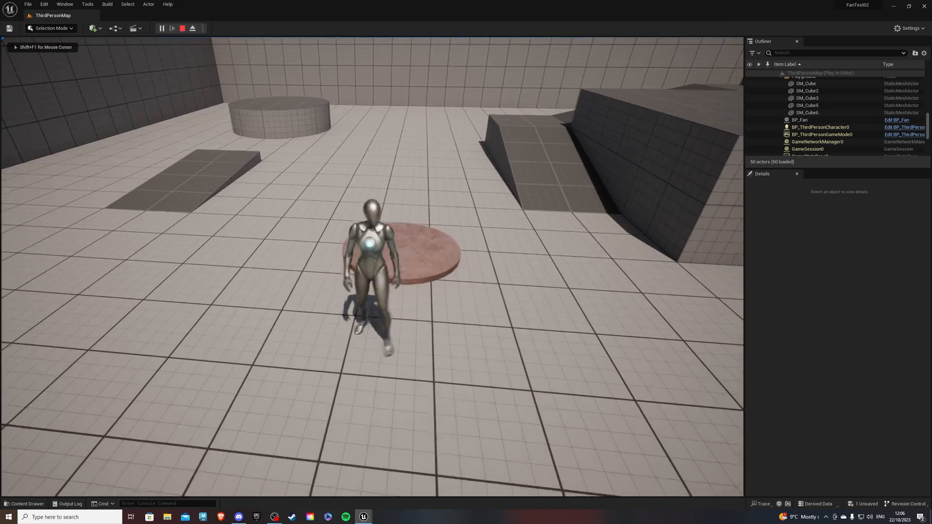
{"action": "left_click", "coordinate": [896, 120]}
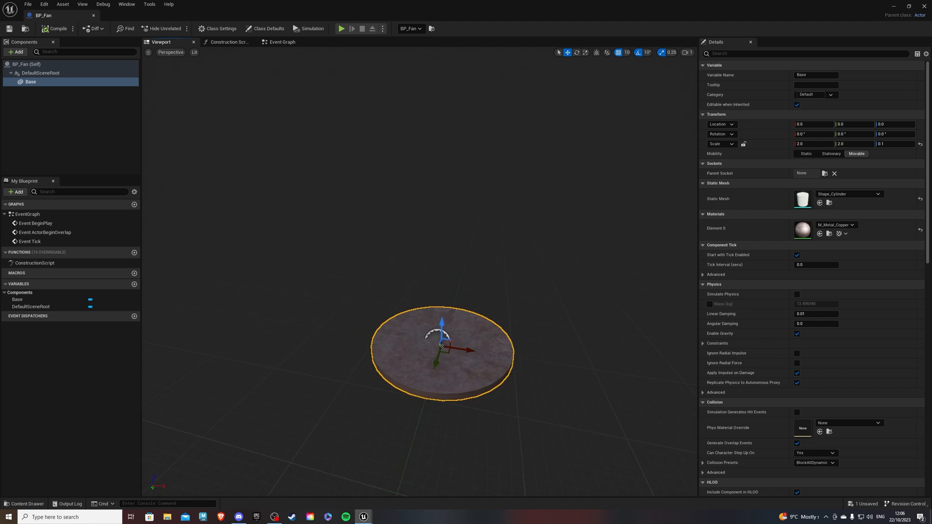
Add a Rotator static mesh component and browse a rounded mesh for it
{"action": "left_click", "coordinate": [27, 64]}
{"action": "type", "text": "Rotator"}
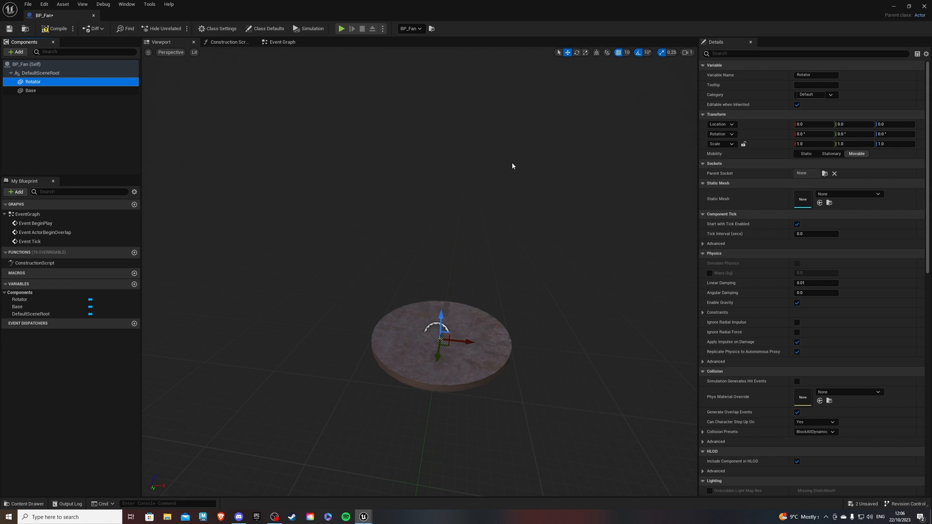
{"action": "left_click", "coordinate": [878, 194]}
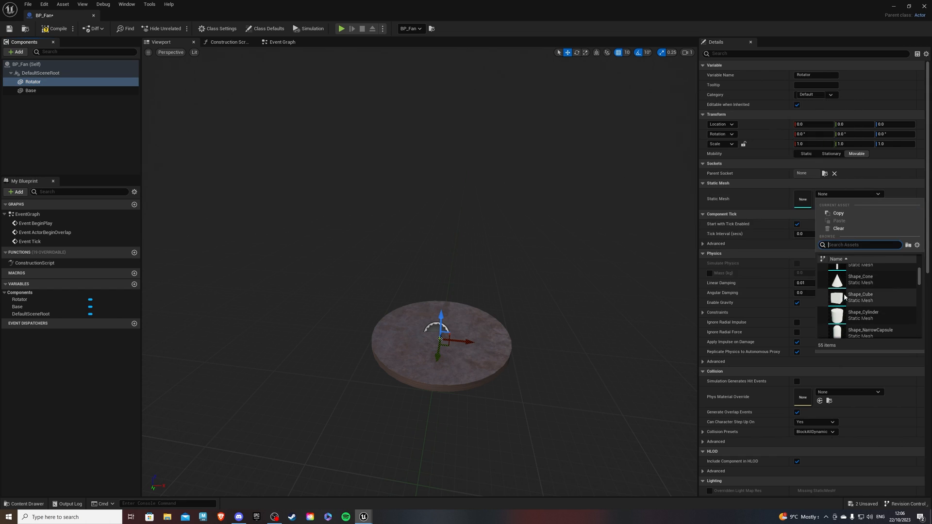
{"action": "mouse_move", "coordinate": [838, 321]}
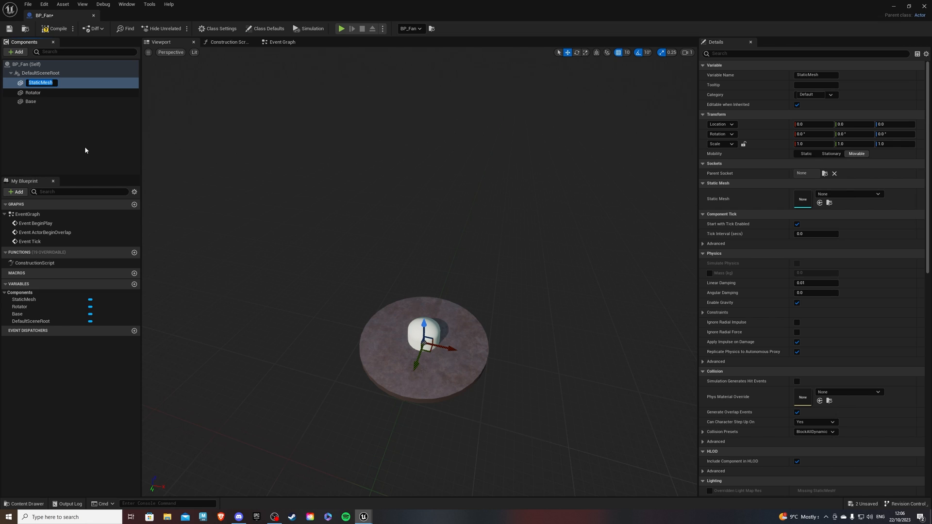
{"action": "mouse_move", "coordinate": [85, 151]}
{"action": "type", "text": "Blade1"}
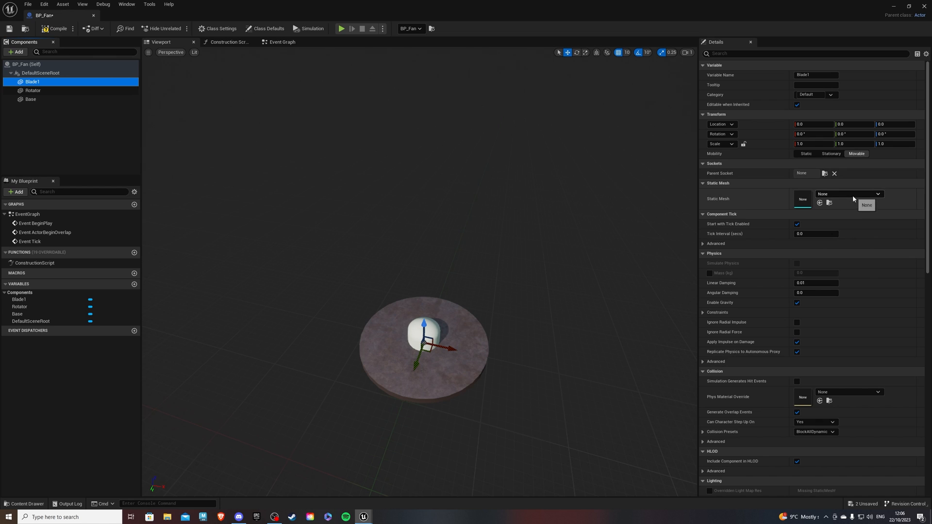
Make Blade1 a Shape_Cube flattened with Z scale 0.125
{"action": "left_click", "coordinate": [878, 194]}
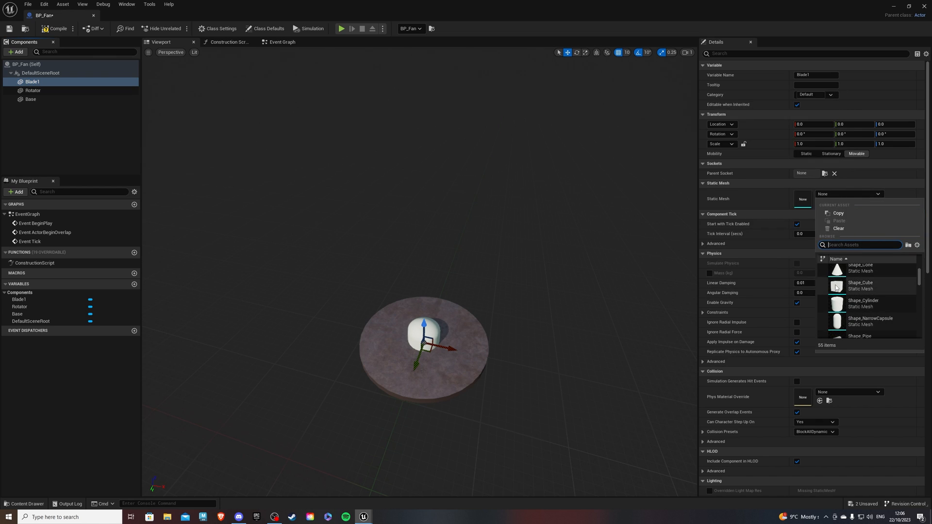
{"action": "left_click", "coordinate": [836, 285]}
{"action": "type", "text": "0.3"}
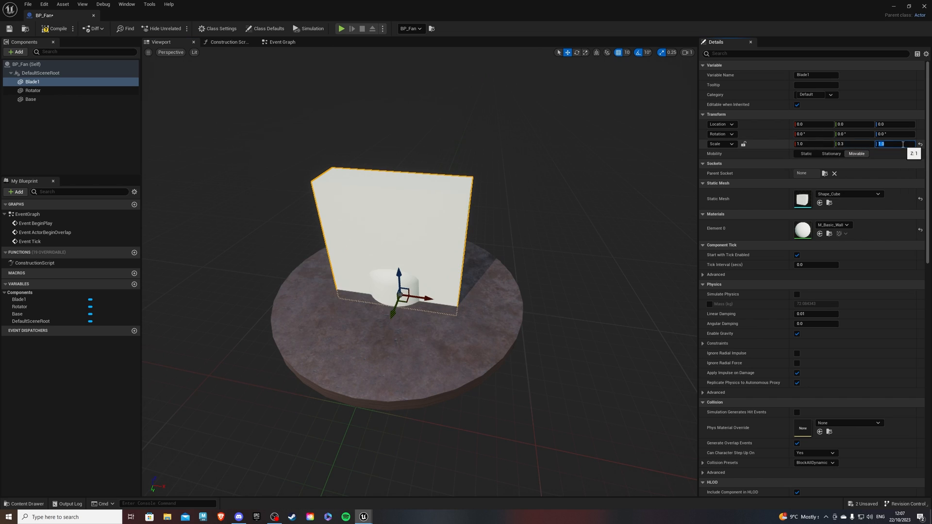
{"action": "type", "text": "0.125"}
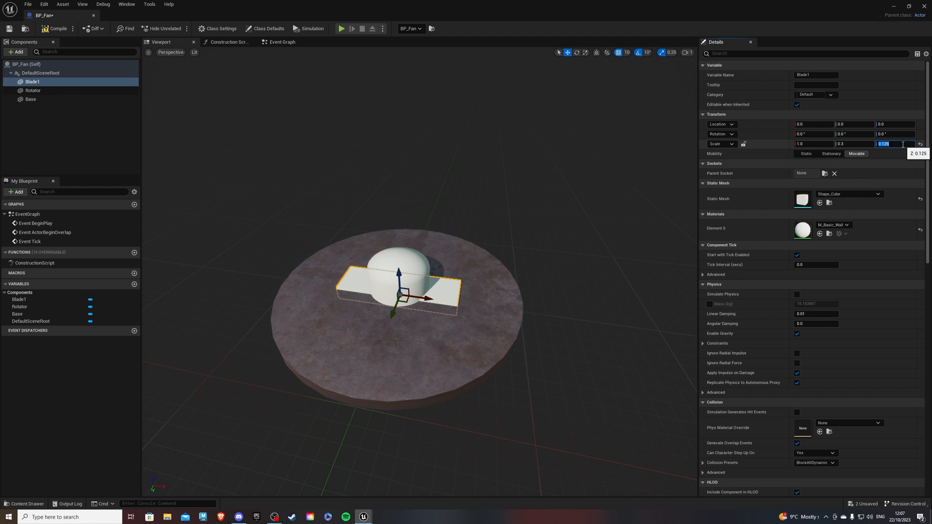
{"action": "mouse_move", "coordinate": [555, 210]}
{"action": "type", "text": "90"}
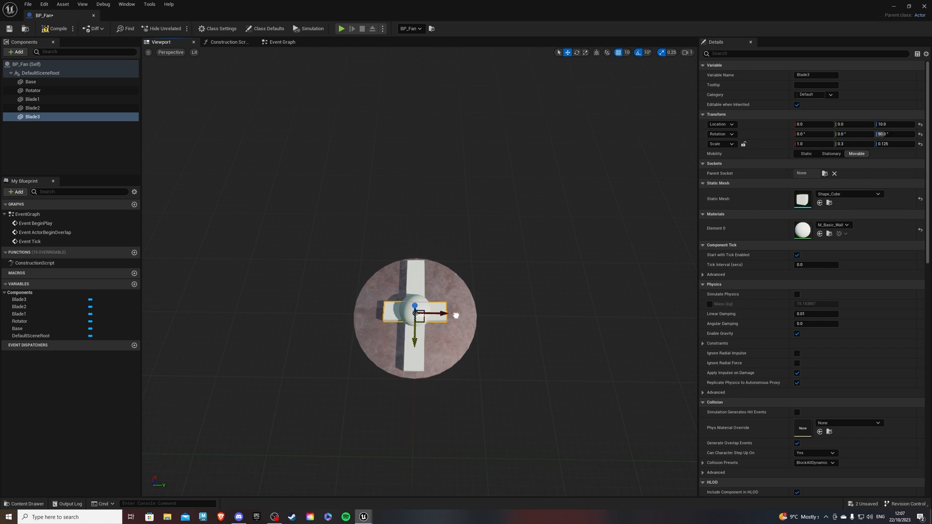
{"action": "mouse_move", "coordinate": [436, 325]}
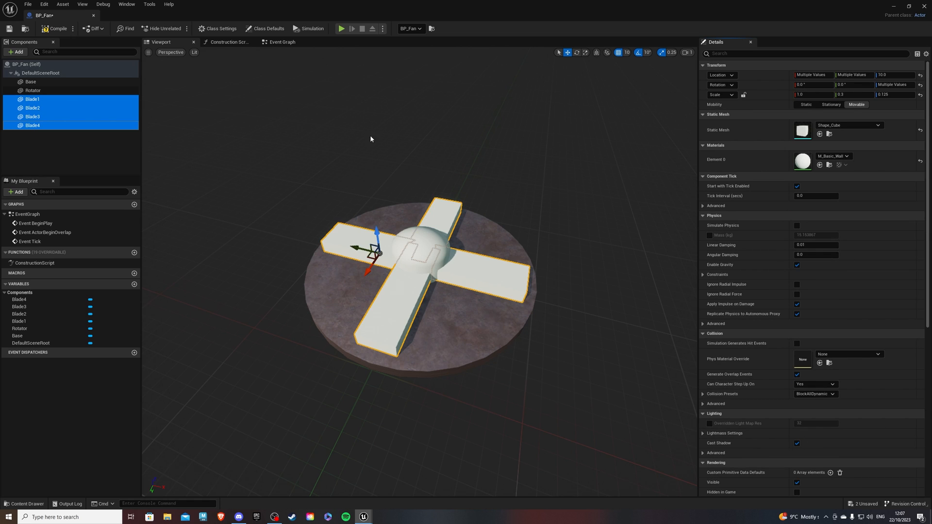
Set snap size 10, adjust the blades' height, and parent Blade1–4 under Rotator
{"action": "left_click", "coordinate": [626, 53]}
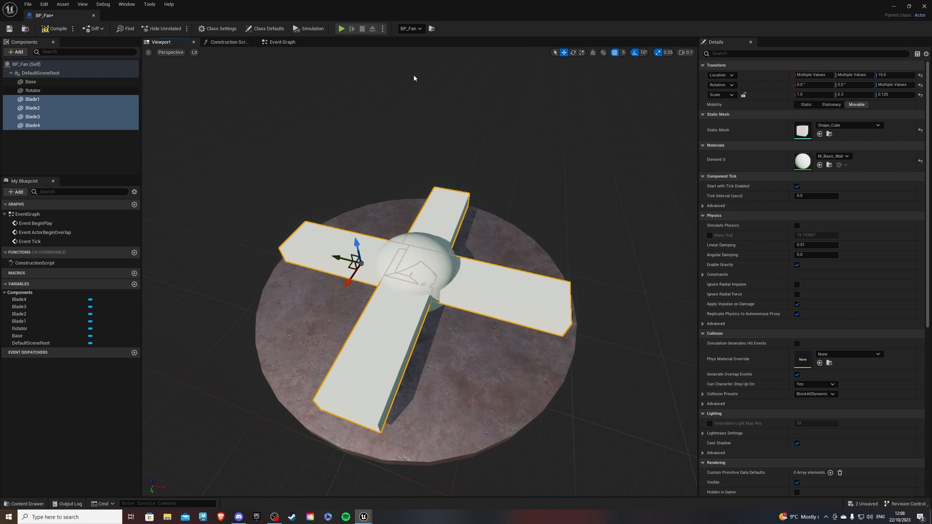
{"action": "left_click", "coordinate": [642, 52]}
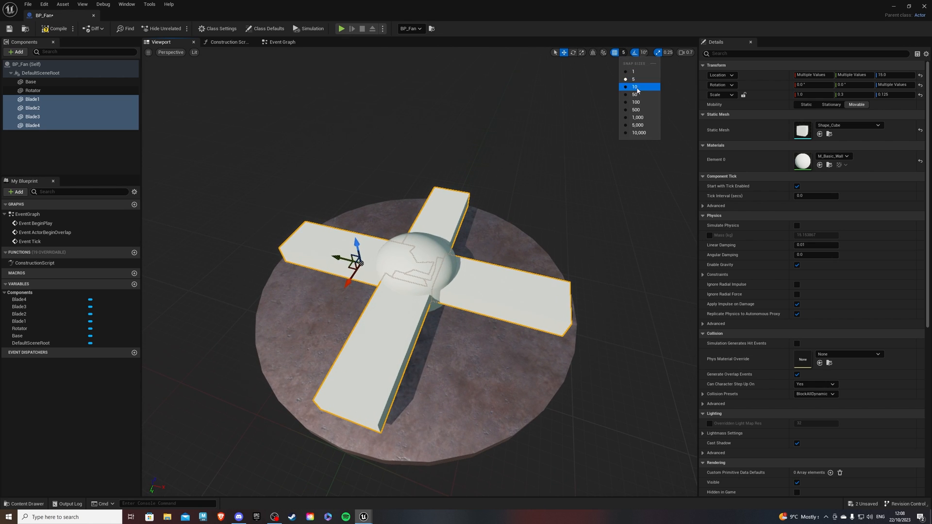
{"action": "left_click", "coordinate": [639, 86]}
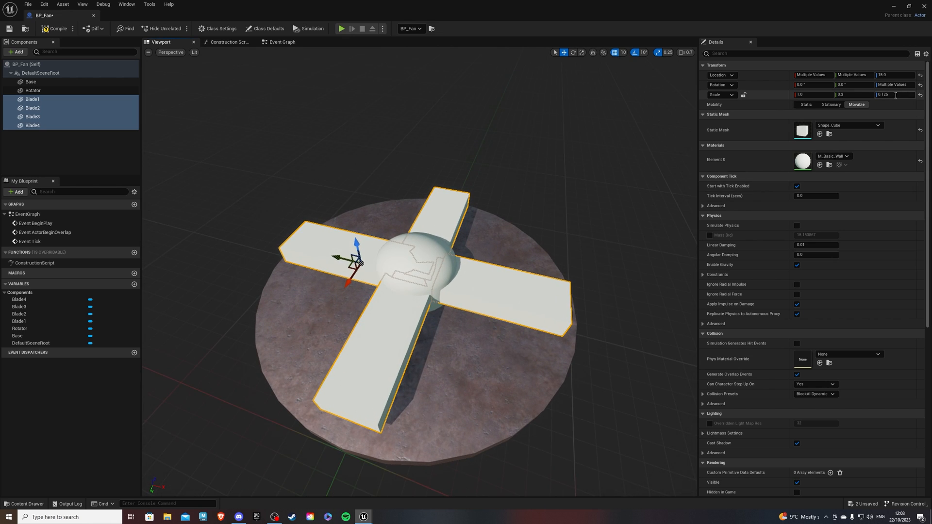
{"action": "triple_click", "coordinate": [894, 94]}
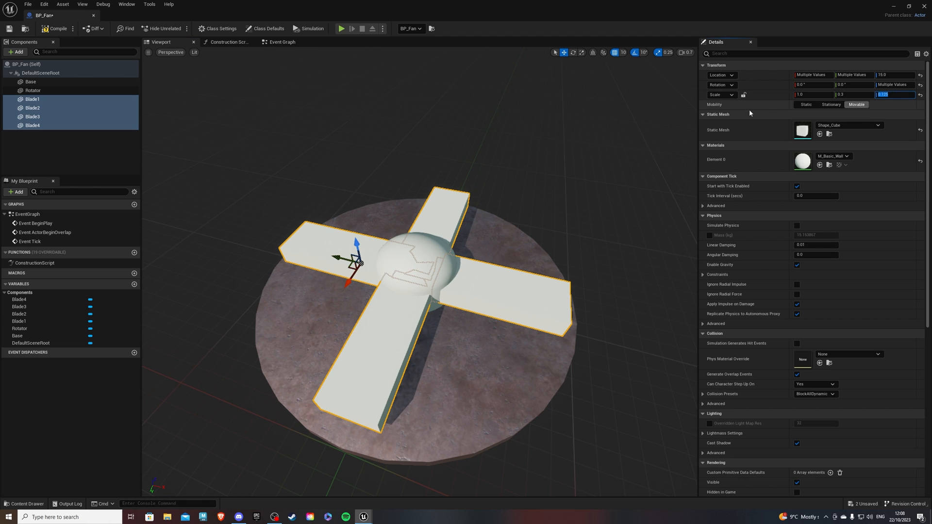
{"action": "left_click", "coordinate": [33, 125]}
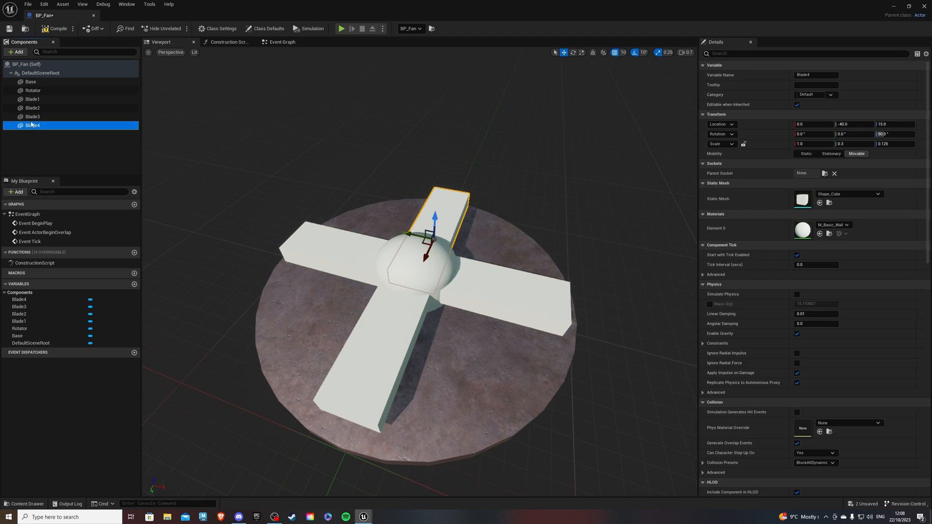
{"action": "left_click_drag", "start_coordinate": [33, 125], "coordinate": [33, 90]}
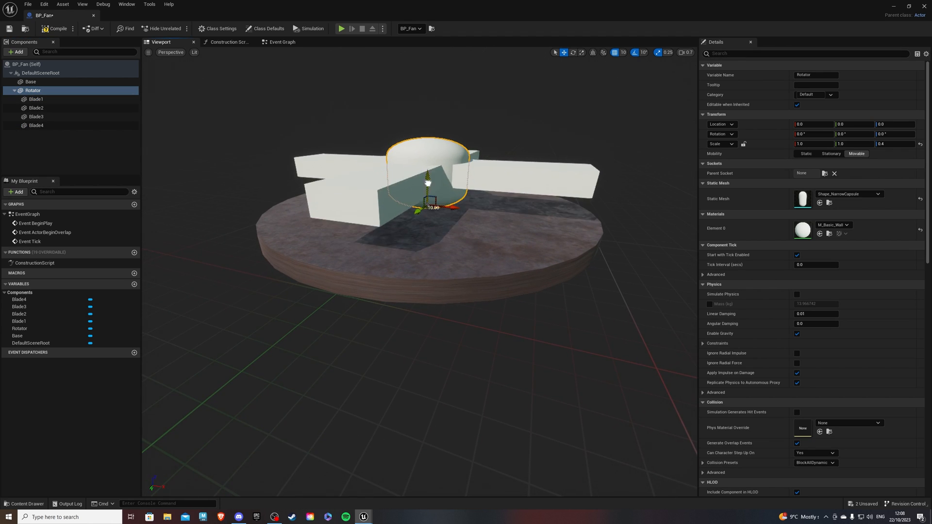
Select each blade in turn and tilt it via its Rotation X value
{"action": "key", "text": "ctrl+z"}
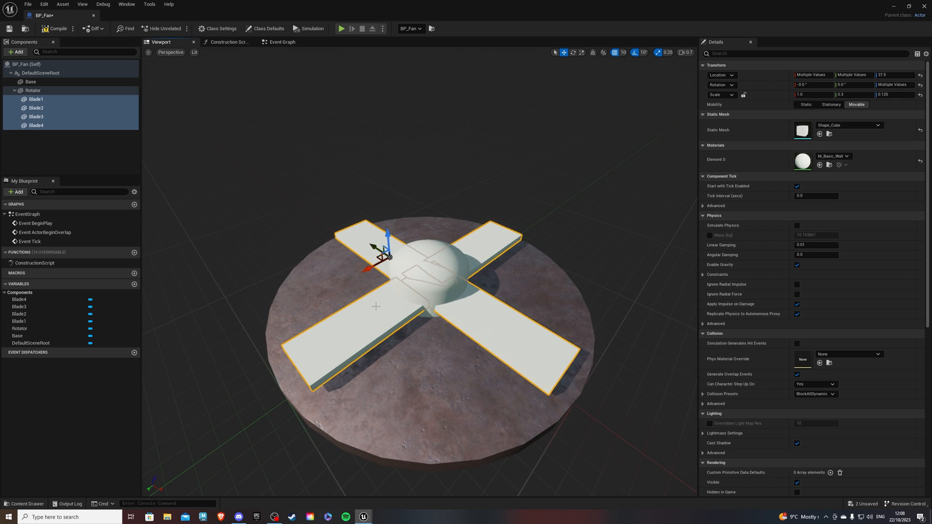
{"action": "left_click", "coordinate": [36, 117]}
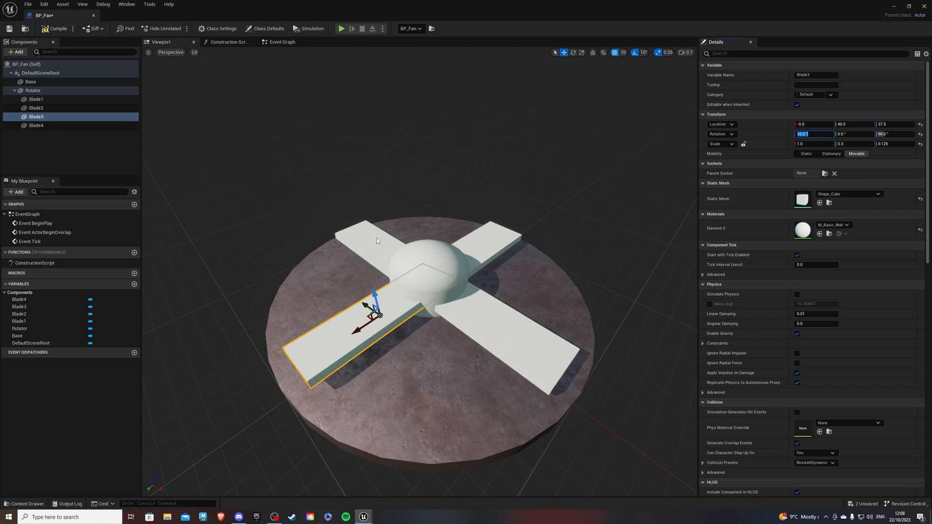
{"action": "left_click", "coordinate": [36, 99]}
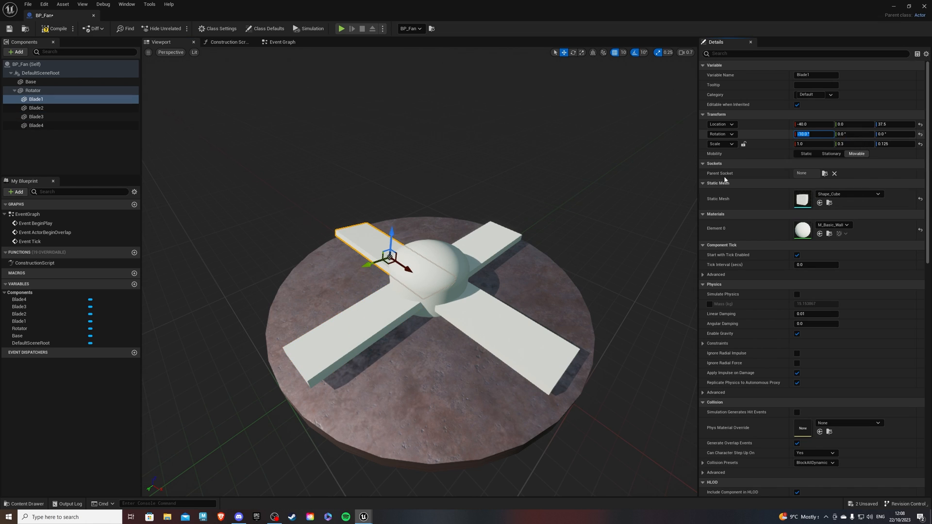
{"action": "left_click", "coordinate": [36, 126]}
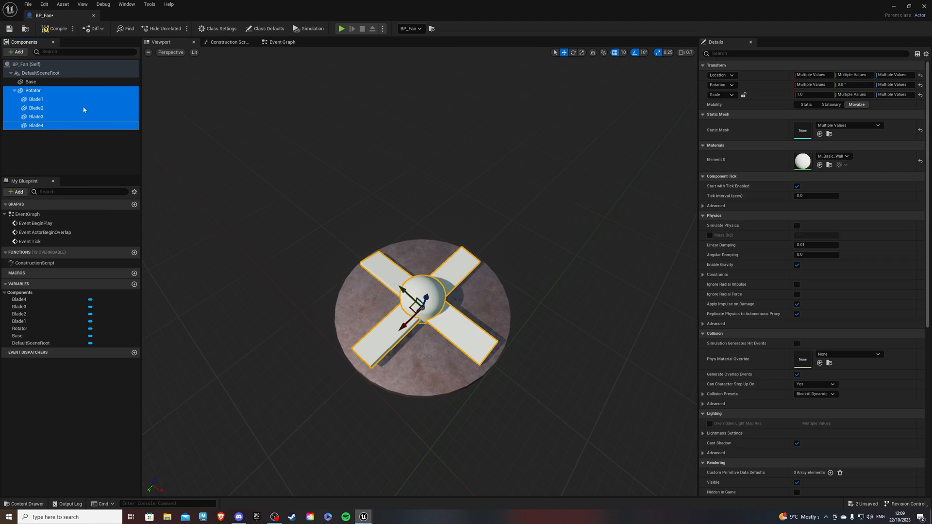
Apply M_Metal_Chrome to the hub and blades, then place BP_Fan in ThirdPersonMap
{"action": "left_click", "coordinate": [847, 155]}
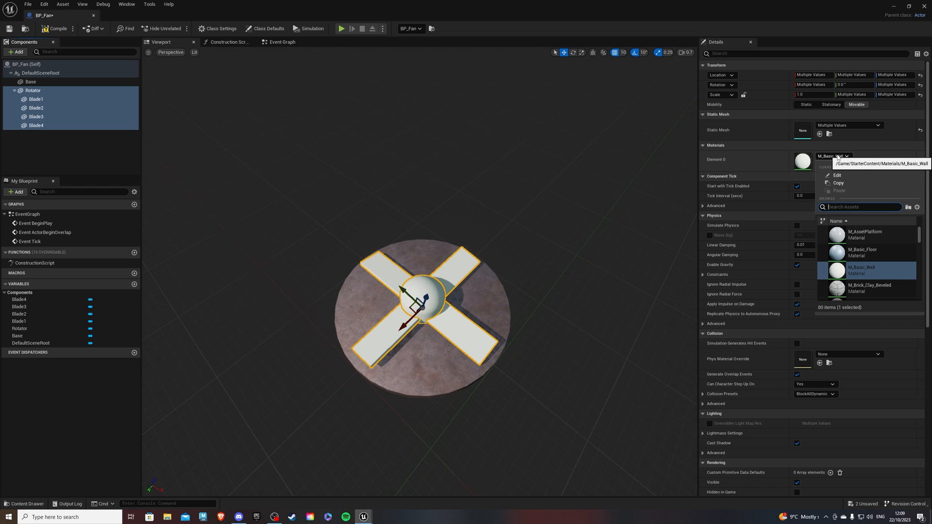
{"action": "type", "text": "cl"}
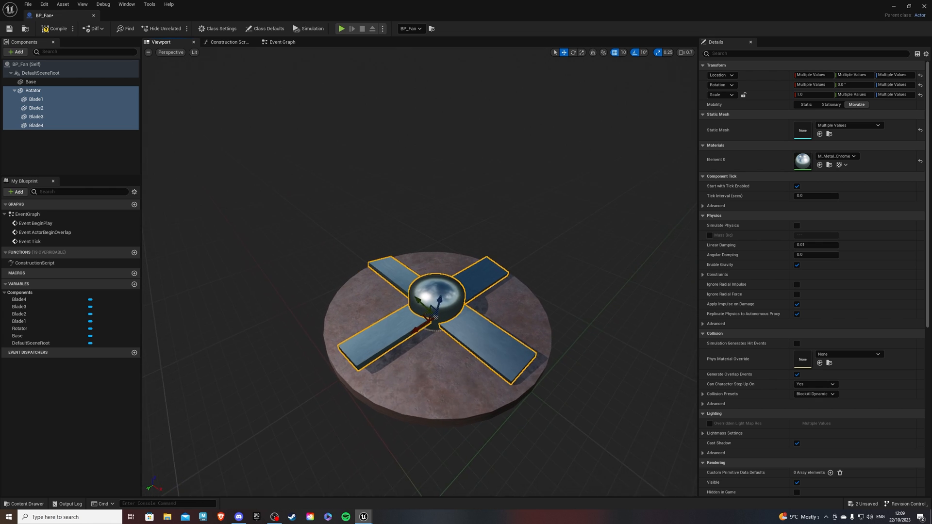
{"action": "left_click", "coordinate": [33, 89]}
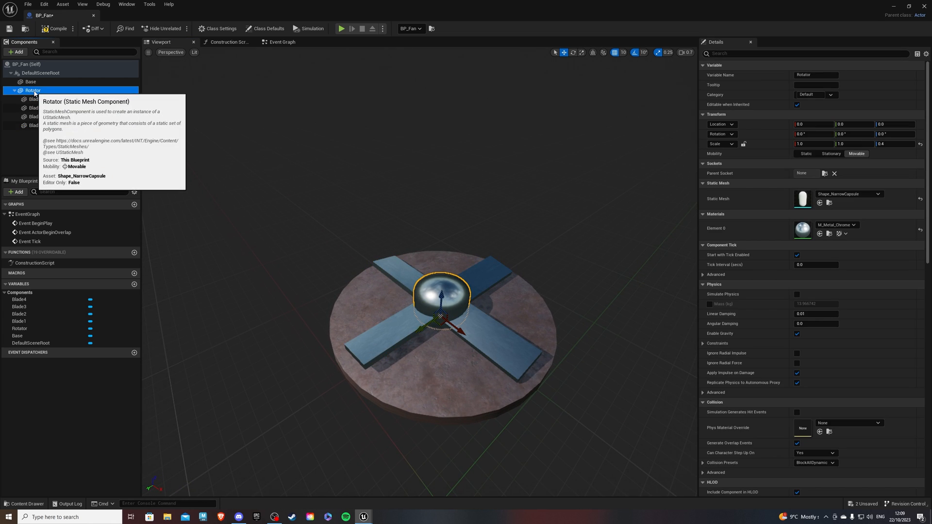
{"action": "left_click_drag", "start_coordinate": [33, 91], "coordinate": [33, 81]}
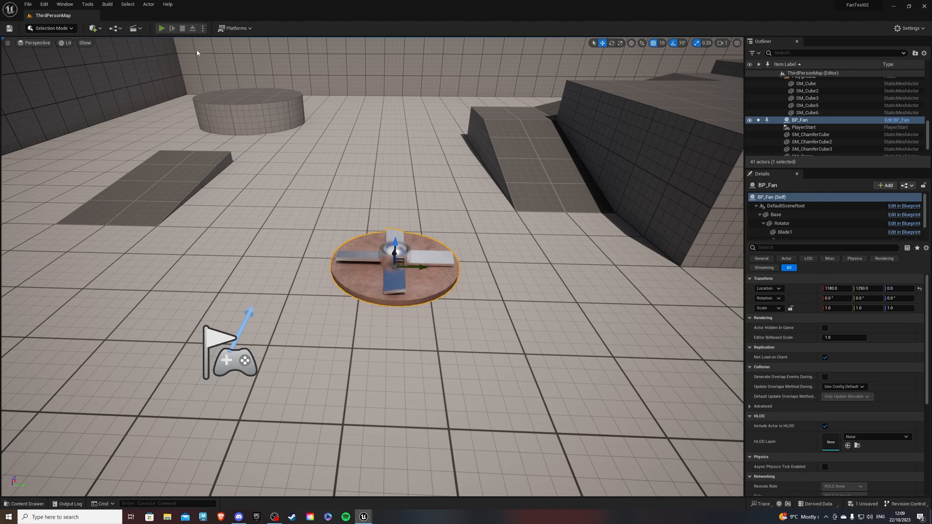
Run a quick play test showing the chrome fan in ThirdPersonMap, then stop it
{"action": "left_click", "coordinate": [162, 28]}
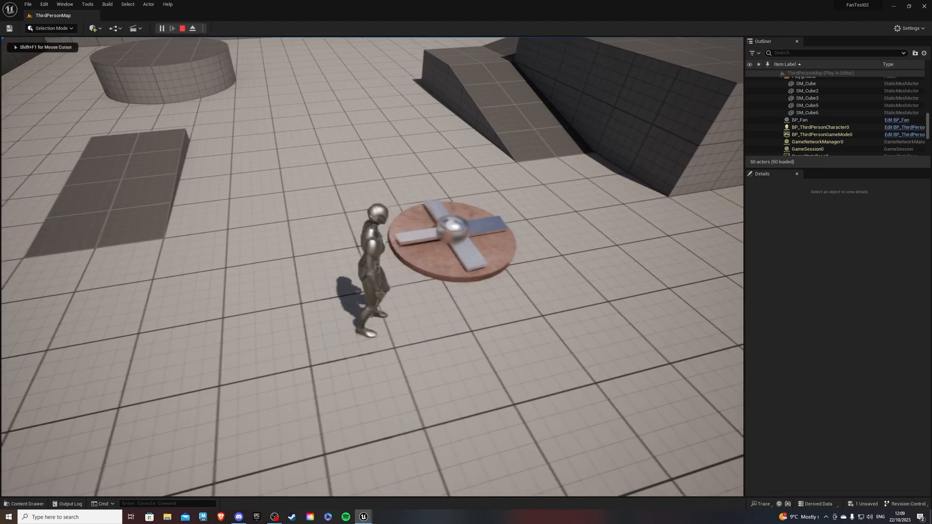
{"action": "left_click", "coordinate": [182, 28]}
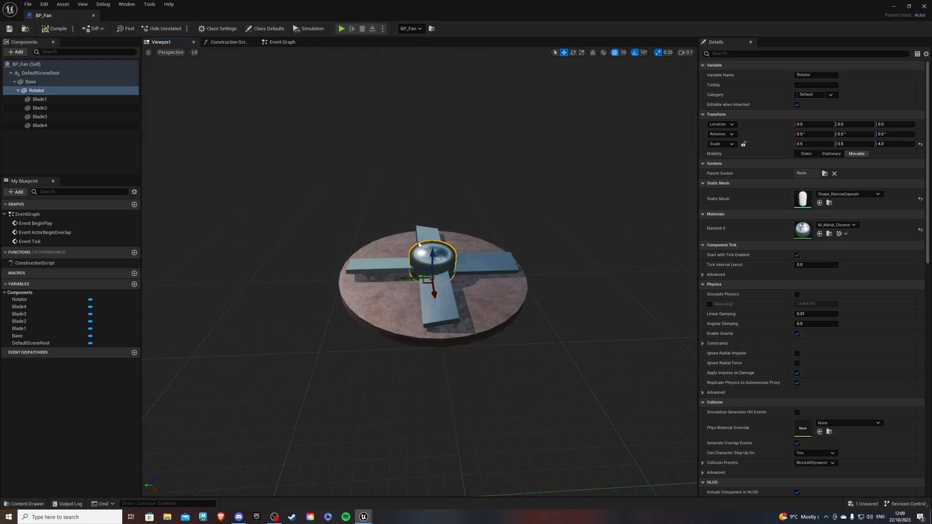
Add a Capsule Collision to BP_Fan at Z 330 scaled 5,5,10, then show the Event Graph
{"action": "left_click", "coordinate": [26, 64]}
{"action": "type", "text": "colli"}
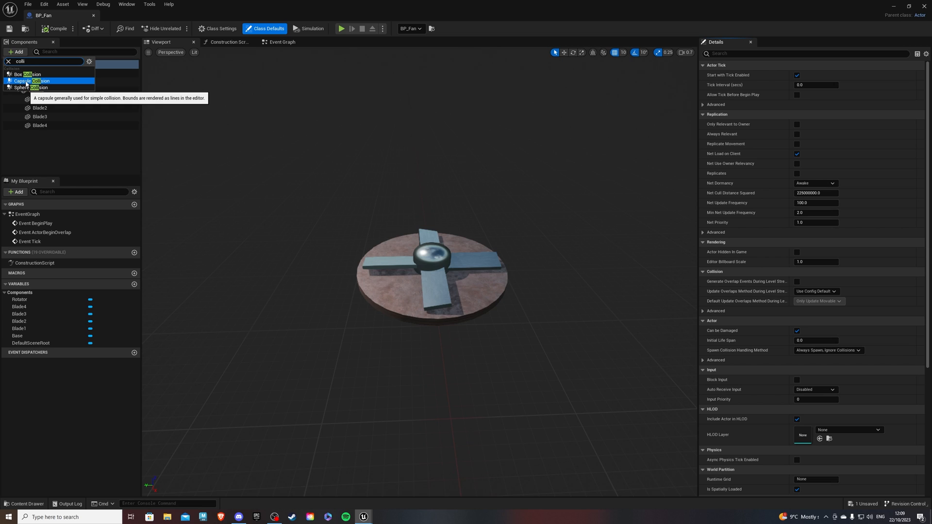
{"action": "left_click", "coordinate": [29, 80]}
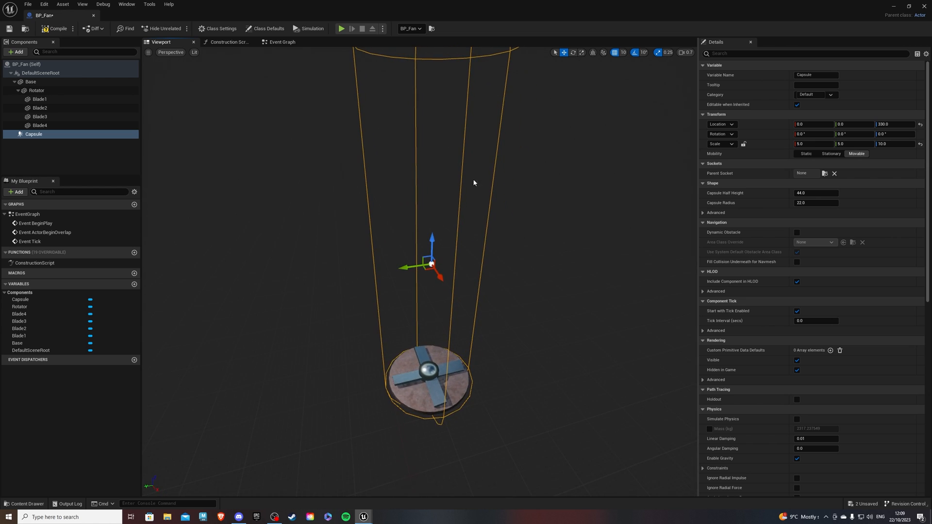
{"action": "mouse_move", "coordinate": [258, 49]}
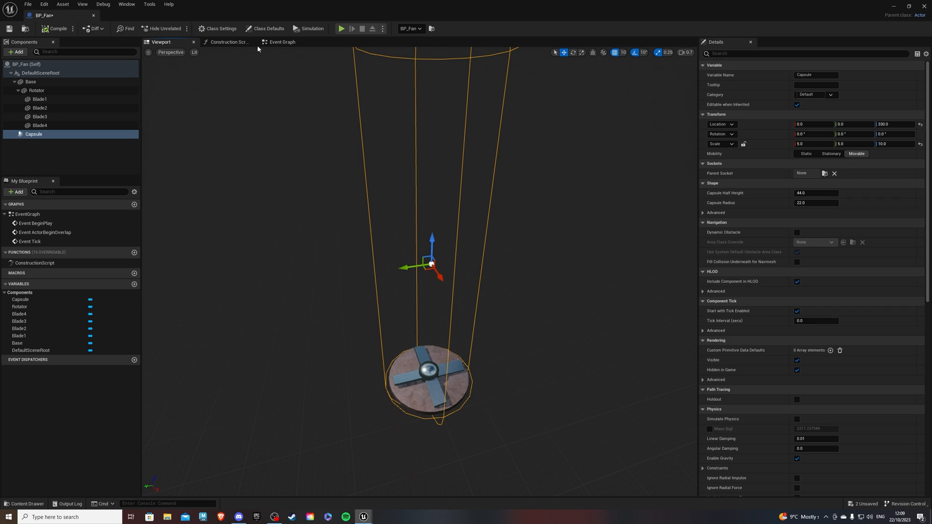
{"action": "left_click", "coordinate": [281, 42]}
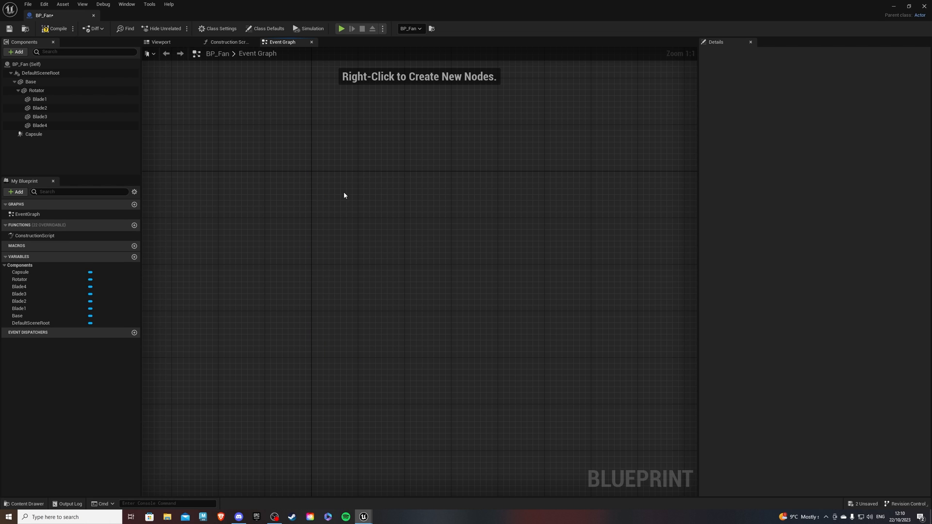
Add OnComponentBeginOverlap and OnComponentEndOverlap events for the Capsule, begin-overlap feeding a Branch
{"action": "left_click", "coordinate": [34, 134]}
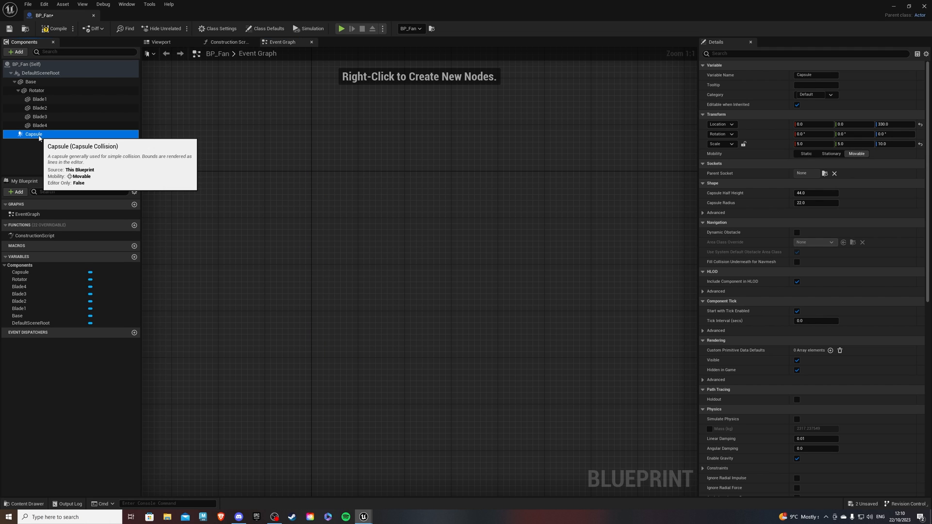
{"action": "right_click", "coordinate": [33, 134]}
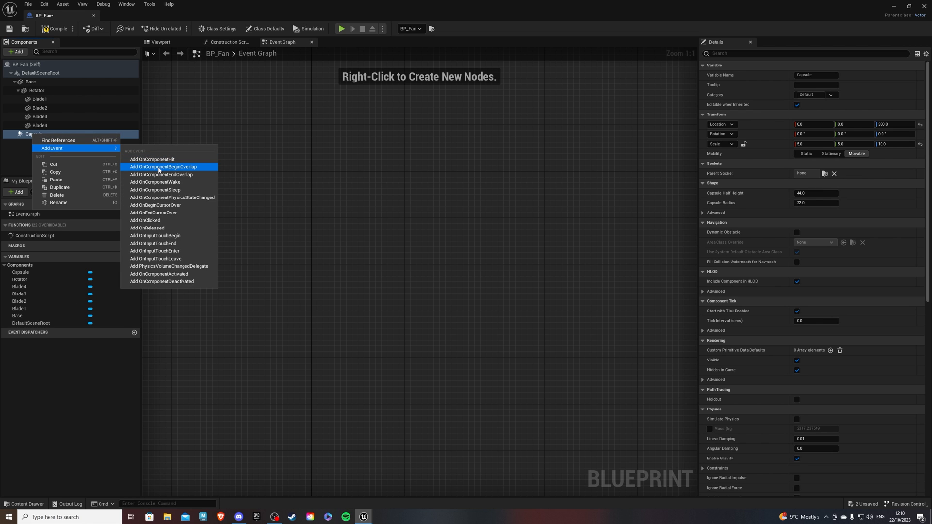
{"action": "left_click", "coordinate": [162, 167]}
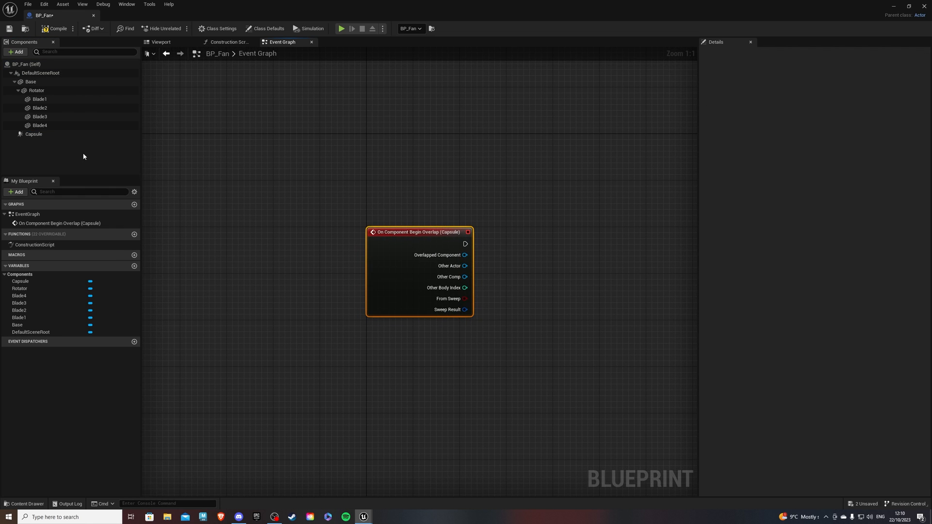
{"action": "right_click", "coordinate": [34, 134]}
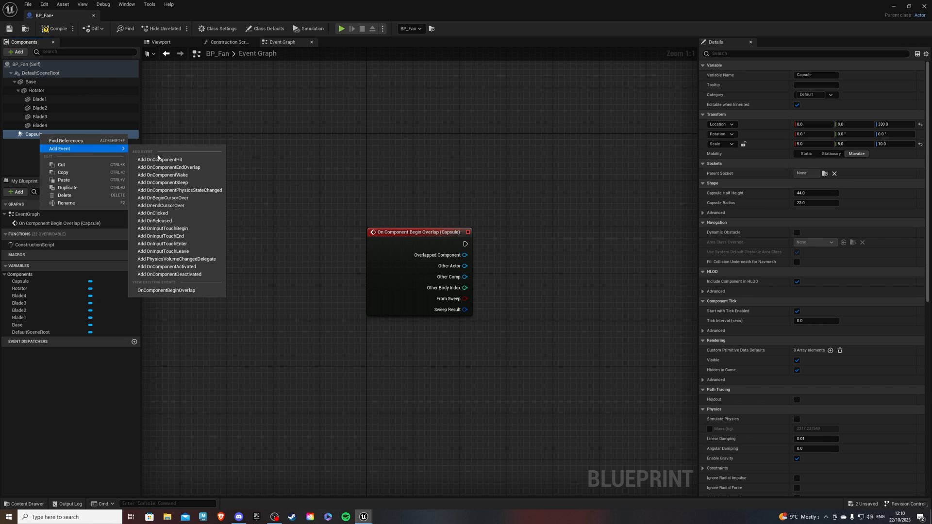
{"action": "left_click", "coordinate": [169, 167]}
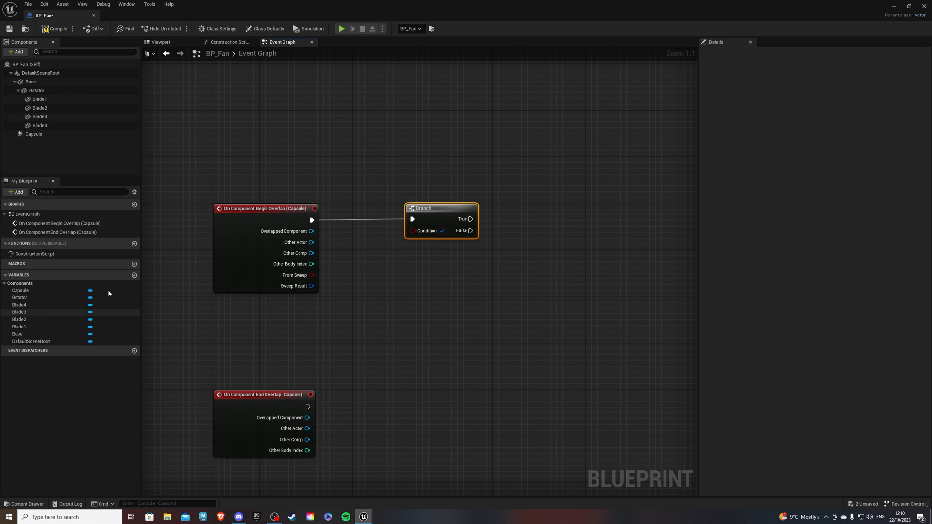
Create a Boolean variable IsFanOn and use its getter as the Branch condition
{"action": "left_click", "coordinate": [134, 275]}
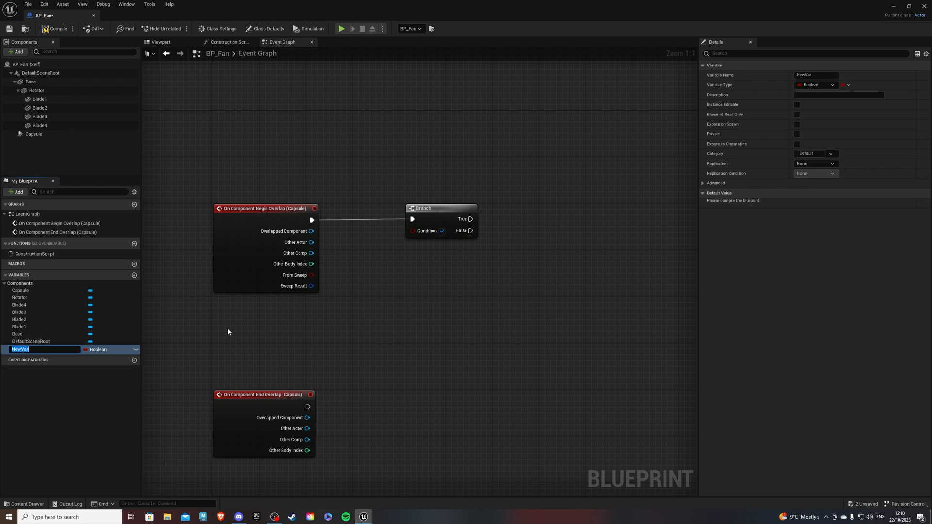
{"action": "type", "text": "IsF"}
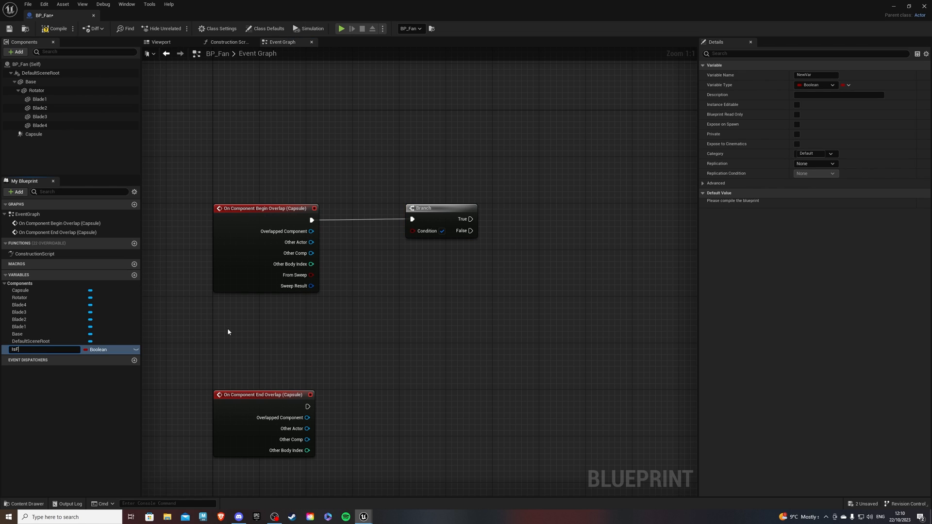
{"action": "type", "text": "IsFanOn"}
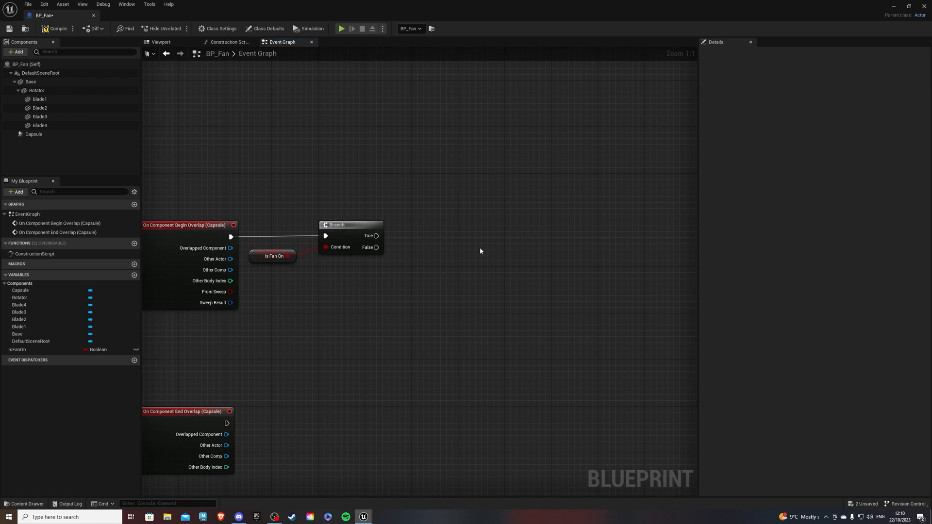
{"action": "mouse_move", "coordinate": [384, 268]}
{"action": "type", "text": "cast to"}
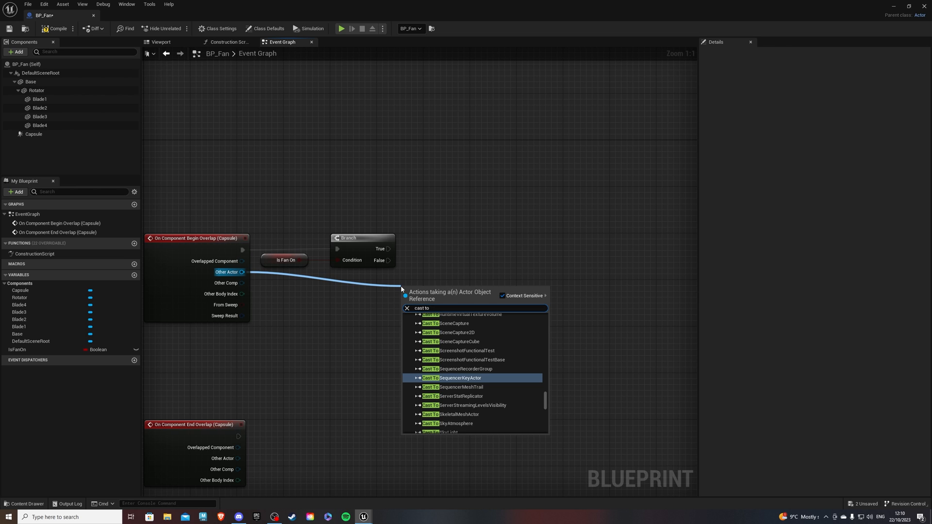
Cast the overlap's Other Actor to BP_ThirdPersonCharacter on the Branch's False path
{"action": "type", "text": "third"}
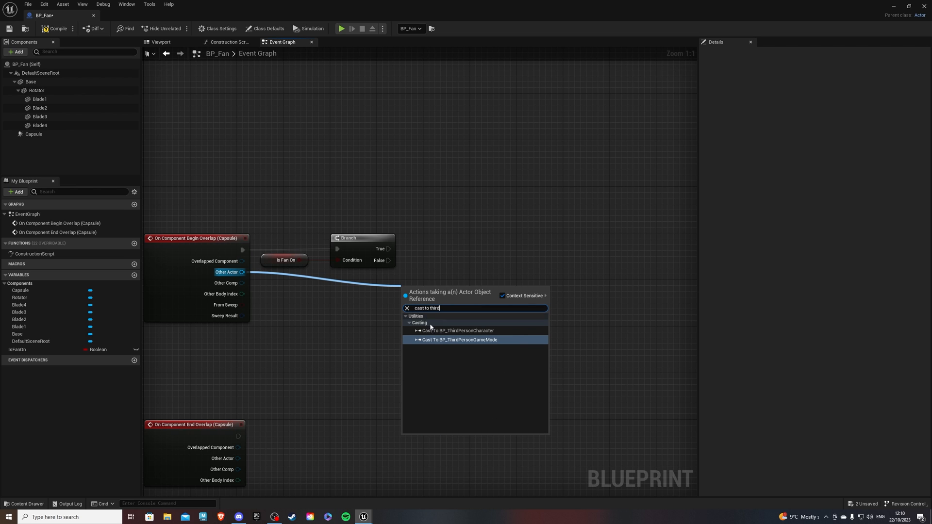
{"action": "left_click", "coordinate": [457, 330]}
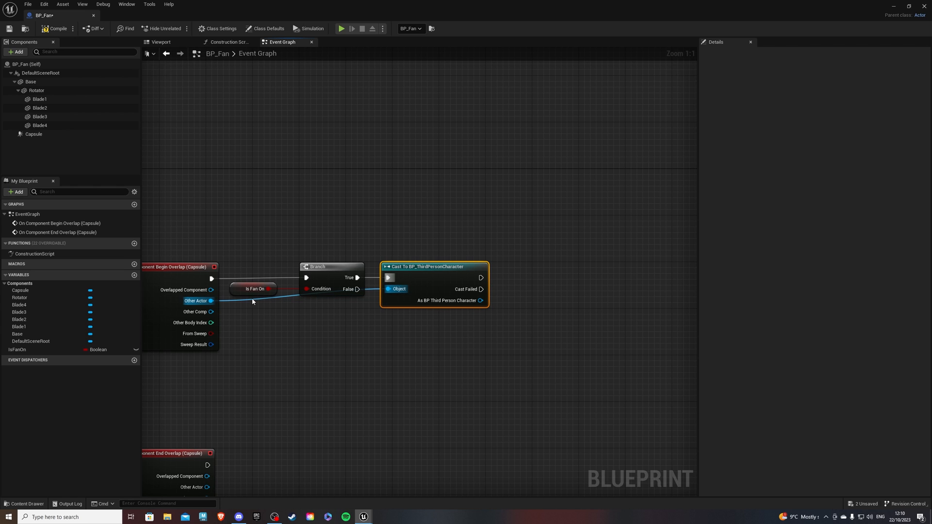
From Character Movement, set Gravity Scale to -1.0 on begin overlap and 1.75 on end overlap
{"action": "left_click", "coordinate": [366, 301]}
{"action": "type", "text": "get character move"}
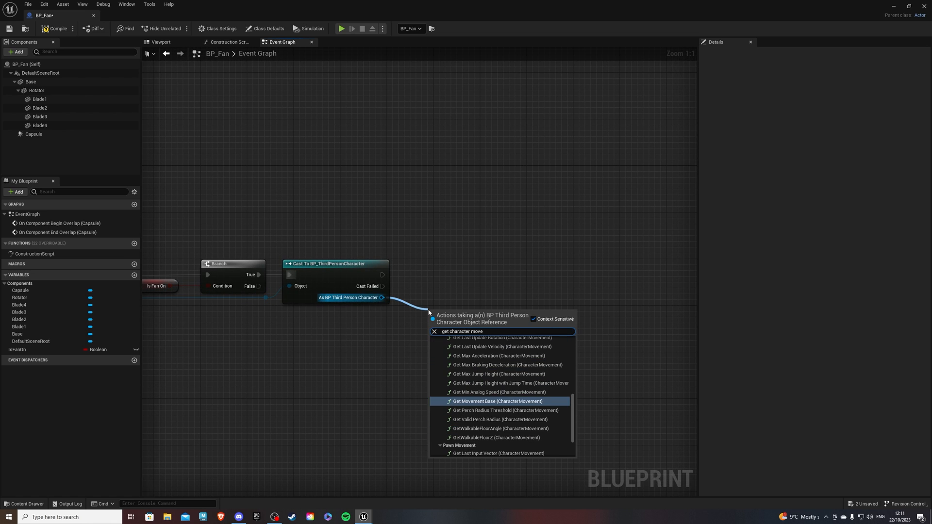
{"action": "scroll", "scroll_direction": "down", "scroll_amount": 3}
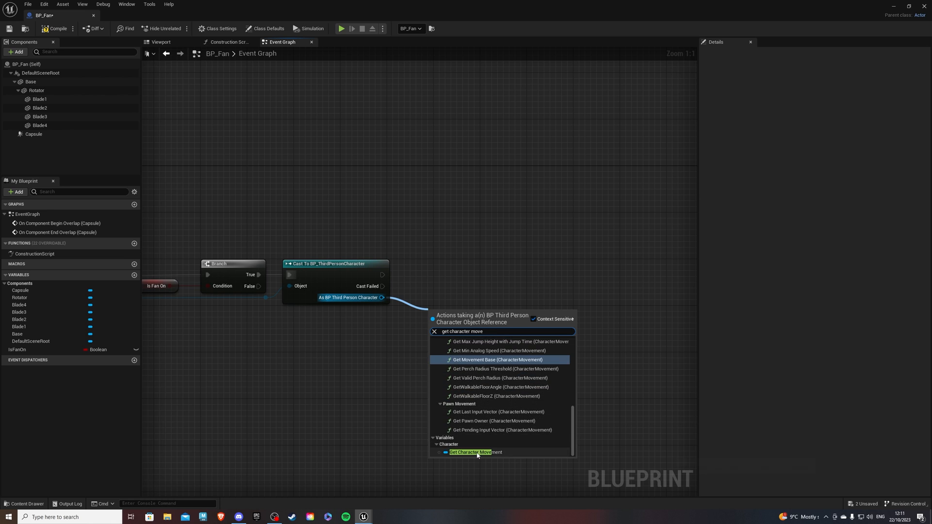
{"action": "left_click", "coordinate": [473, 453]}
{"action": "type", "text": "set grav"}
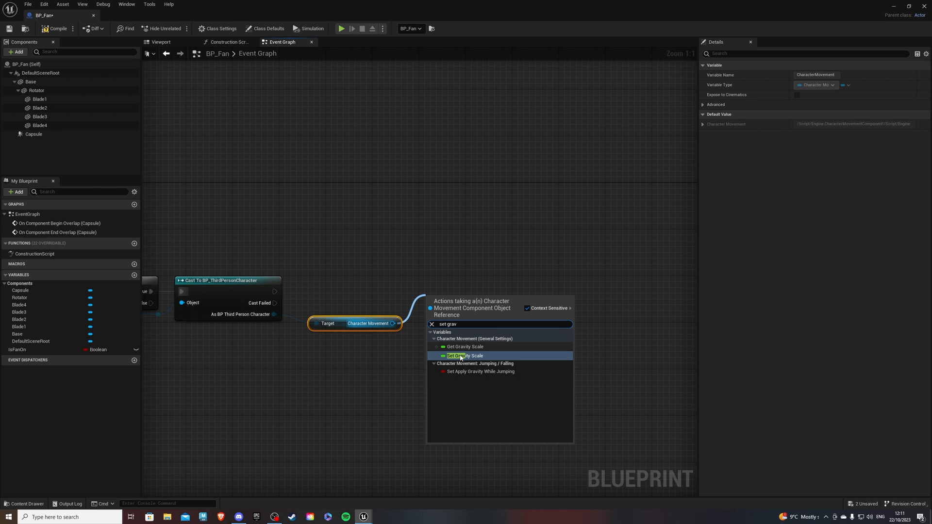
{"action": "left_click", "coordinate": [466, 355]}
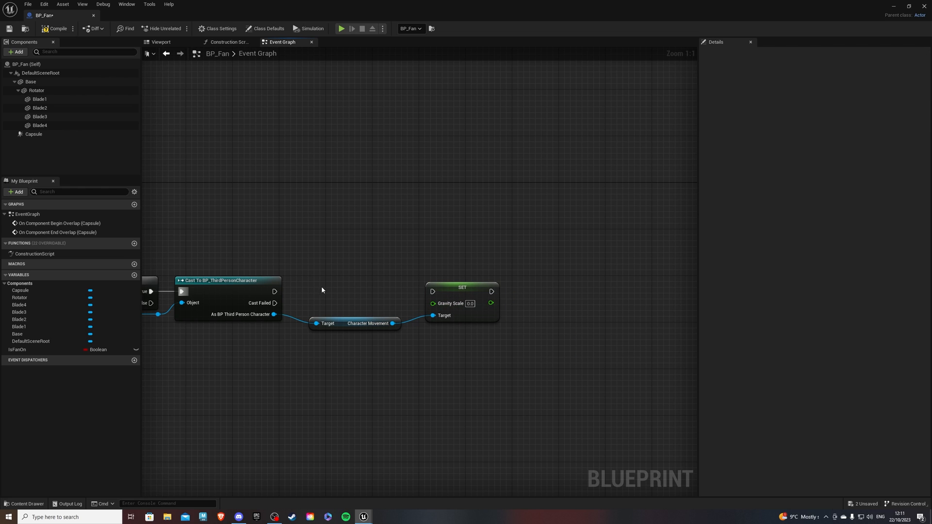
{"action": "mouse_move", "coordinate": [455, 292]}
{"action": "type", "text": "-1"}
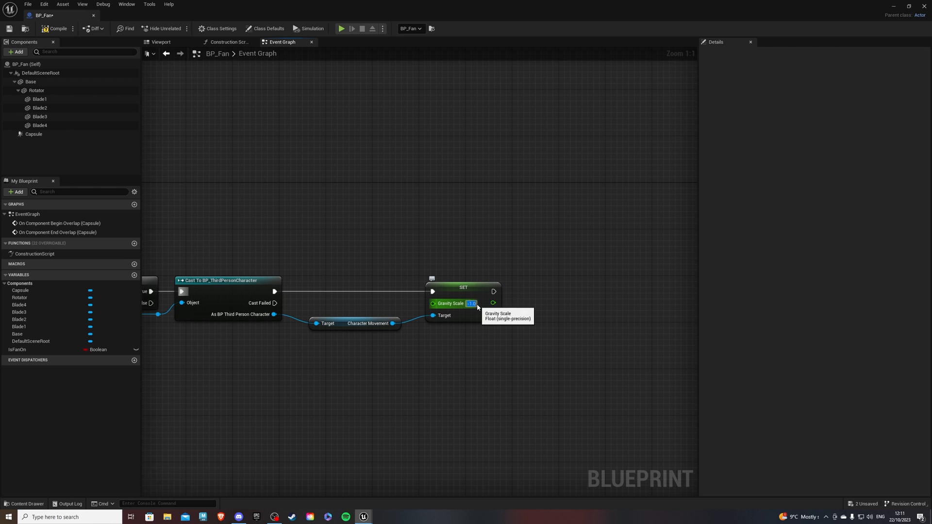
{"action": "scroll", "scroll_direction": "down", "scroll_amount": 3}
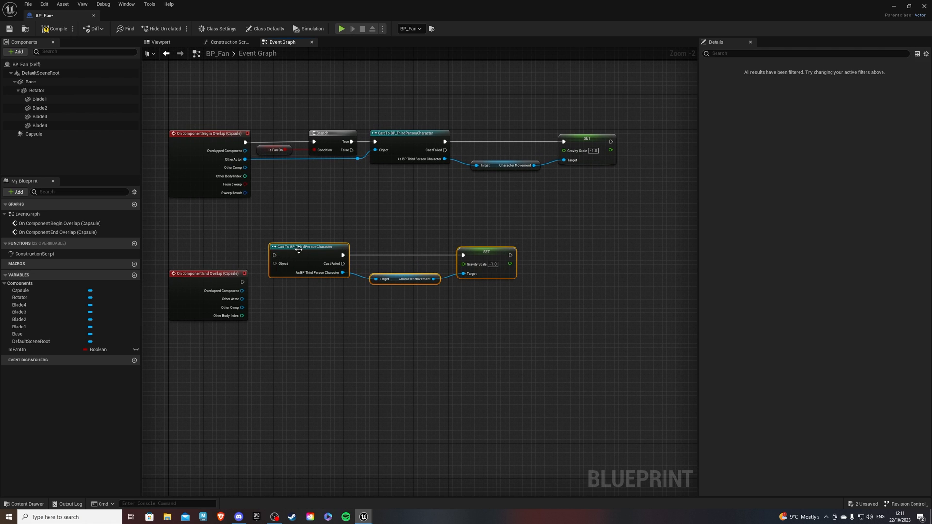
{"action": "scroll", "scroll_direction": "up", "scroll_amount": 3}
{"action": "type", "text": "1.75"}
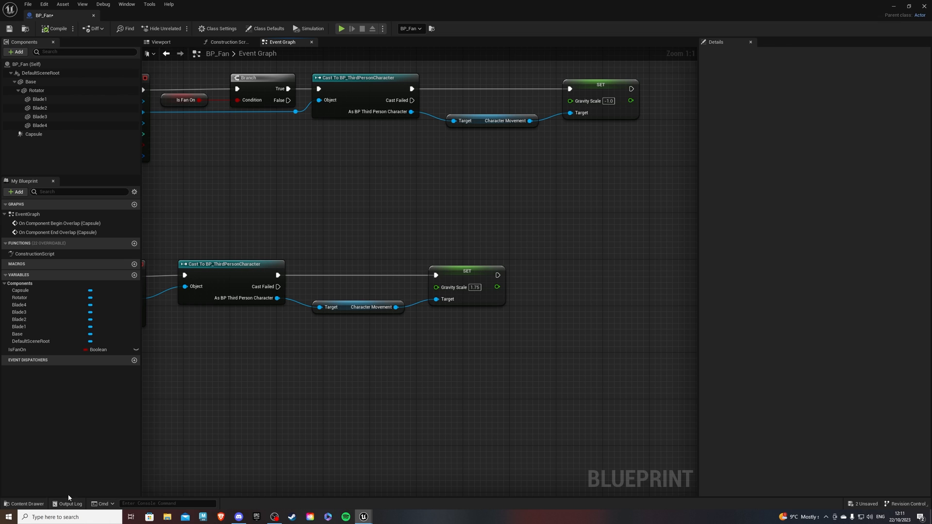
{"action": "left_click", "coordinate": [24, 504]}
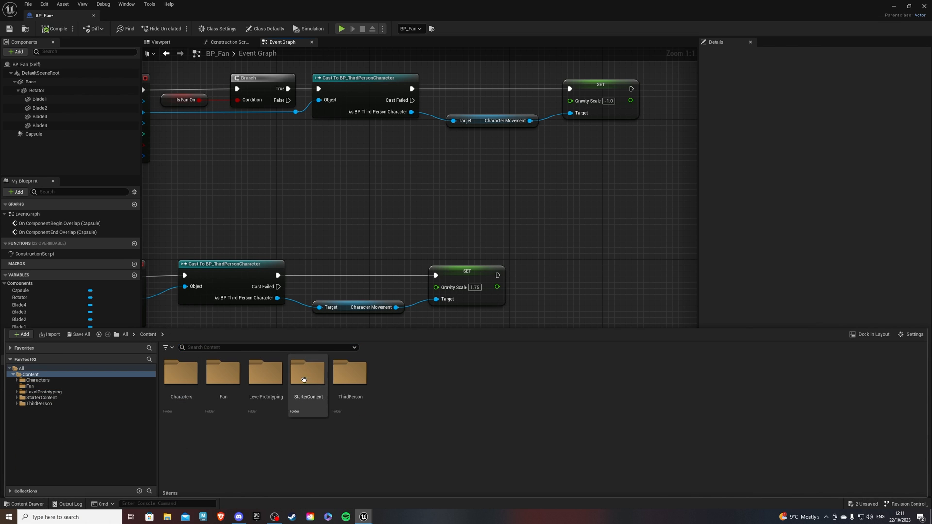
{"action": "double_click", "coordinate": [350, 372]}
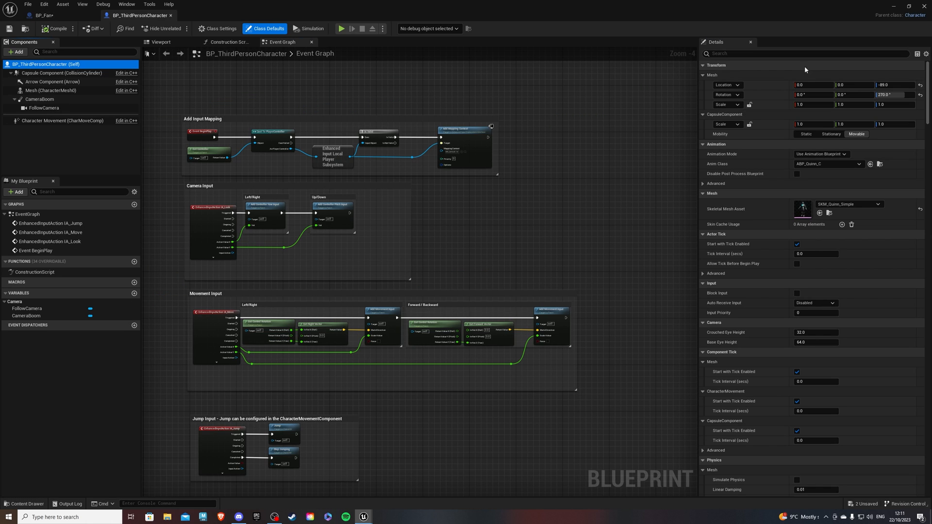
{"action": "type", "text": "grav"}
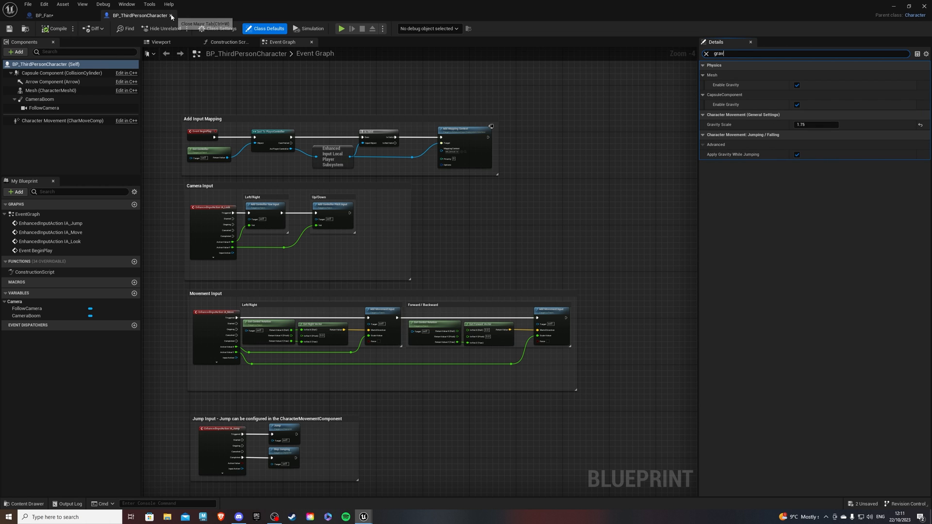
{"action": "left_click", "coordinate": [42, 15]}
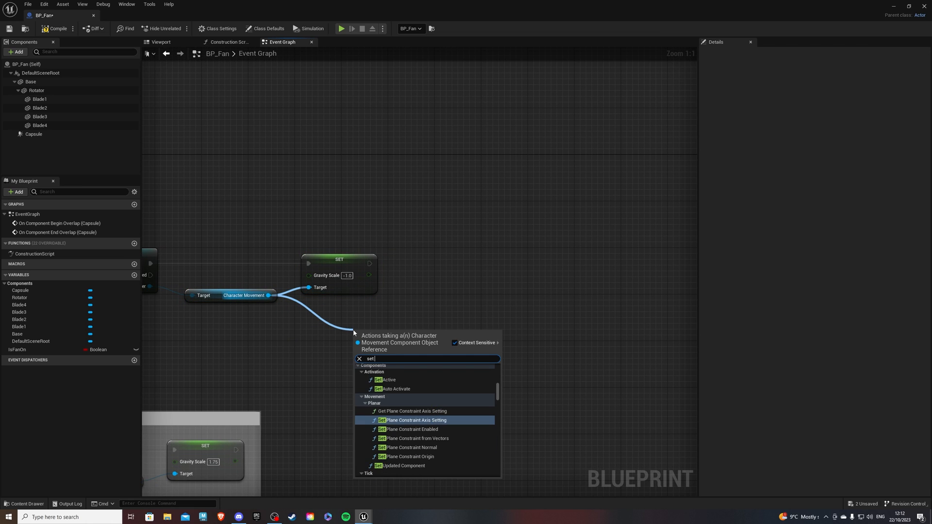
Add Set Velocity after the -1.0 gravity set with Velocity Z 100
{"action": "type", "text": "vel"}
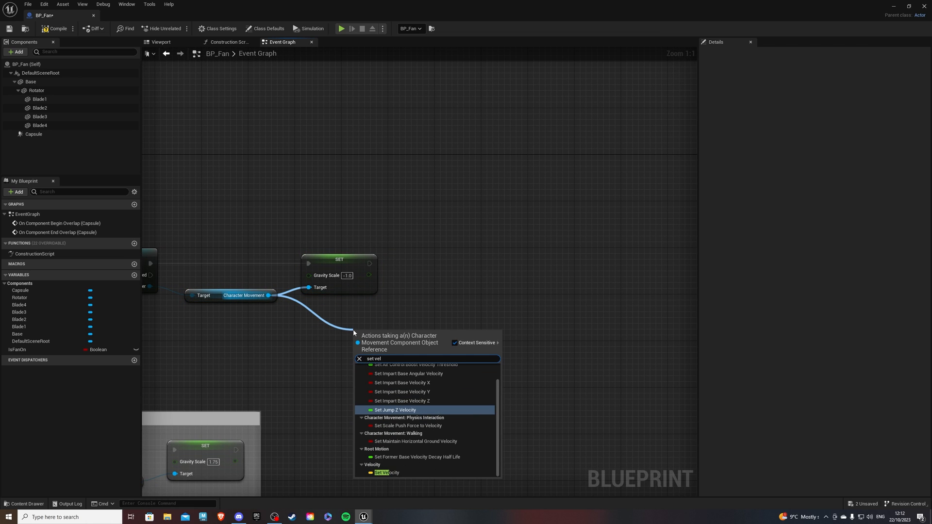
{"action": "left_click", "coordinate": [387, 473]}
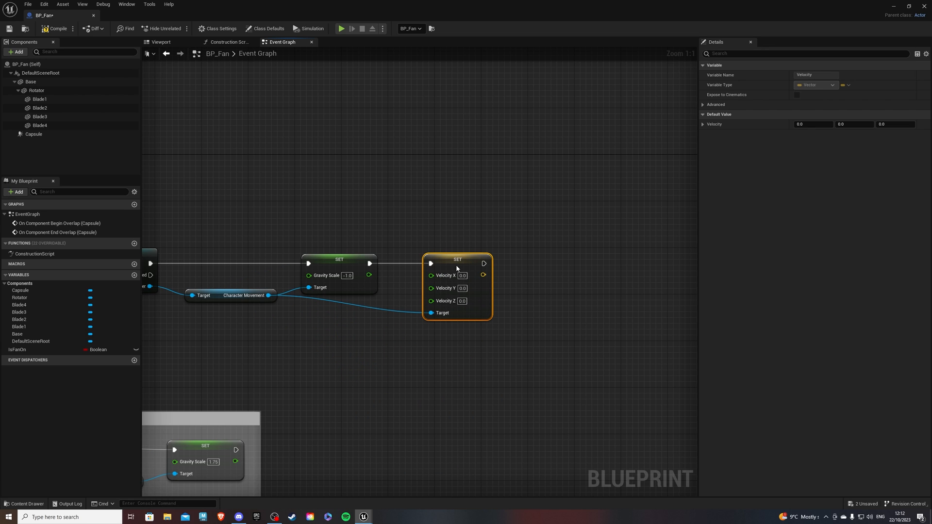
{"action": "left_click", "coordinate": [462, 301]}
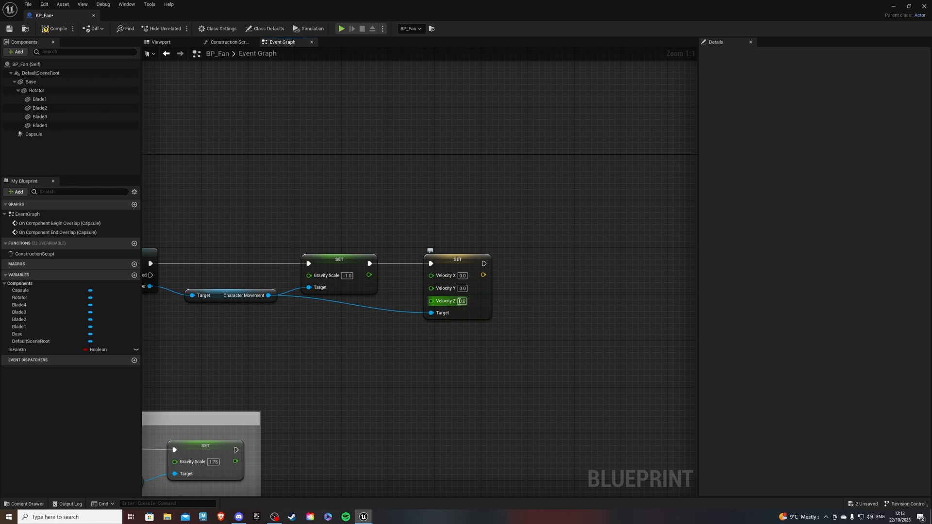
{"action": "mouse_move", "coordinate": [461, 301]}
{"action": "type", "text": "add for"}
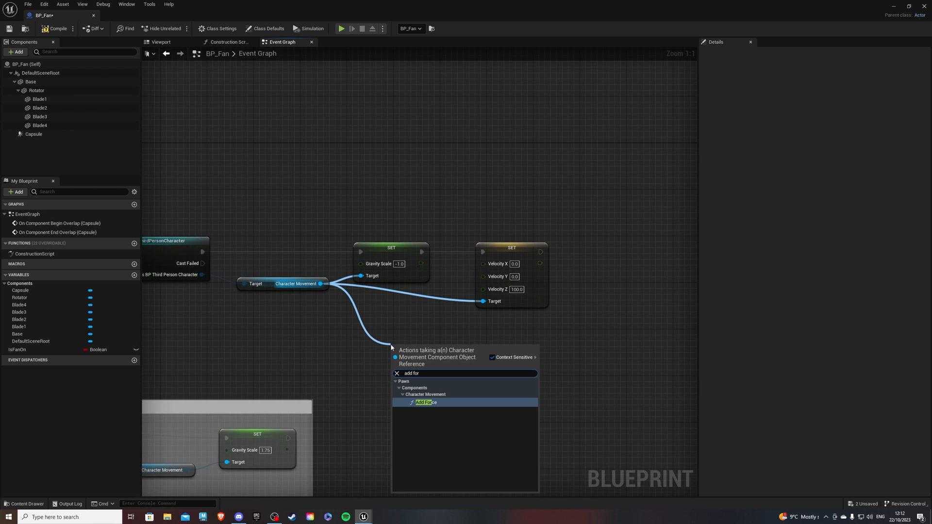
Add an Add Force node after Set Velocity with Force Z -100
{"action": "left_click", "coordinate": [425, 402]}
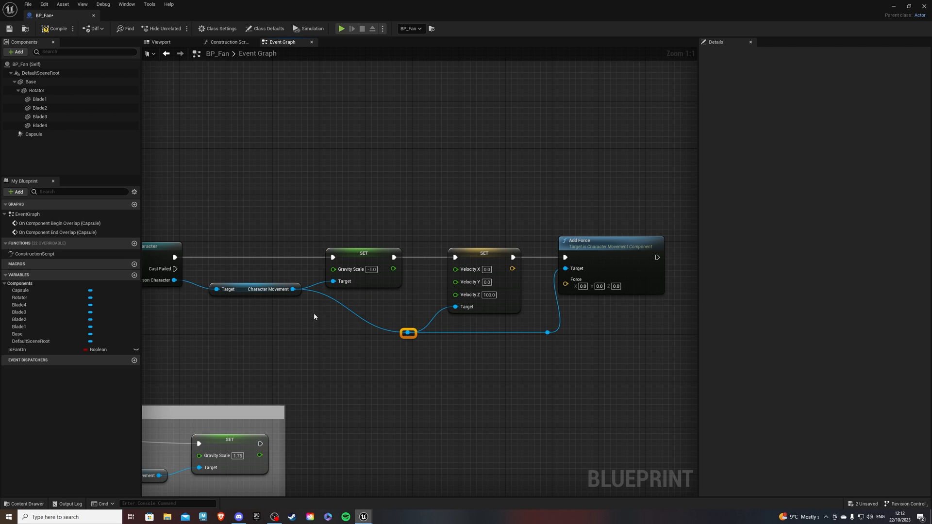
{"action": "scroll", "scroll_direction": "down", "scroll_amount": 3}
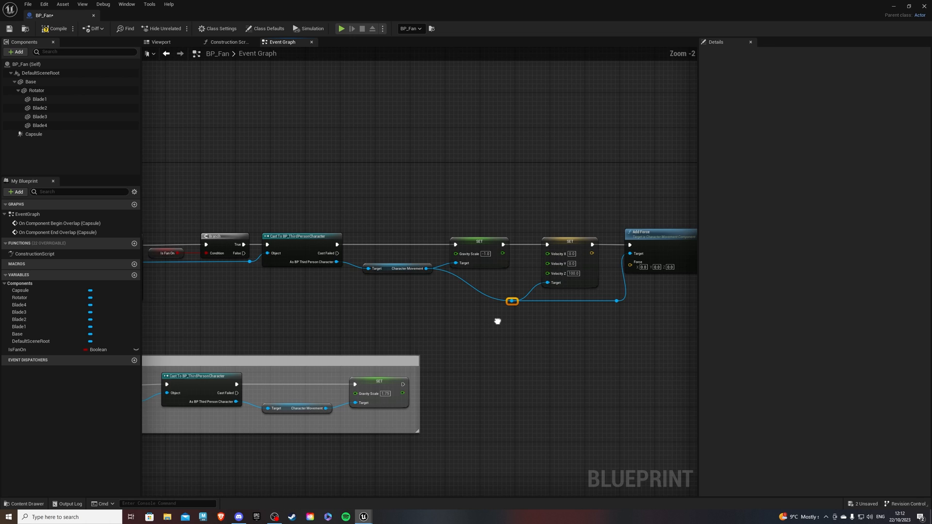
{"action": "scroll", "scroll_direction": "up", "scroll_amount": 3}
{"action": "type", "text": "-100"}
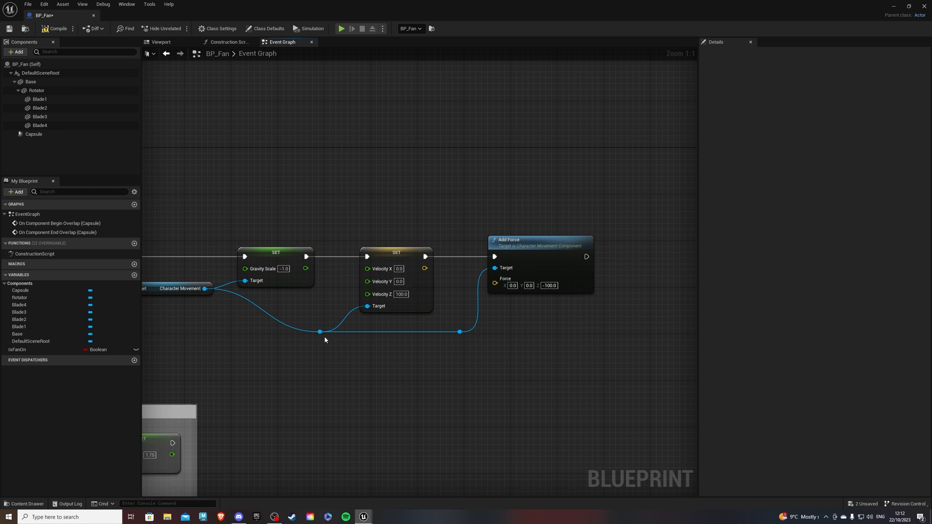
{"action": "scroll", "scroll_direction": "down", "scroll_amount": 3}
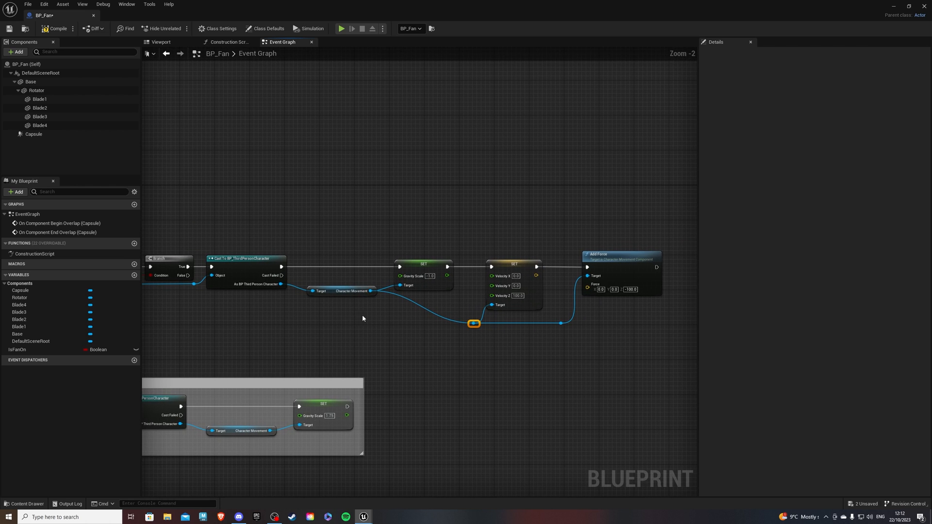
Tidy the Character Movement wiring through the reroute point
{"action": "left_click", "coordinate": [342, 326]}
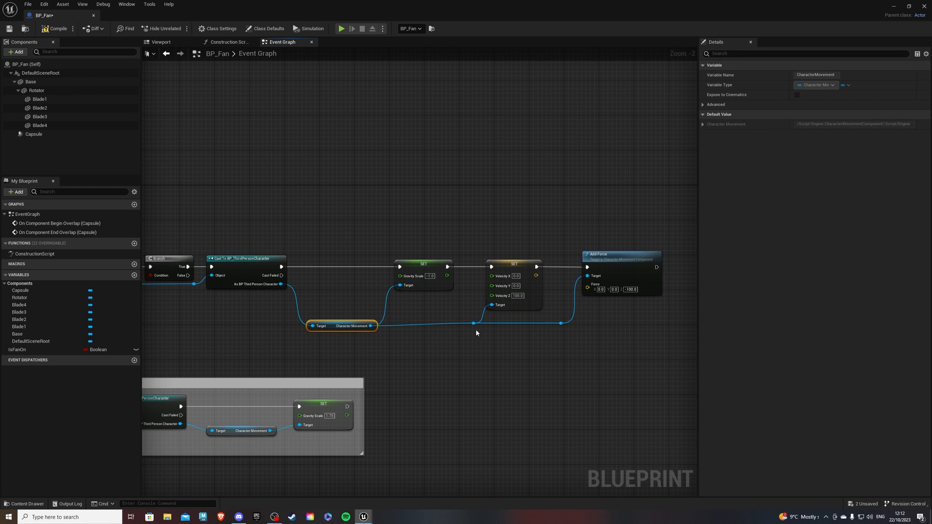
{"action": "left_click", "coordinate": [474, 324]}
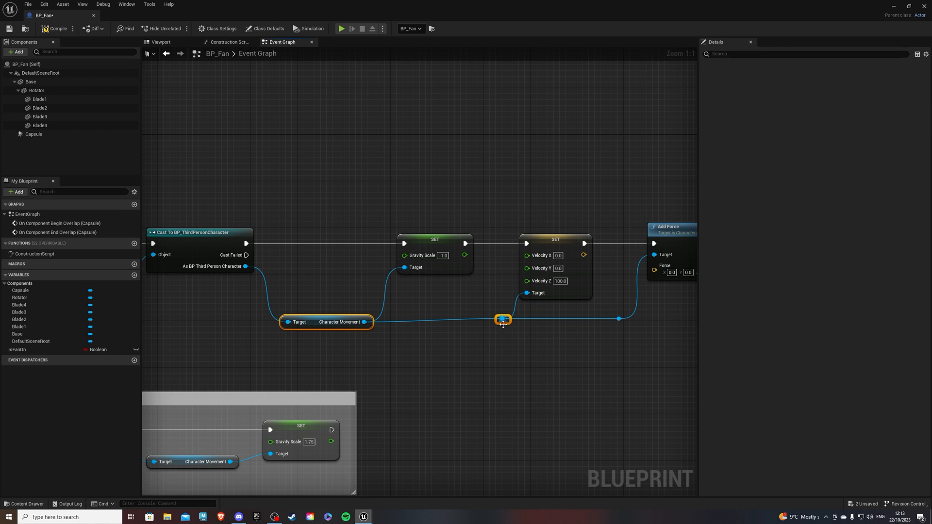
{"action": "scroll", "scroll_direction": "down", "scroll_amount": 3}
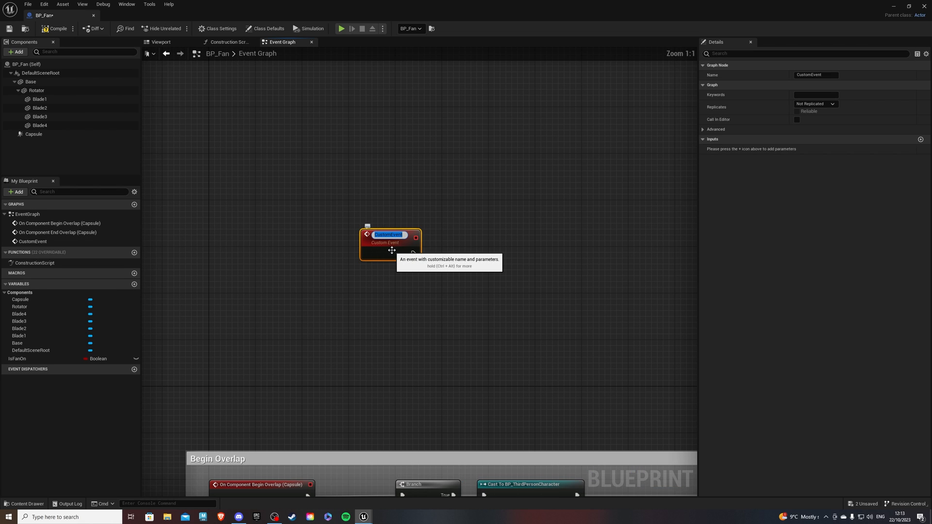
Add a SwitchOn/Off custom event with a Branch on IsFanOn and Set IsFanOn nodes toggling it
{"action": "type", "text": "SwitchOn/Off"}
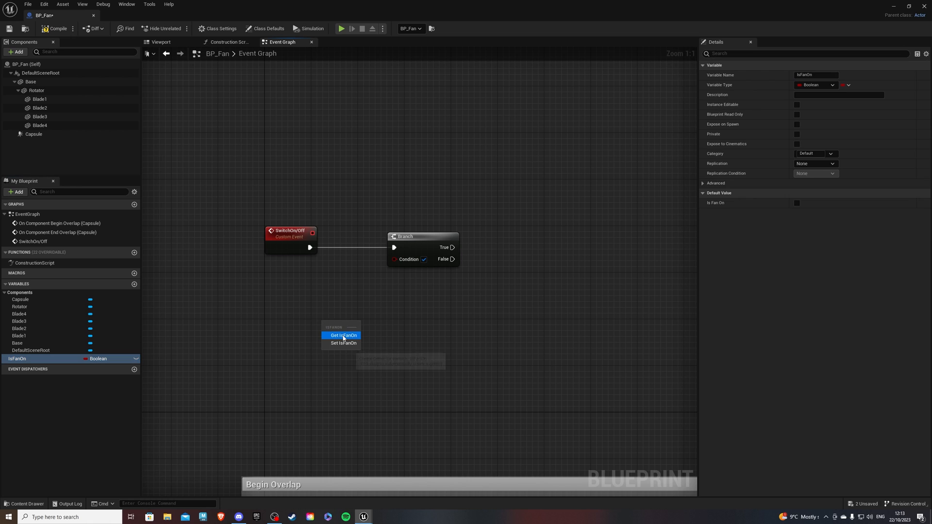
{"action": "left_click", "coordinate": [343, 335]}
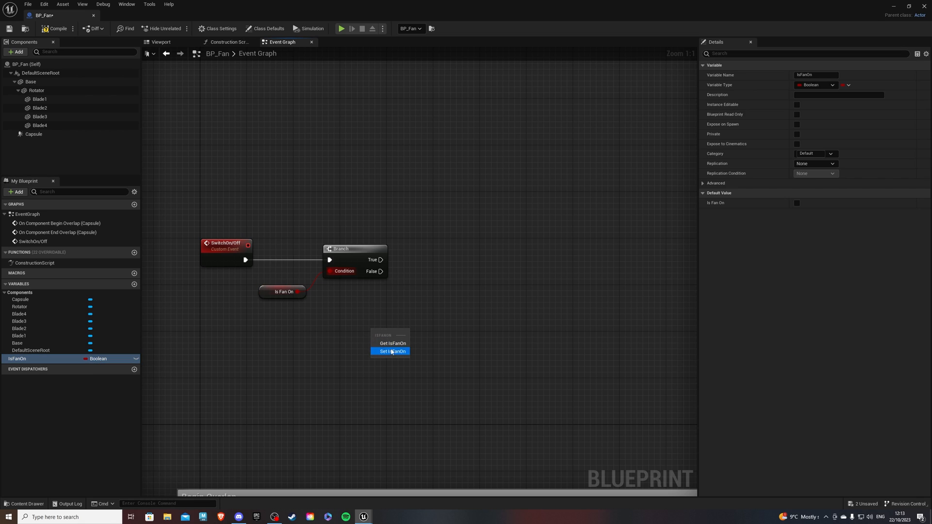
{"action": "left_click", "coordinate": [391, 352]}
{"action": "type", "text": "timeline"}
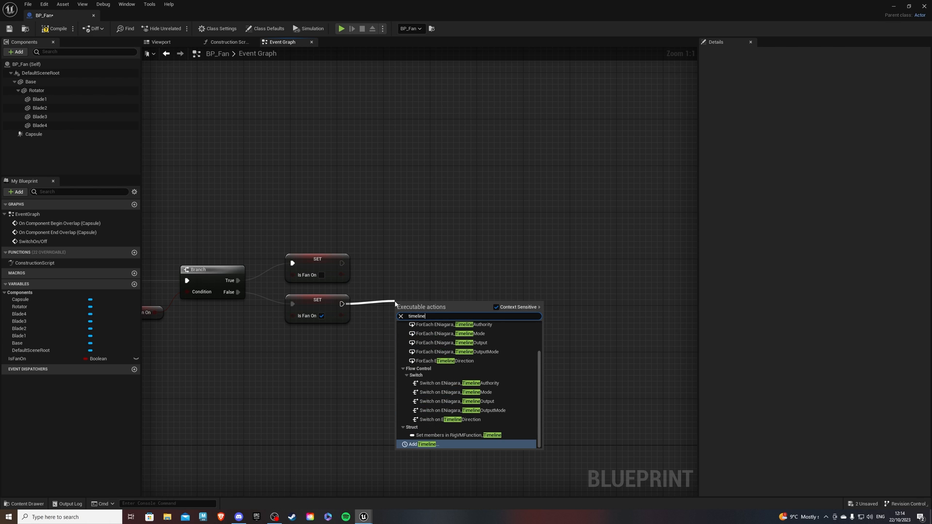
Add a Timeline named FanTimeline after the toggle and bring up its timeline editor
{"action": "left_click", "coordinate": [425, 443]}
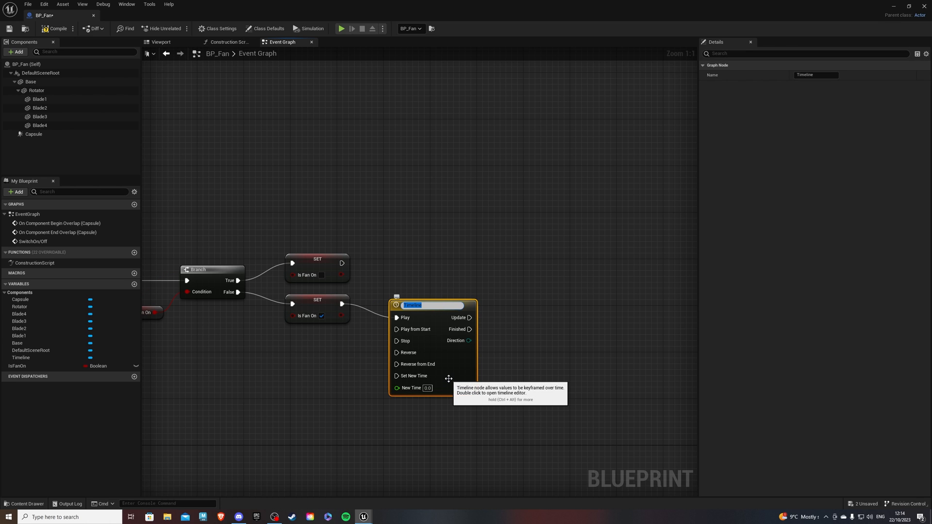
{"action": "type", "text": "FanTimeline"}
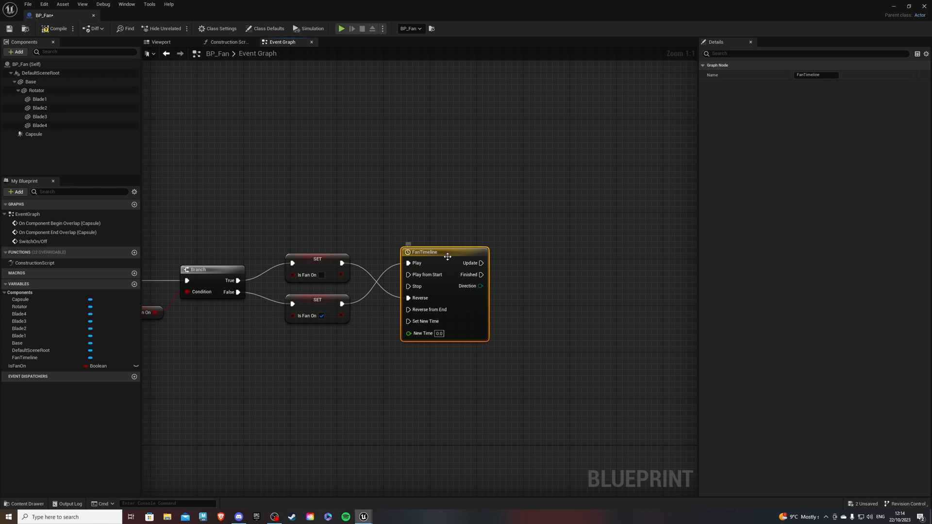
{"action": "double_click", "coordinate": [424, 251]}
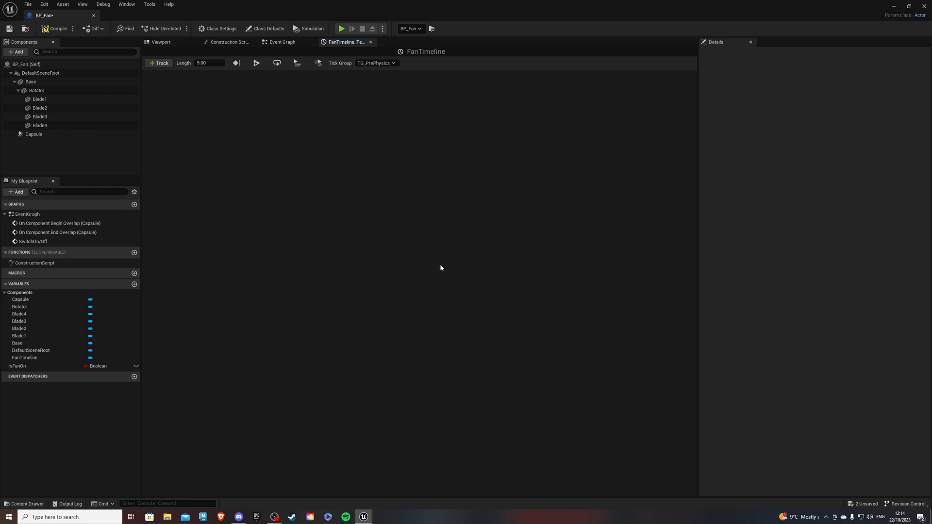
Set FanTimeline length to 2.00 and add a float track
{"action": "triple_click", "coordinate": [209, 63]}
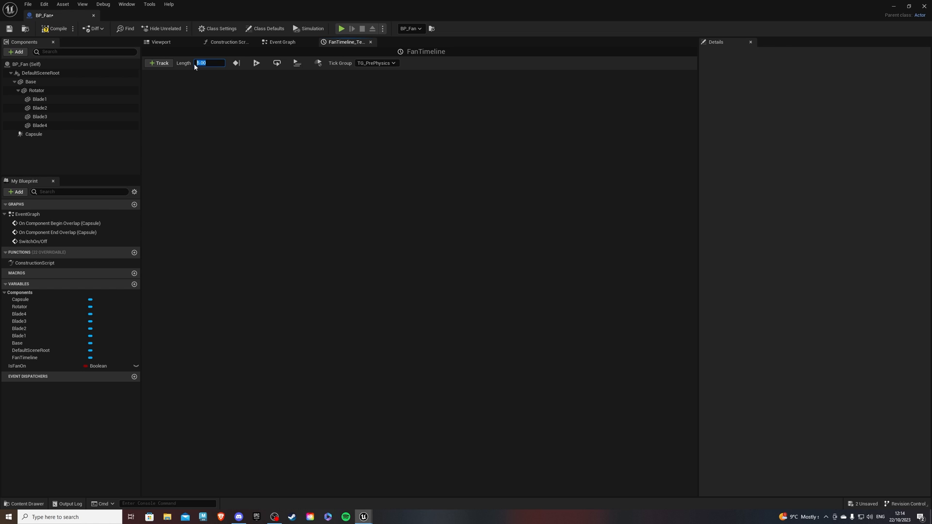
{"action": "type", "text": "2.00"}
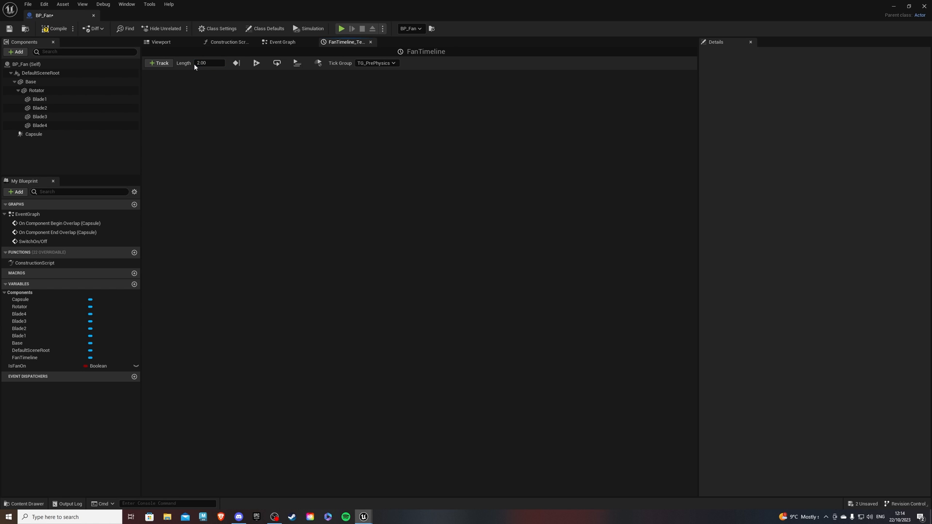
{"action": "left_click", "coordinate": [158, 63]}
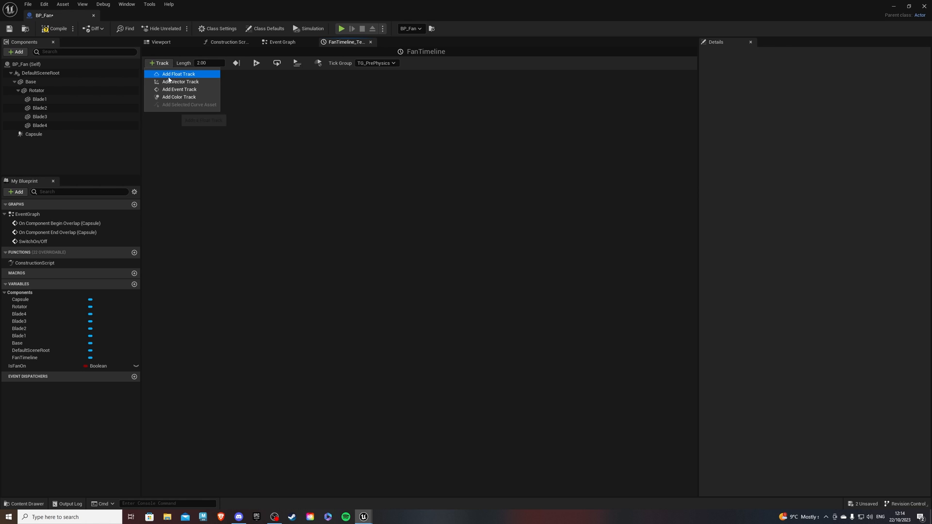
{"action": "left_click", "coordinate": [179, 74]}
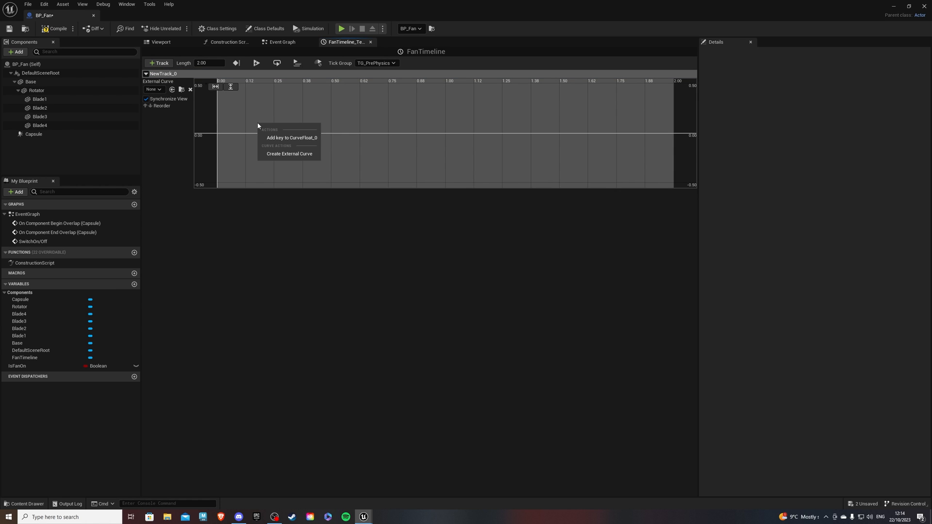
Key the float curve with a keyframe at time 1.0, then return to the Event Graph
{"action": "left_click", "coordinate": [292, 137]}
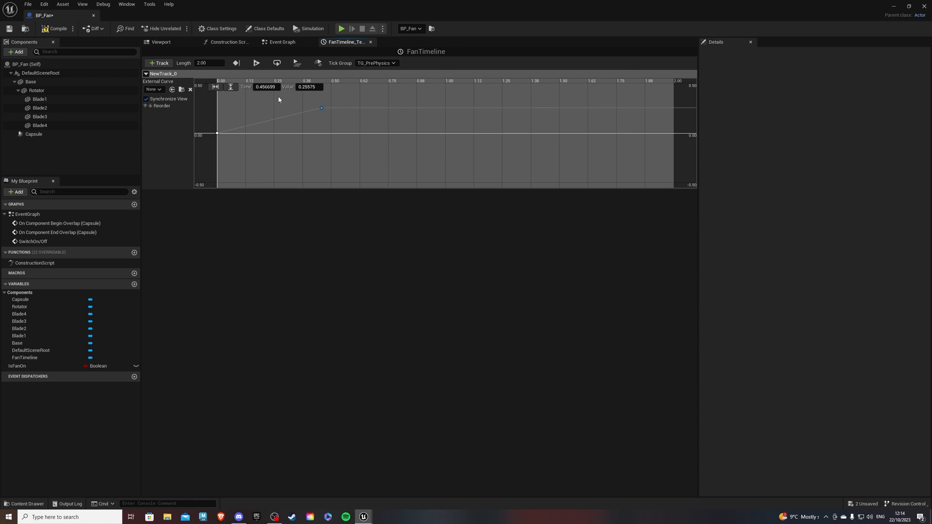
{"action": "triple_click", "coordinate": [266, 86]}
{"action": "type", "text": "2"}
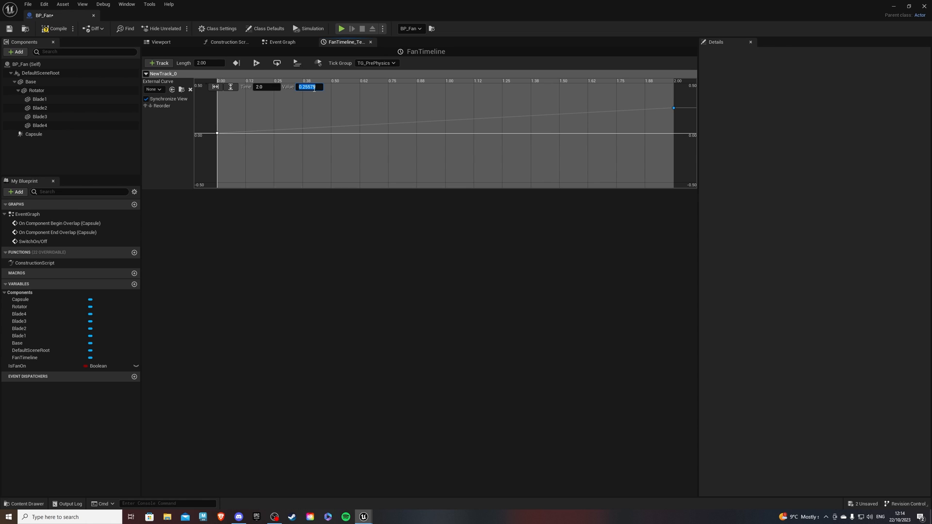
{"action": "type", "text": "1.0"}
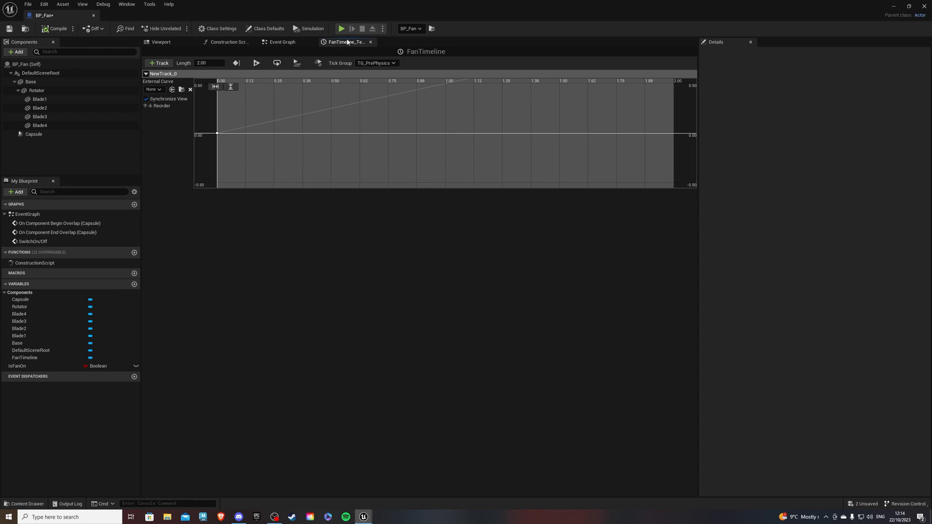
{"action": "left_click", "coordinate": [281, 42]}
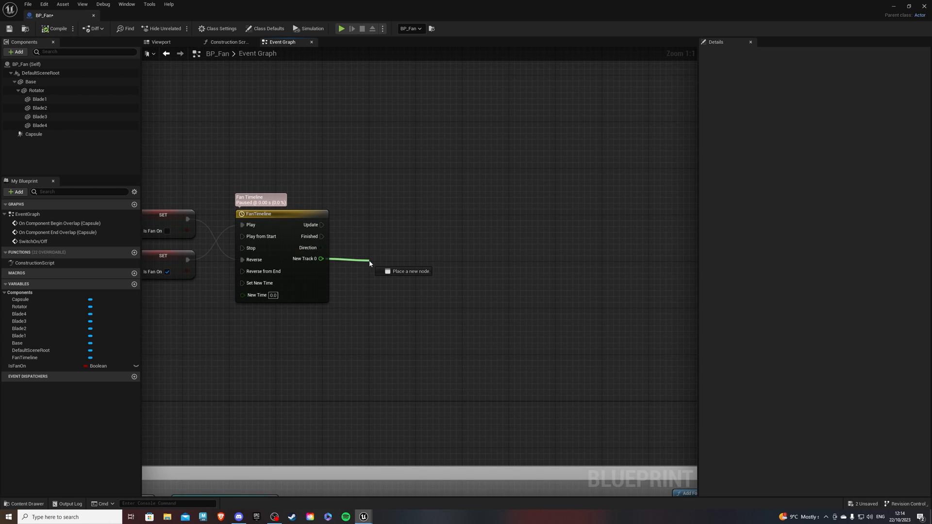
Lerp NewTrack_0 from 0 to 22.5 and feed it as Yaw into Add Relative Rotation on Rotator each Update
{"action": "left_click", "coordinate": [369, 263]}
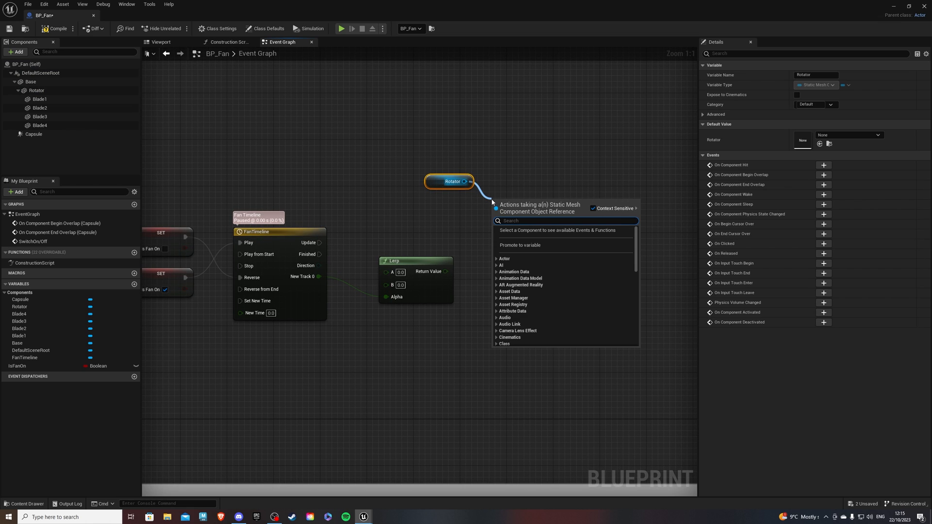
{"action": "type", "text": "set"}
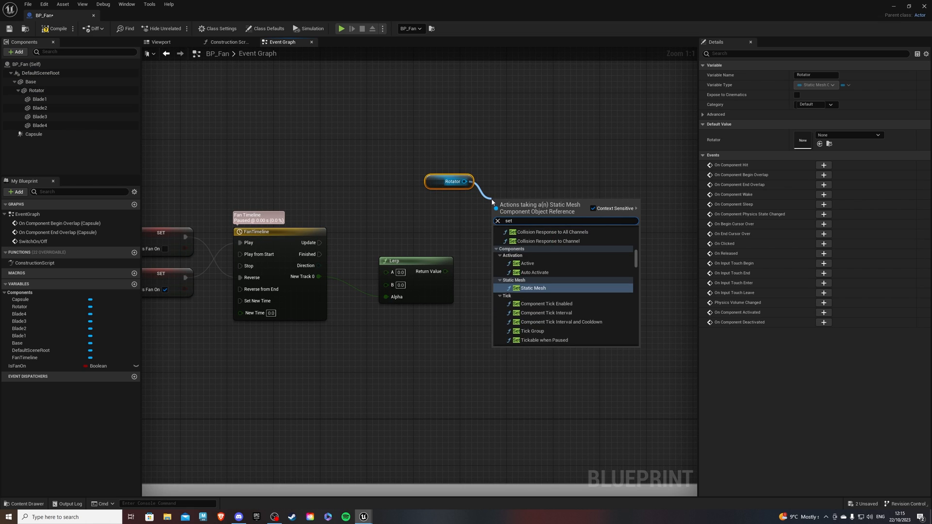
{"action": "type", "text": "add"}
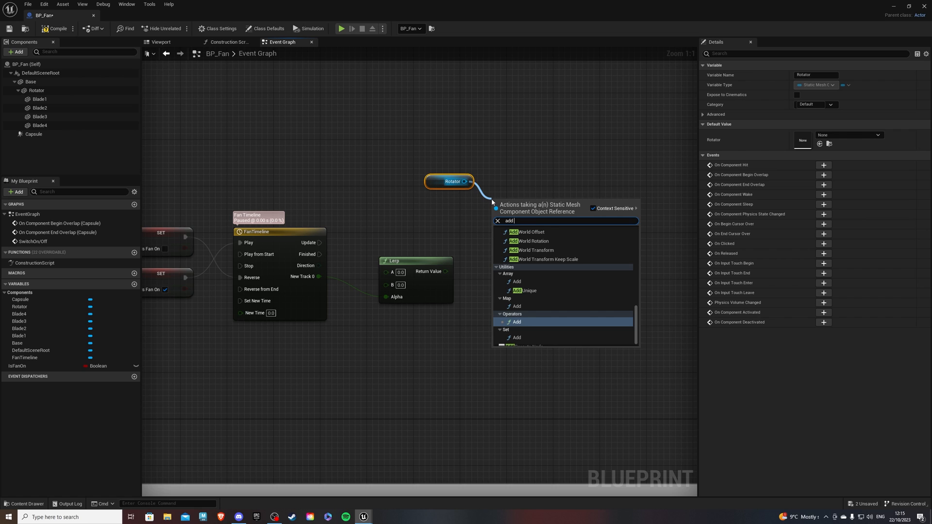
{"action": "type", "text": "relat"}
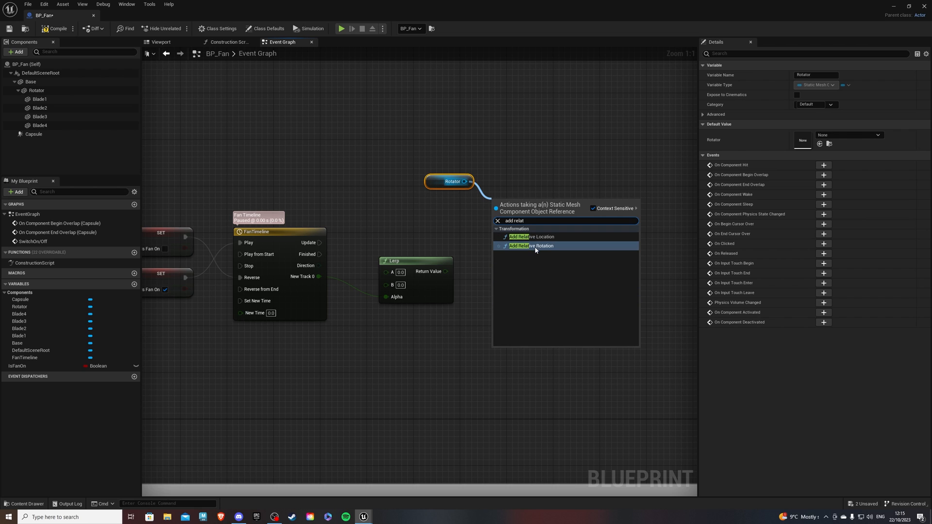
{"action": "left_click", "coordinate": [530, 245]}
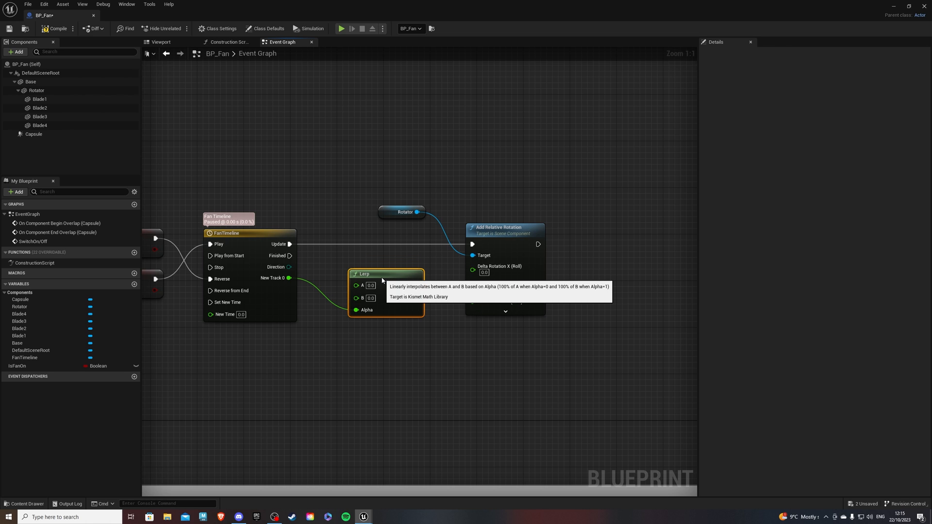
{"action": "mouse_move", "coordinate": [387, 321]}
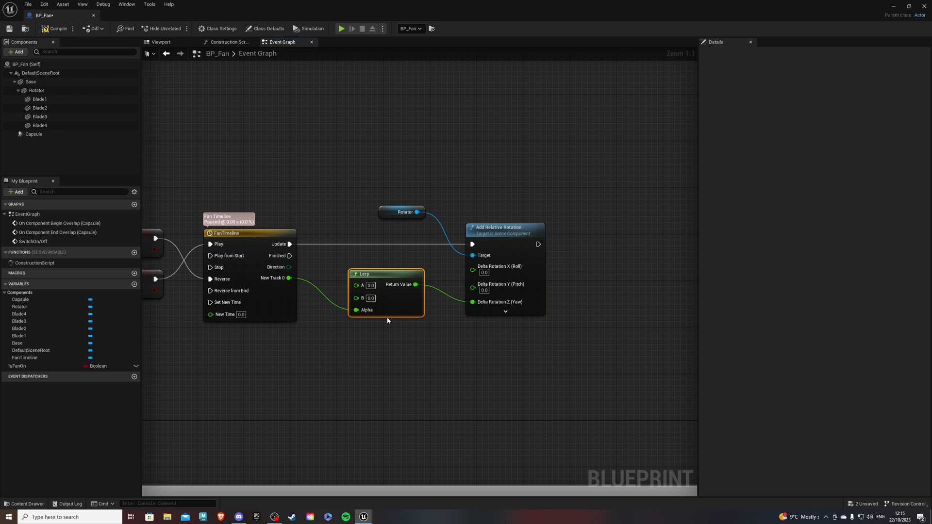
{"action": "mouse_move", "coordinate": [371, 298]}
{"action": "type", "text": "22.5"}
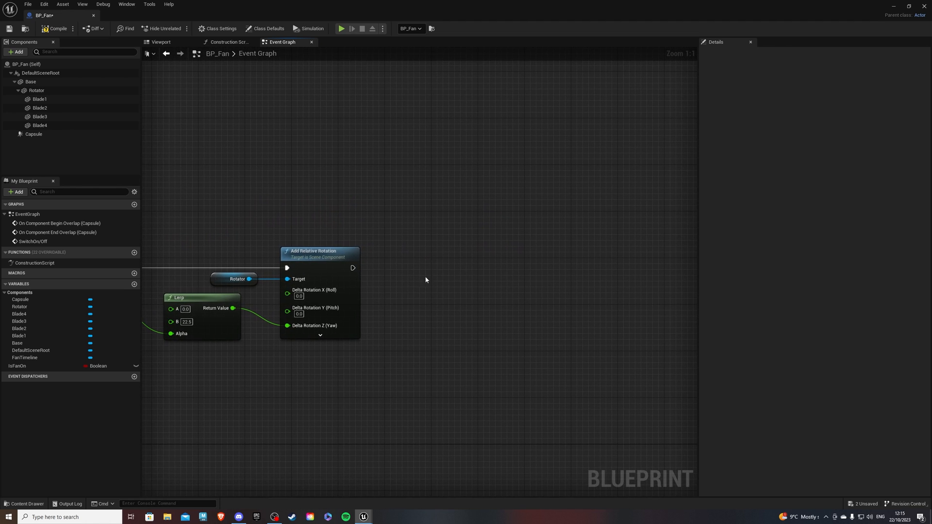
Feed NOT Is Fan On into a new Branch and start a Set Timer search from False
{"action": "left_click", "coordinate": [18, 366]}
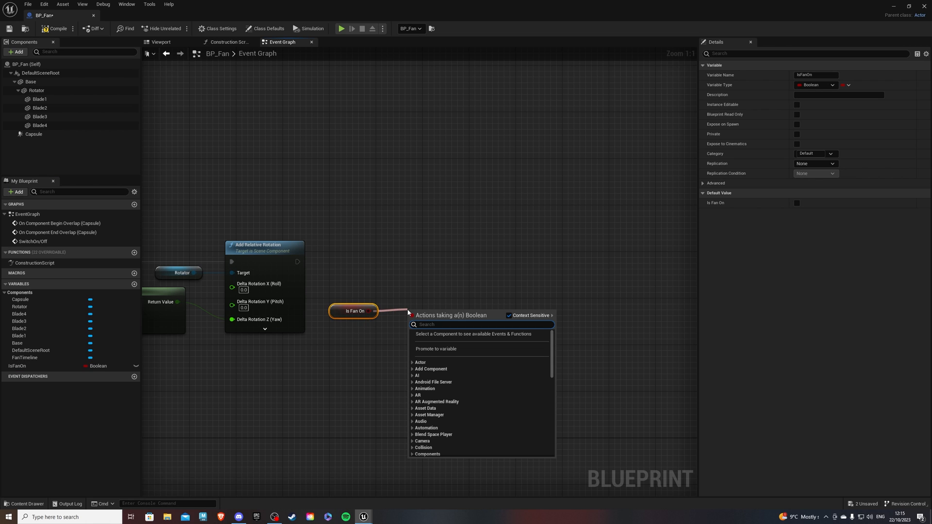
{"action": "type", "text": "not bool"}
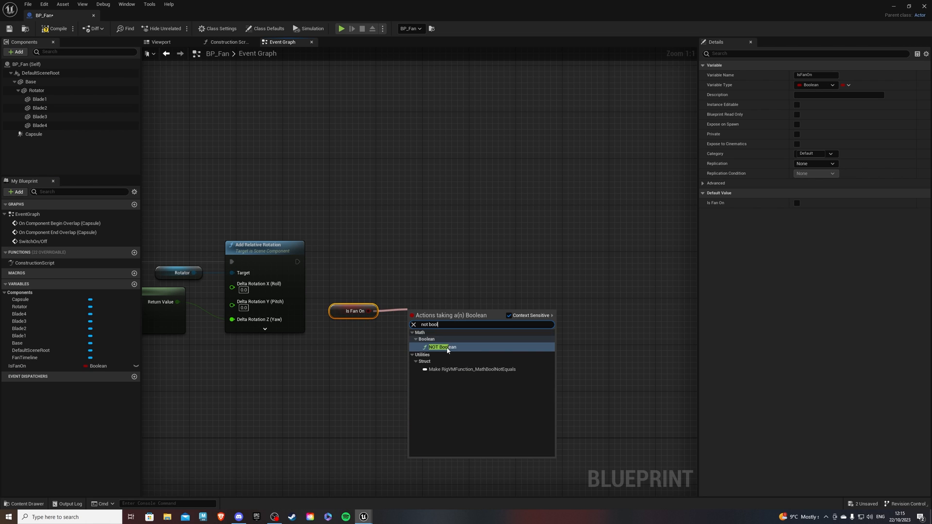
{"action": "left_click", "coordinate": [443, 346]}
{"action": "type", "text": "set t"}
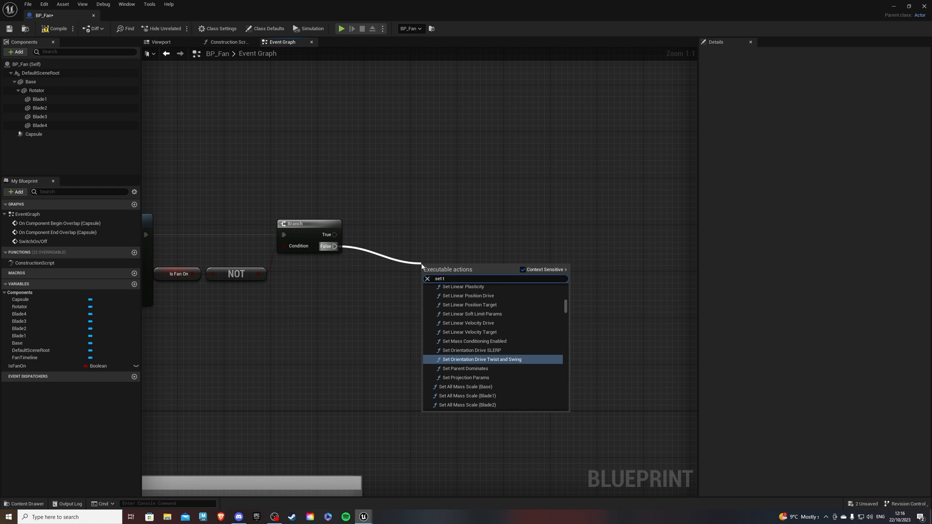
{"action": "type", "text": "imer"}
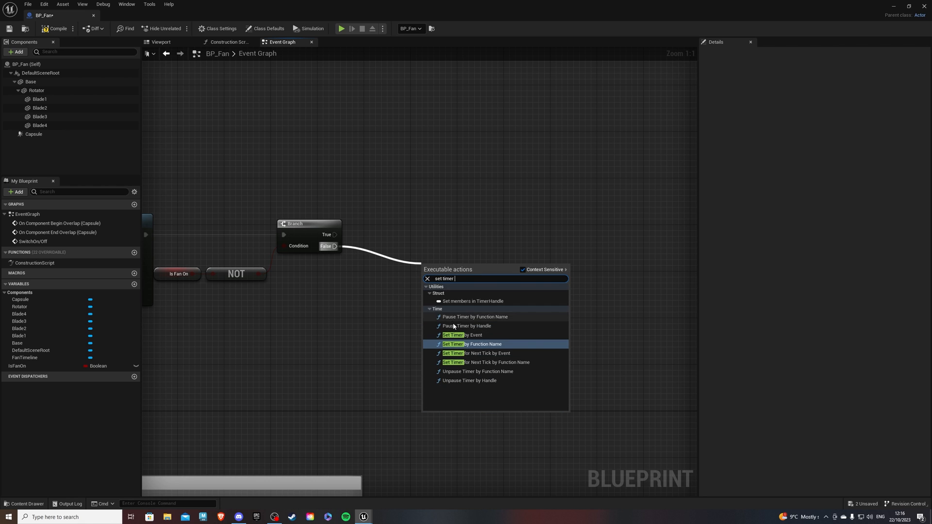
Add Set Timer by Event on the False path bound to a new FanOn custom event
{"action": "left_click", "coordinate": [452, 335]}
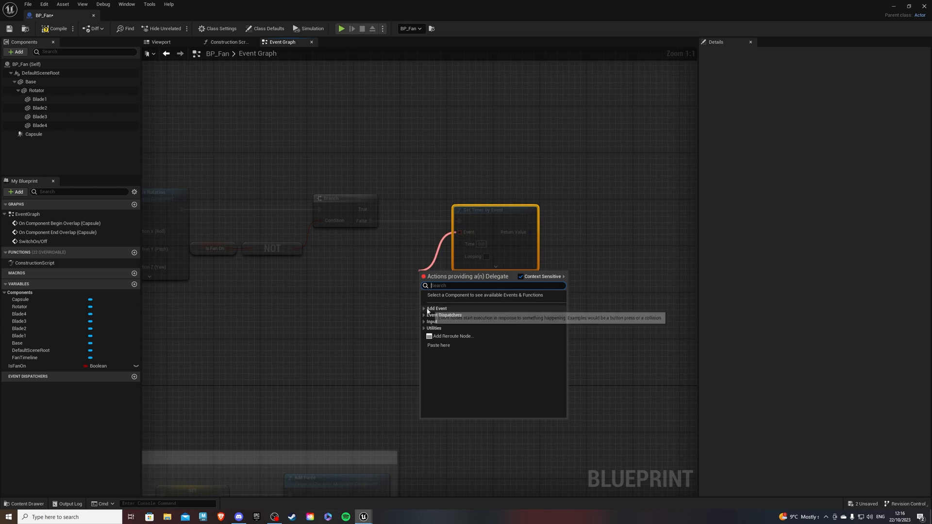
{"action": "left_click", "coordinate": [436, 308]}
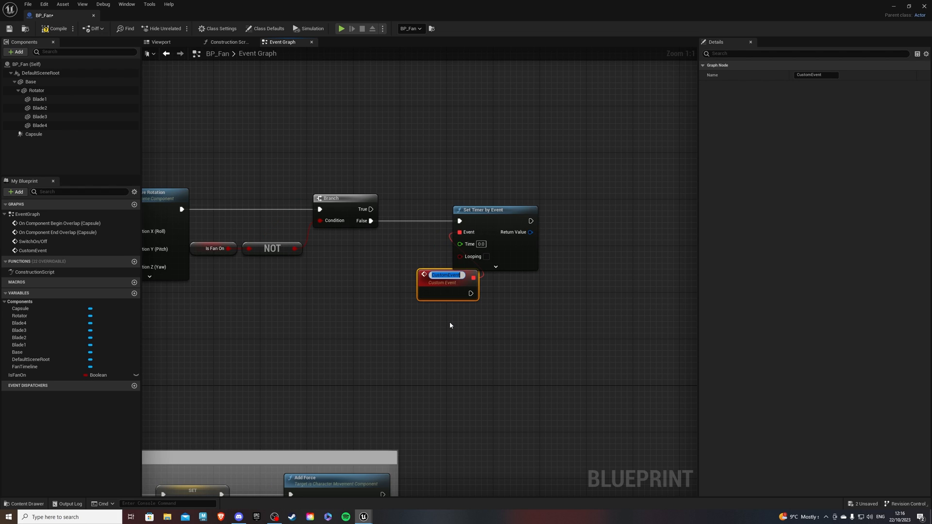
{"action": "type", "text": "FanOn"}
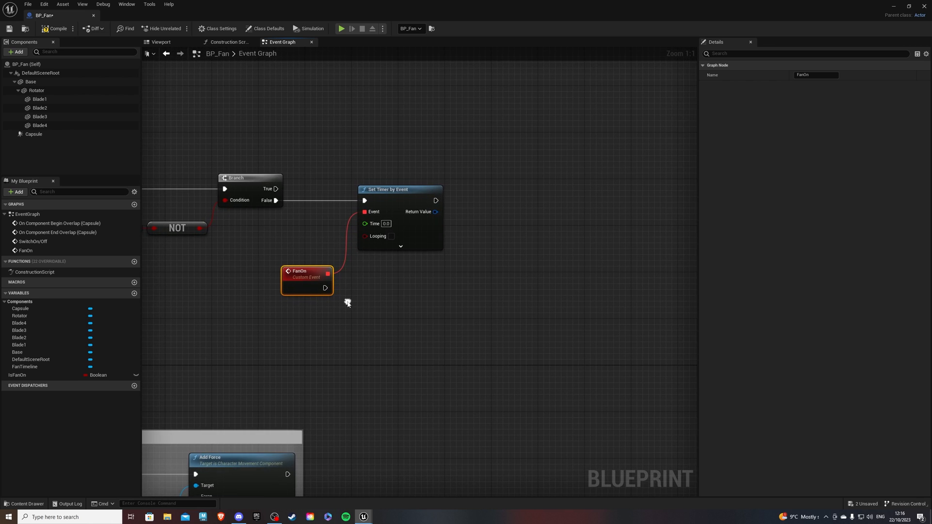
{"action": "mouse_move", "coordinate": [70, 373]}
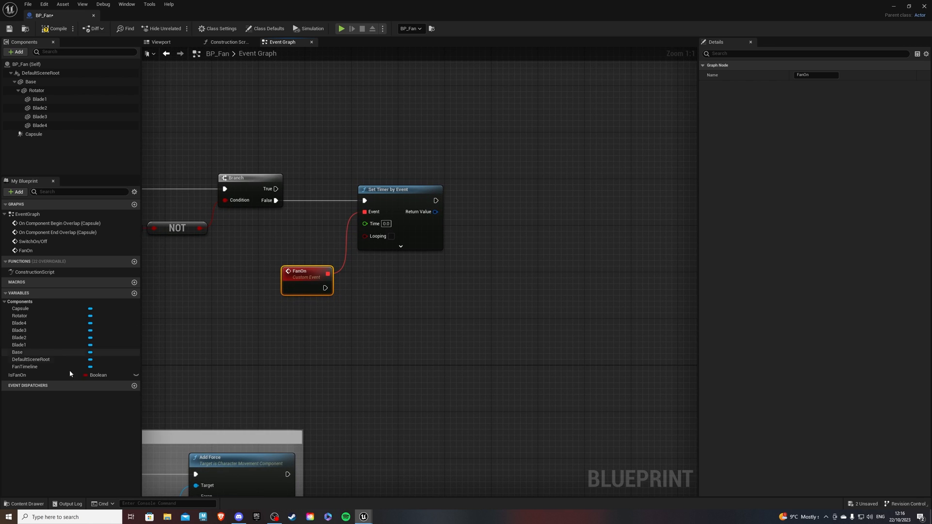
Have FanOn add 22.5 yaw to Rotator via Add Relative Rotation, and make the timer loop
{"action": "left_click", "coordinate": [36, 90]}
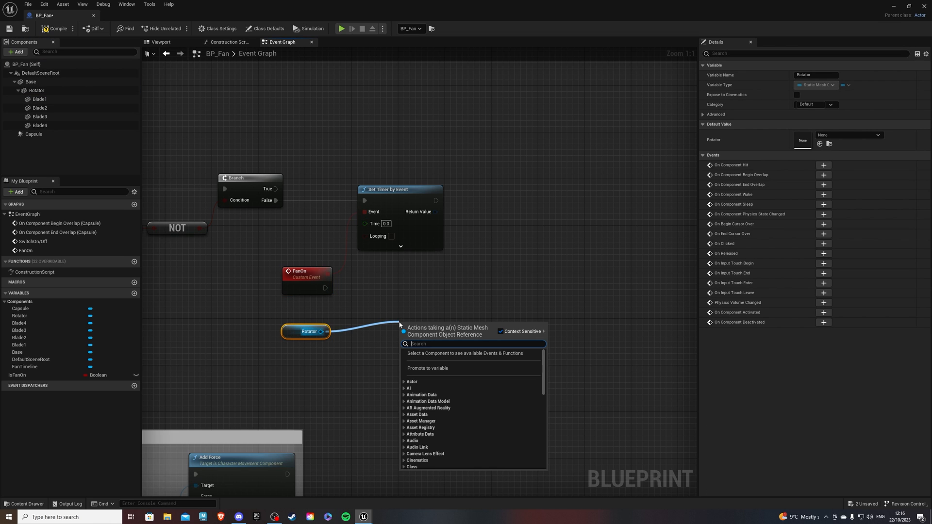
{"action": "type", "text": "add relati"}
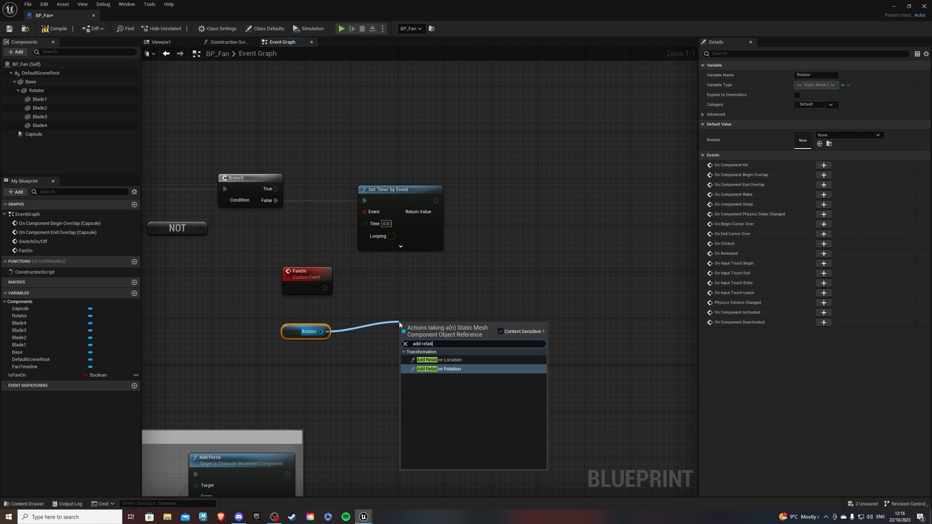
{"action": "left_click", "coordinate": [439, 369]}
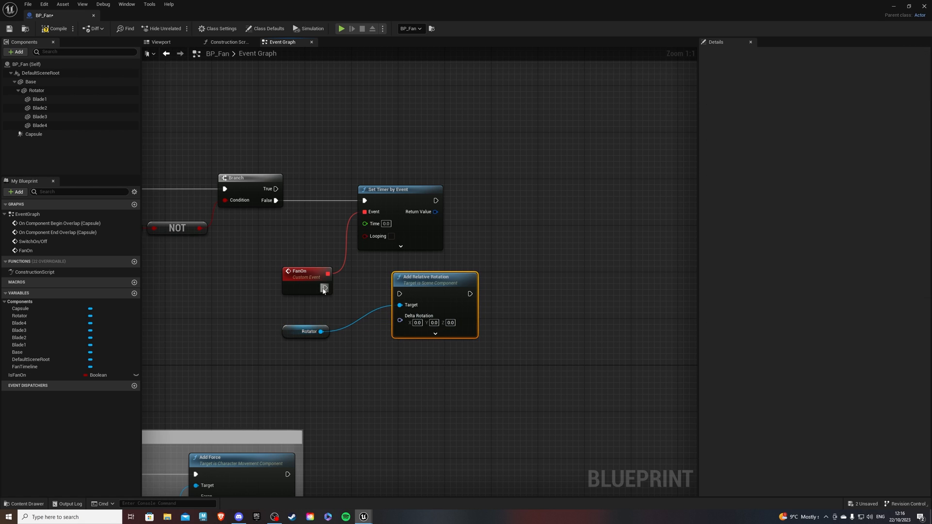
{"action": "left_click", "coordinate": [336, 307]}
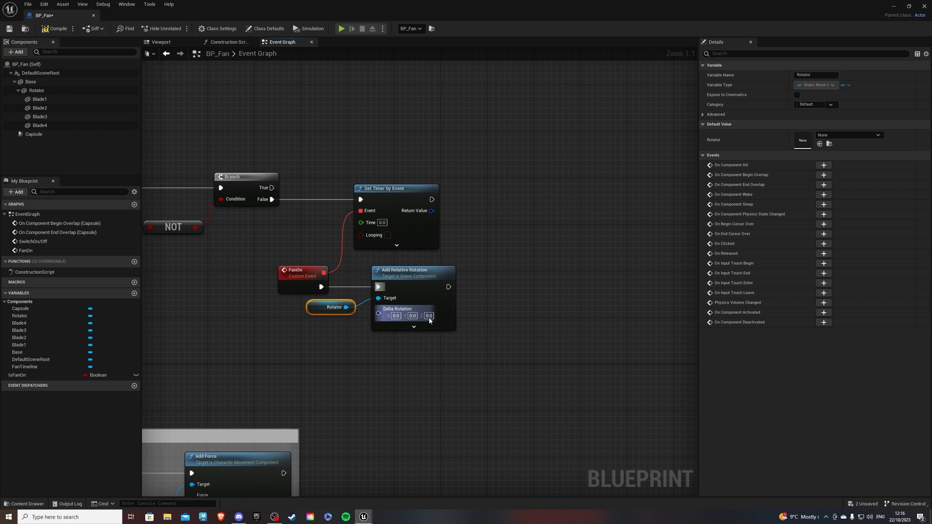
{"action": "mouse_move", "coordinate": [428, 316]}
{"action": "type", "text": "22.5"}
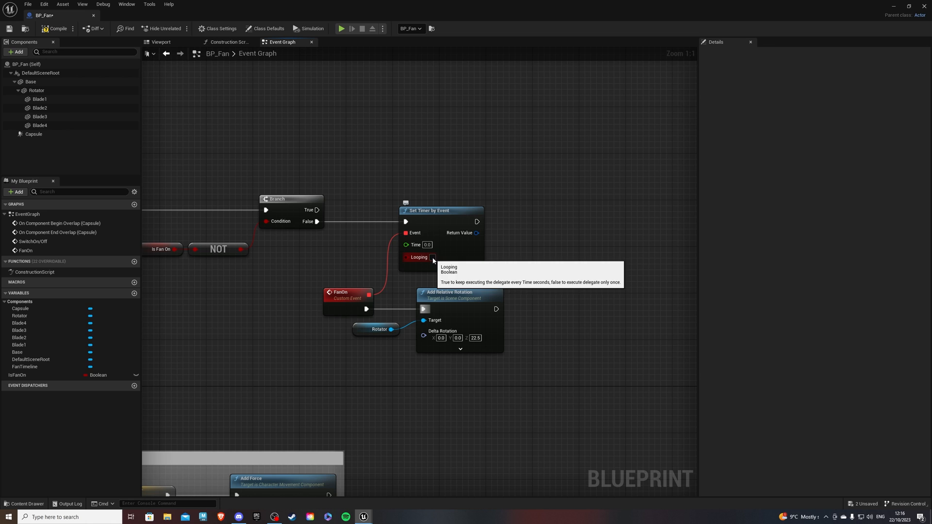
{"action": "left_click", "coordinate": [433, 256]}
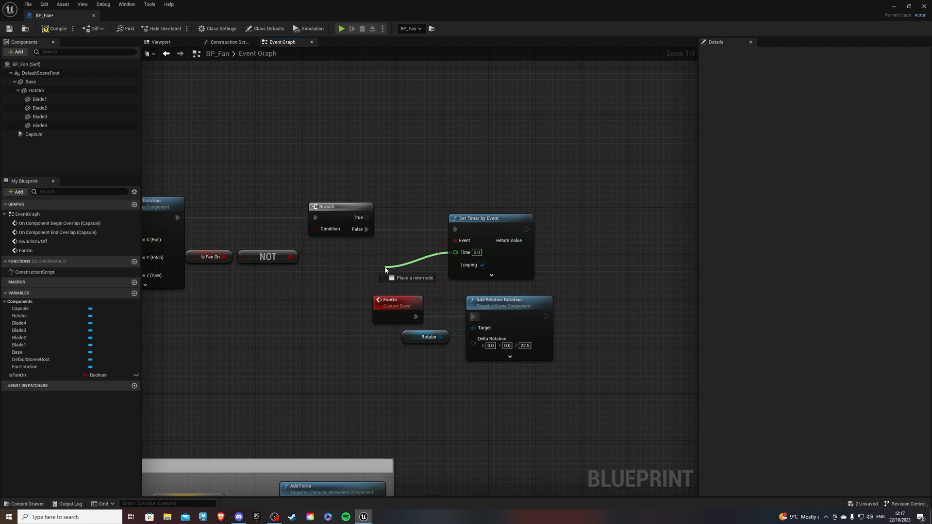
Use Get World Delta Seconds as the timer interval and pause the timer by handle on True
{"action": "type", "text": "get world"}
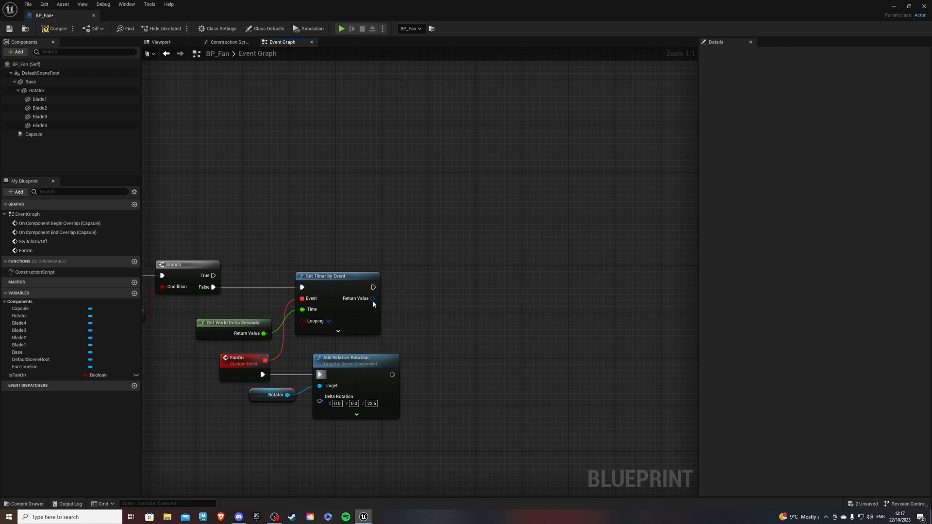
{"action": "mouse_move", "coordinate": [369, 300]}
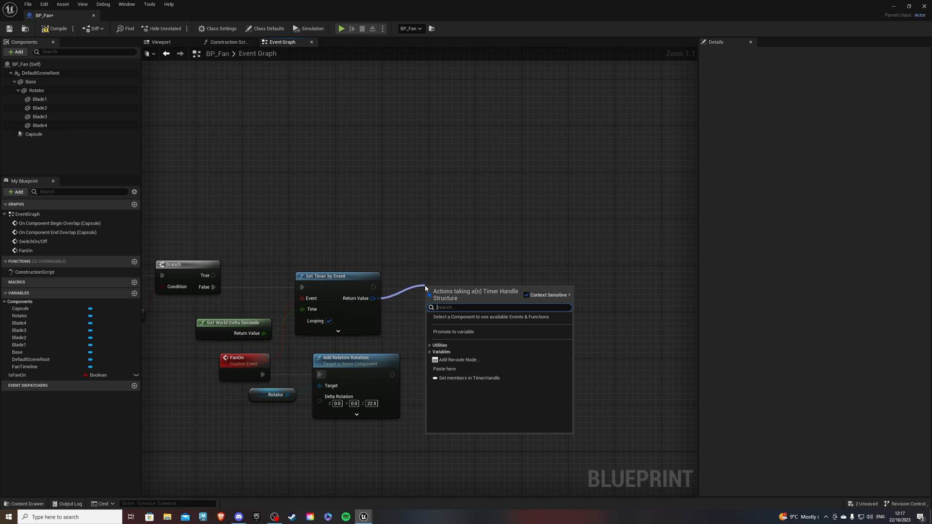
{"action": "type", "text": "pa"}
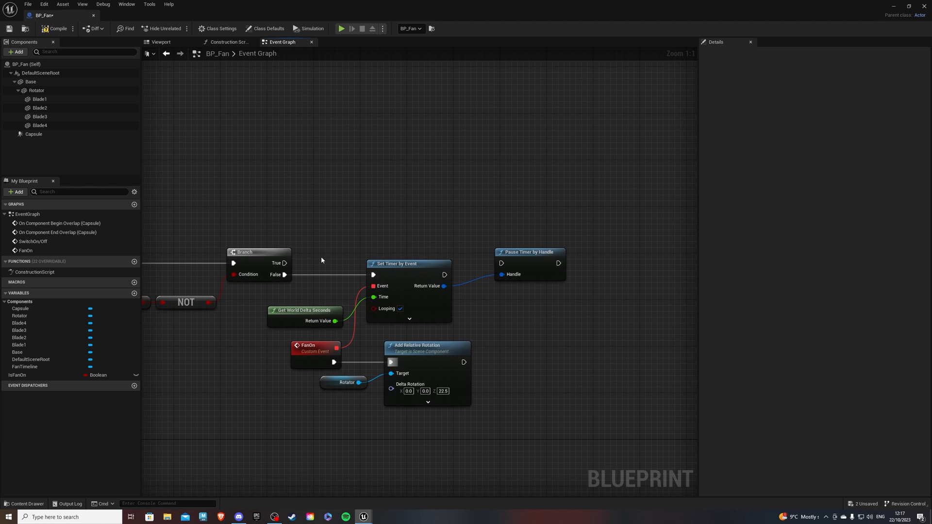
{"action": "mouse_move", "coordinate": [529, 262]}
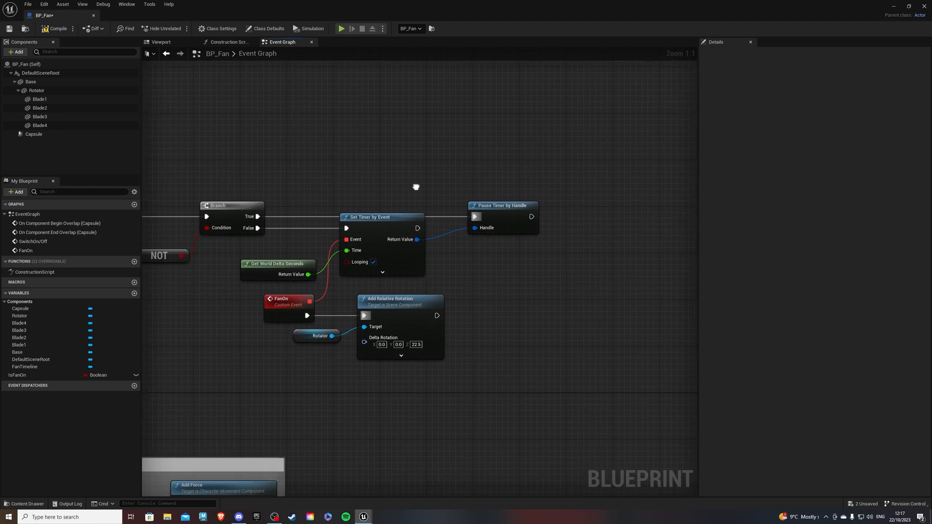
{"action": "scroll", "scroll_direction": "down", "scroll_amount": 3}
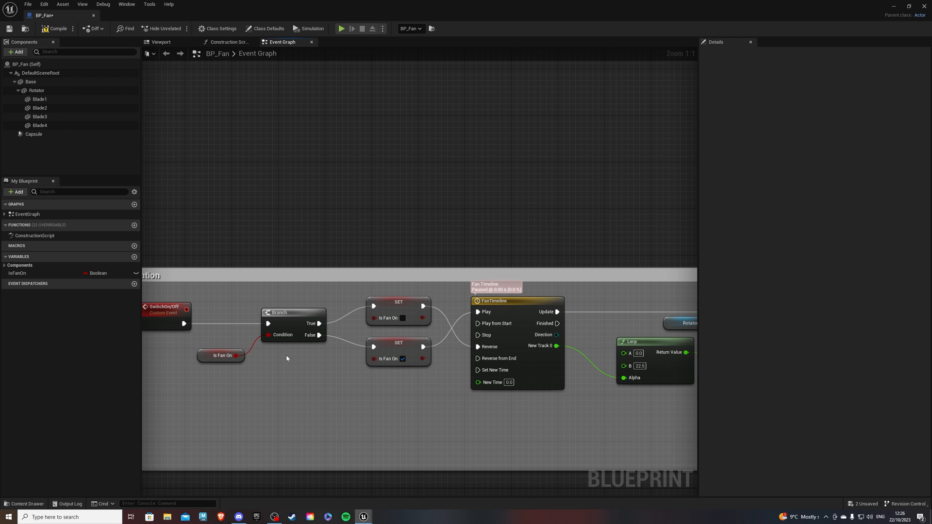
{"action": "mouse_move", "coordinate": [303, 391]}
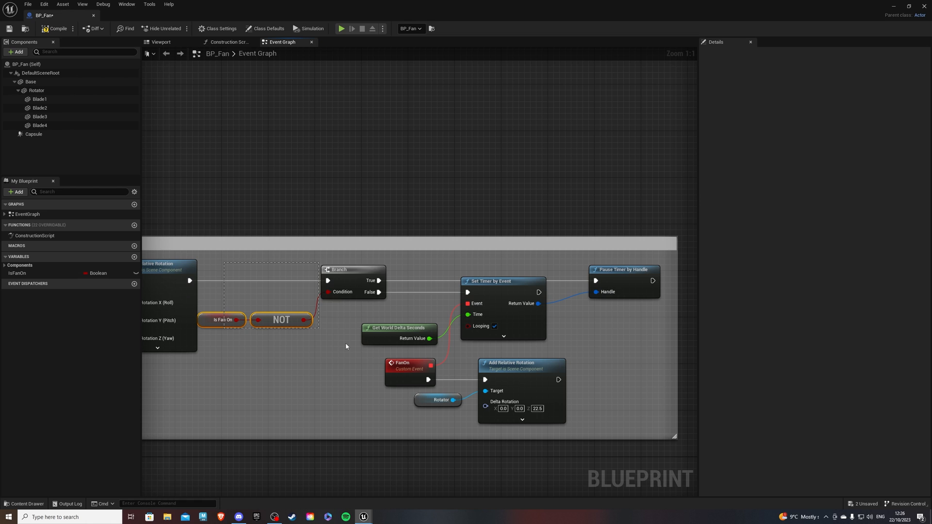
Box the timer logic in a comment group, then compile and save BP_Fan
{"action": "left_click", "coordinate": [249, 165]}
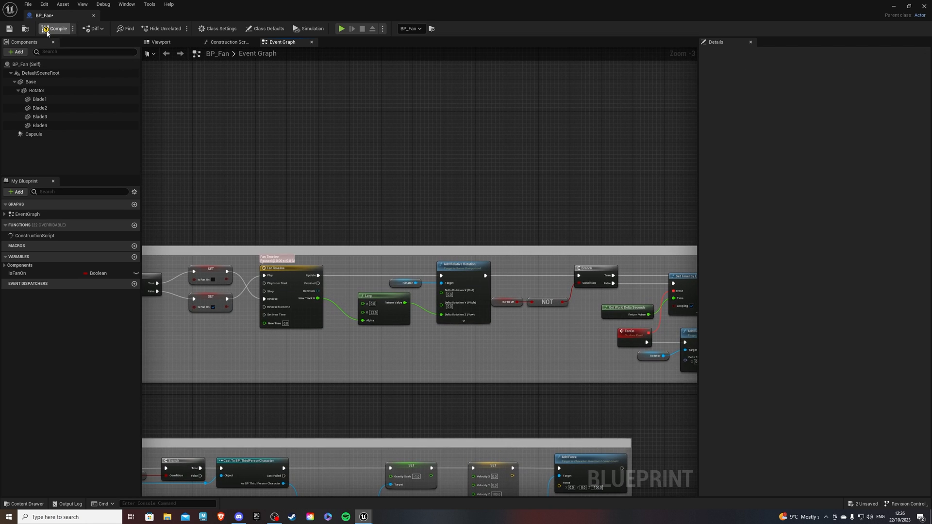
{"action": "left_click", "coordinate": [56, 28]}
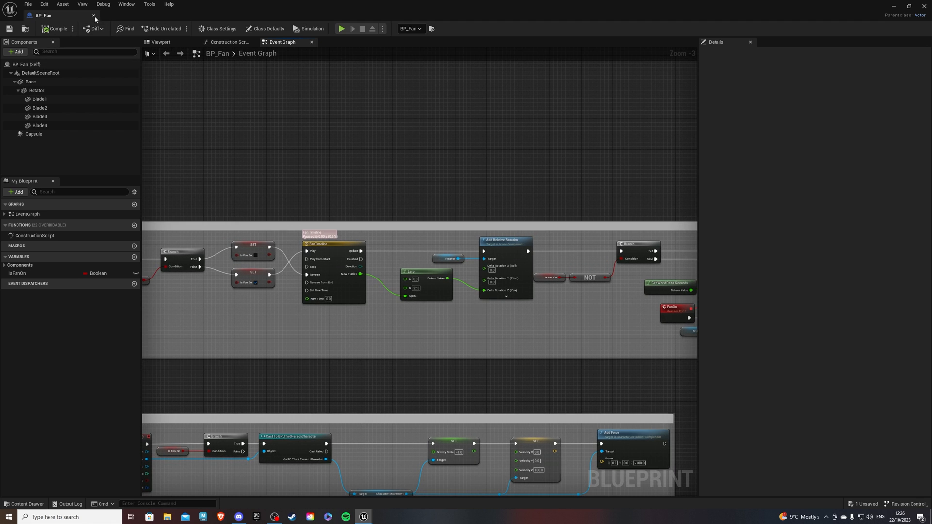
Create an Actor blueprint BP_Switch in the Fan folder and open it
{"action": "left_click", "coordinate": [94, 16]}
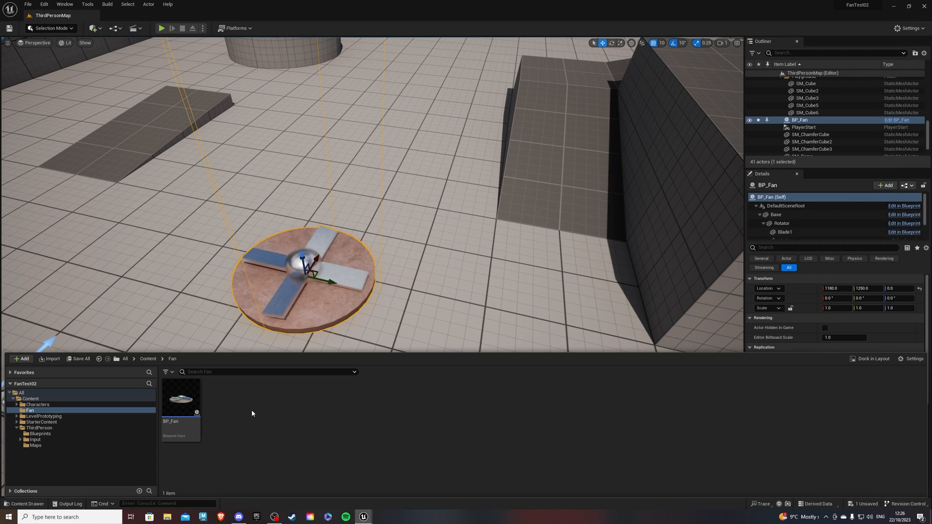
{"action": "right_click", "coordinate": [252, 414]}
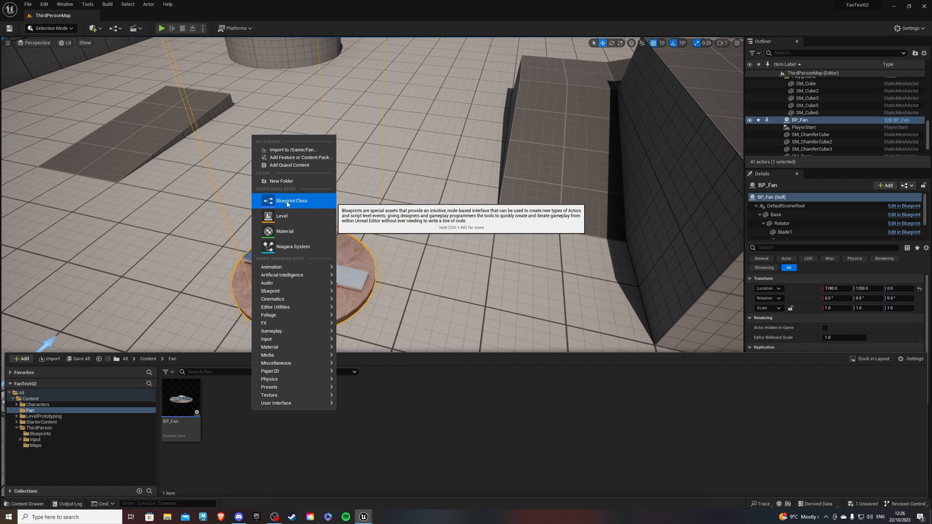
{"action": "left_click", "coordinate": [292, 201]}
{"action": "type", "text": "BP_Switch"}
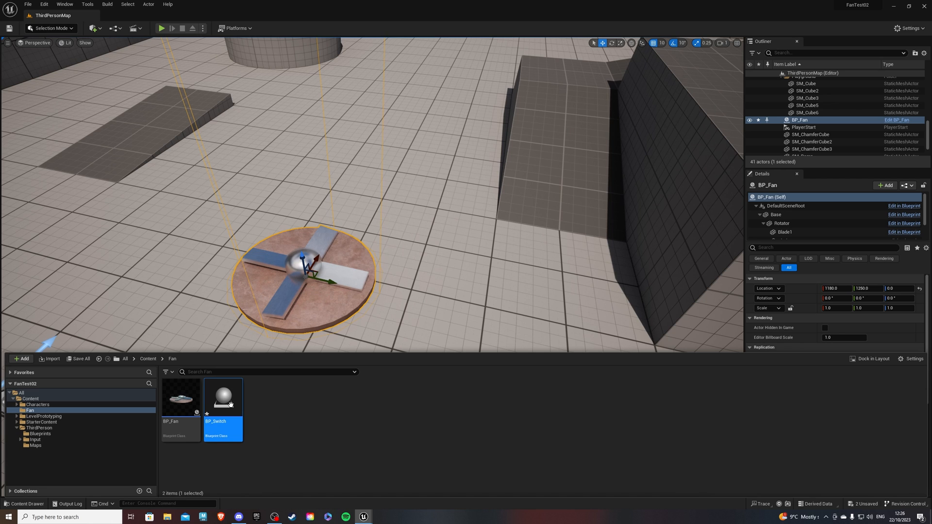
{"action": "double_click", "coordinate": [224, 397]}
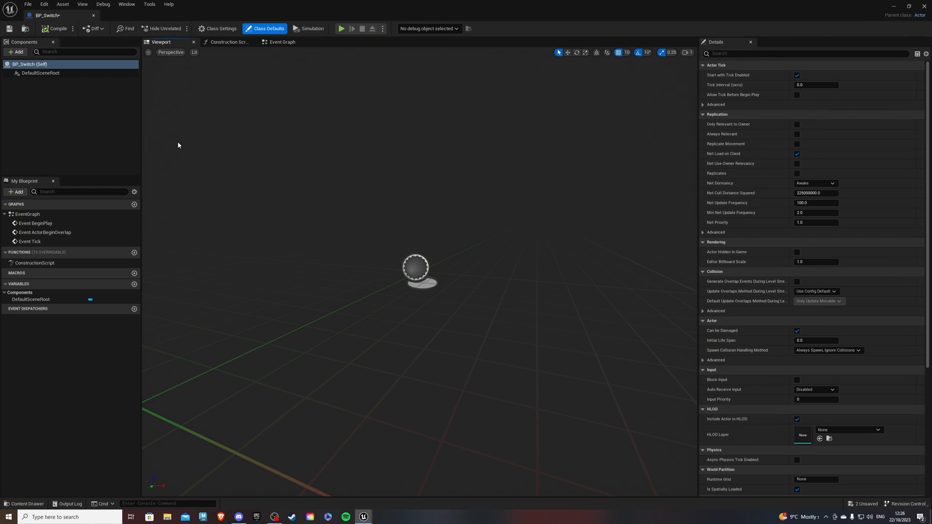
{"action": "mouse_move", "coordinate": [160, 134]}
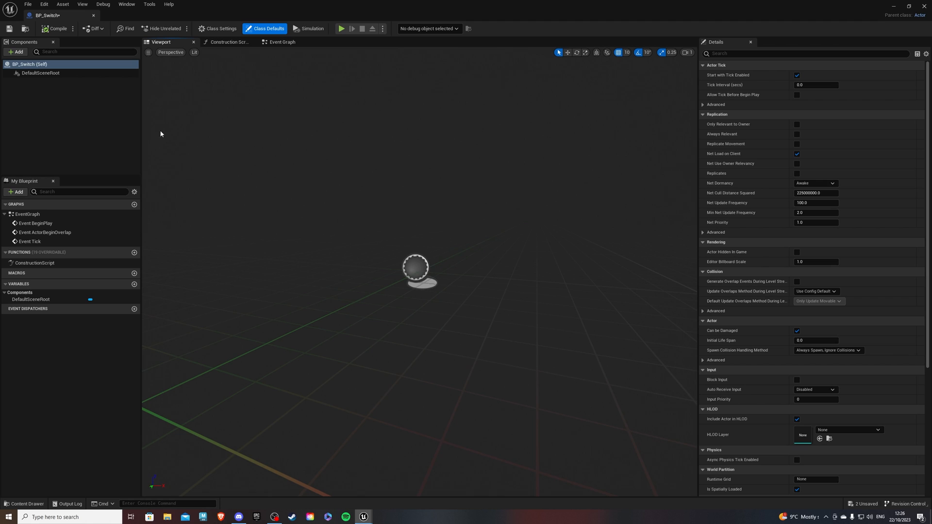
Add a Base Shape_Cube component with Scale Z 0.05 and a new textured material
{"action": "left_click", "coordinate": [17, 52]}
{"action": "type", "text": "Base"}
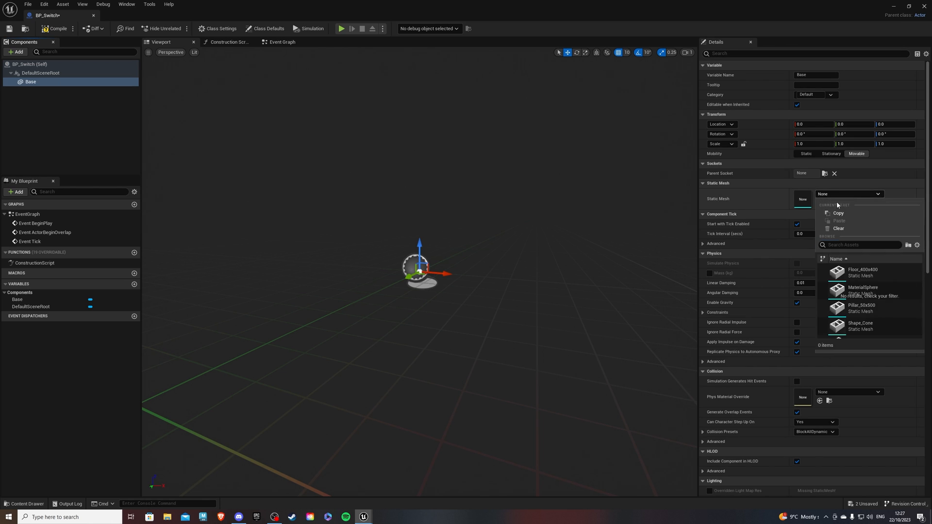
{"action": "left_click", "coordinate": [860, 323]}
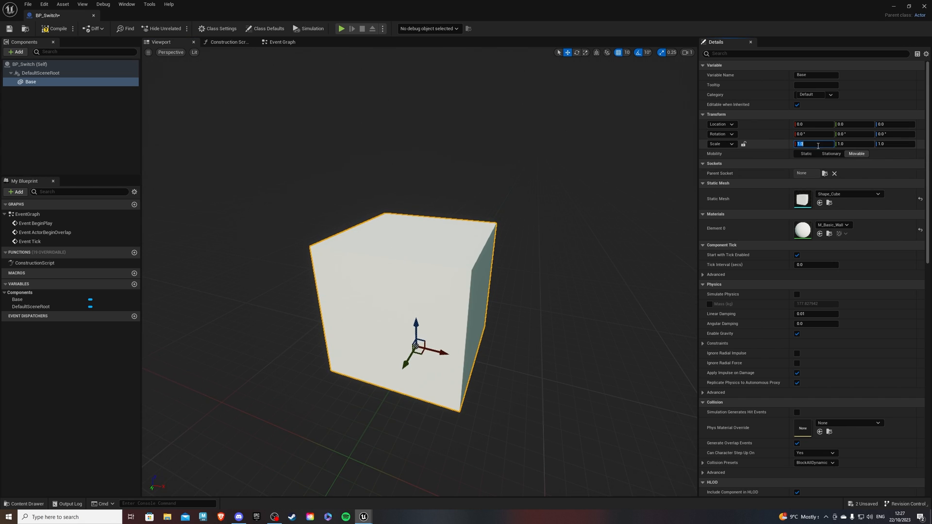
{"action": "left_click", "coordinate": [895, 144]}
{"action": "type", "text": "0"}
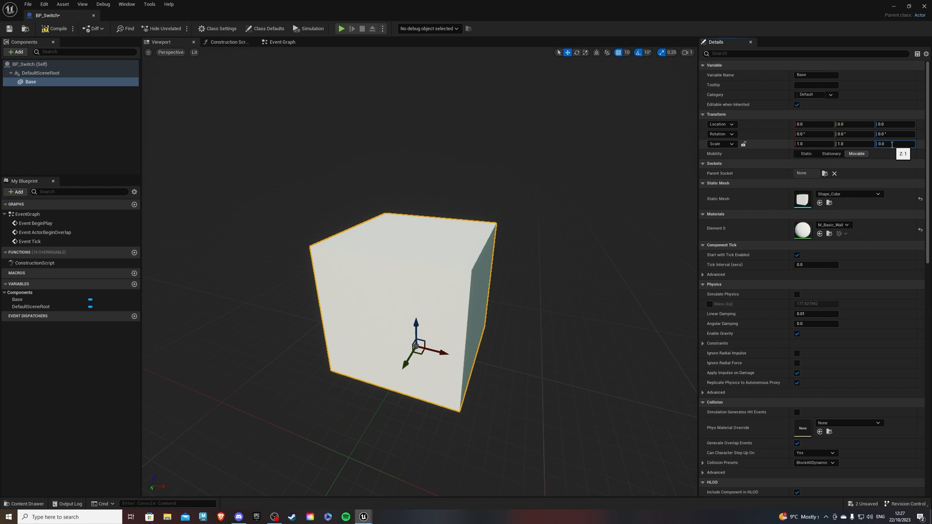
{"action": "left_click", "coordinate": [833, 224]}
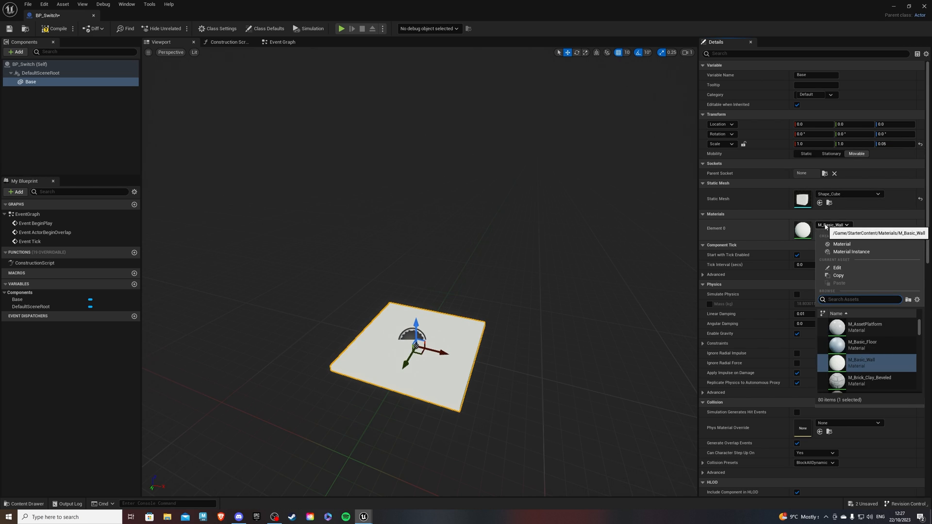
{"action": "type", "text": "c"}
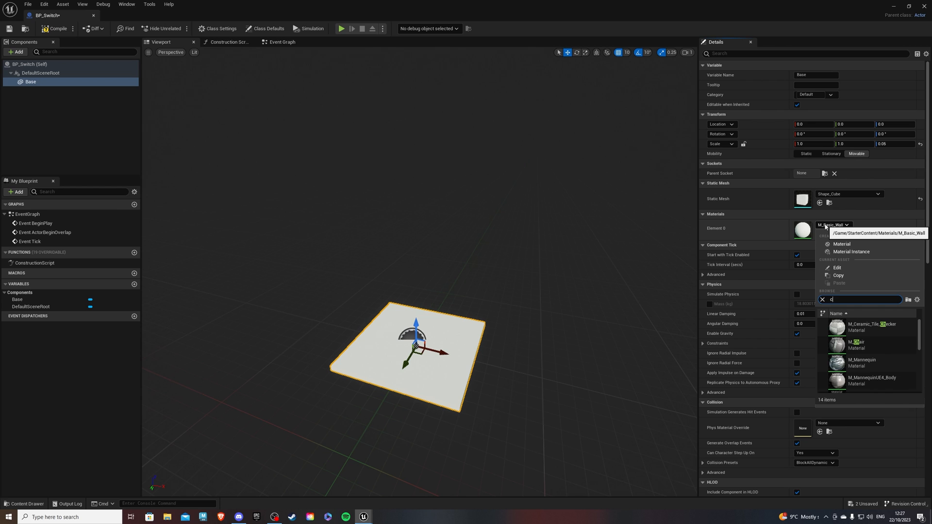
{"action": "left_click", "coordinate": [860, 348]}
{"action": "type", "text": "s"}
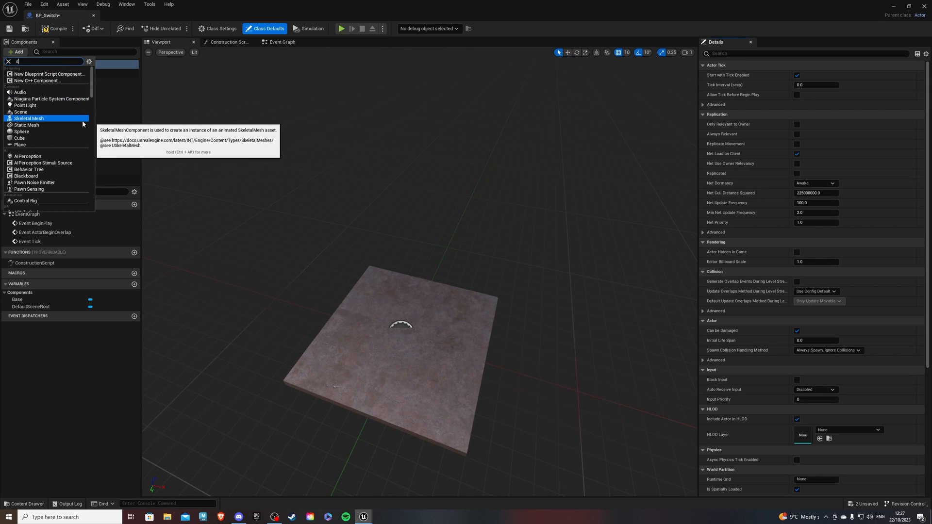
Add a Switch cube under Base scaled 0.9, 0.9, 2.0 with a blue material
{"action": "left_click", "coordinate": [27, 126]}
{"action": "type", "text": "Switch"}
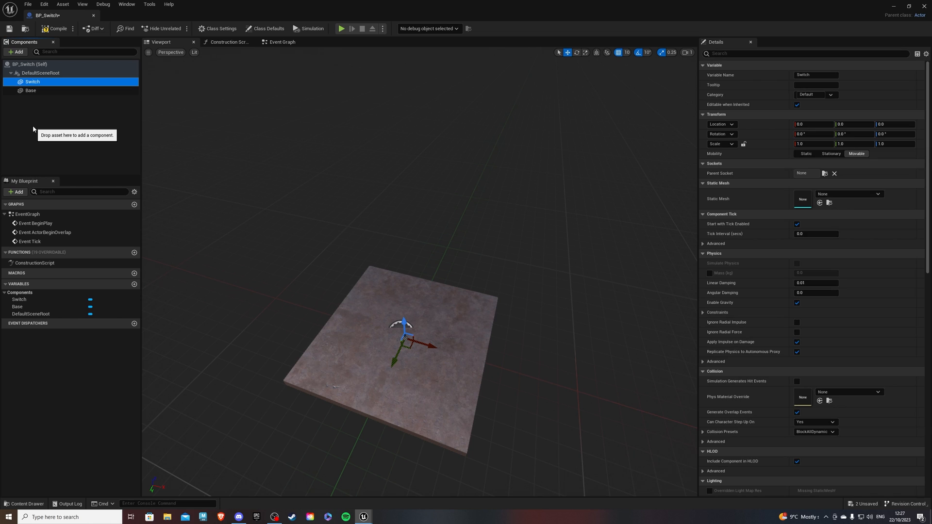
{"action": "left_click", "coordinate": [875, 194]}
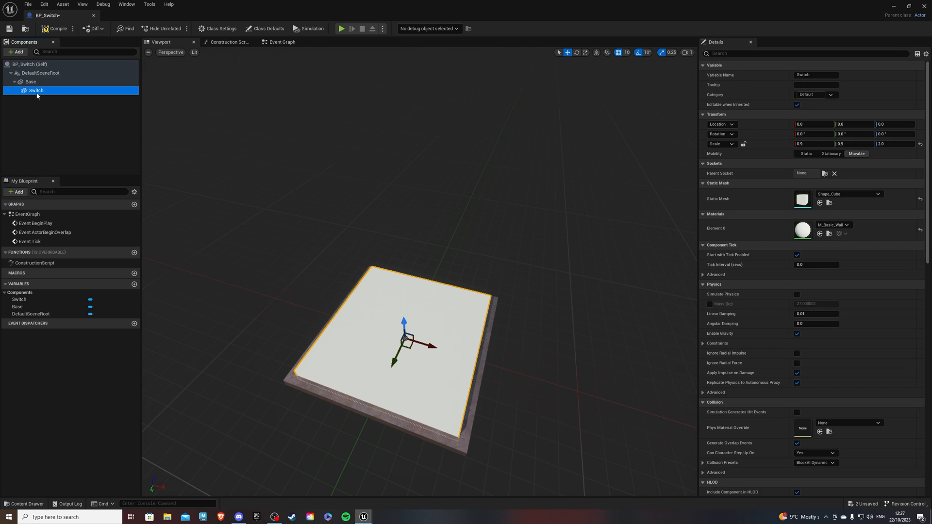
{"action": "left_click", "coordinate": [845, 228]}
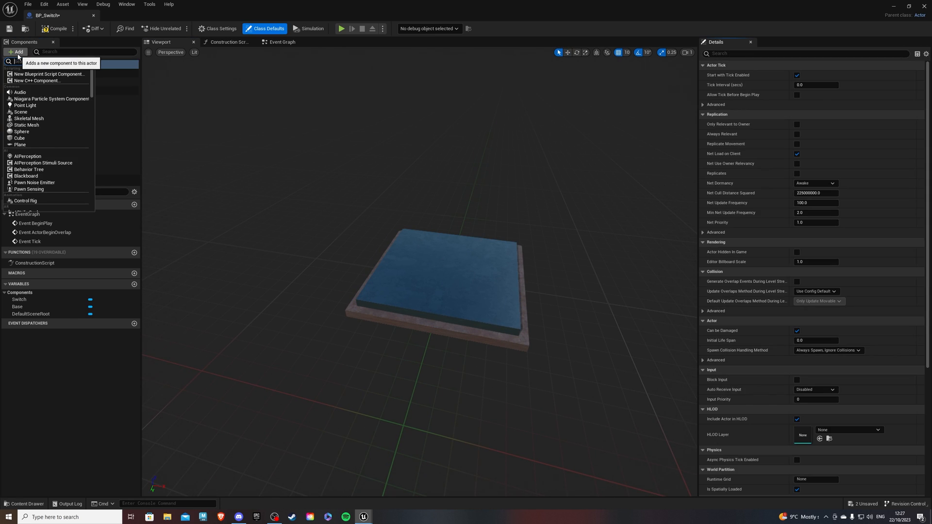
Add a Box Collision scaled to 1.4, 1.4, 1.0 around the pressure plate
{"action": "type", "text": "coll"}
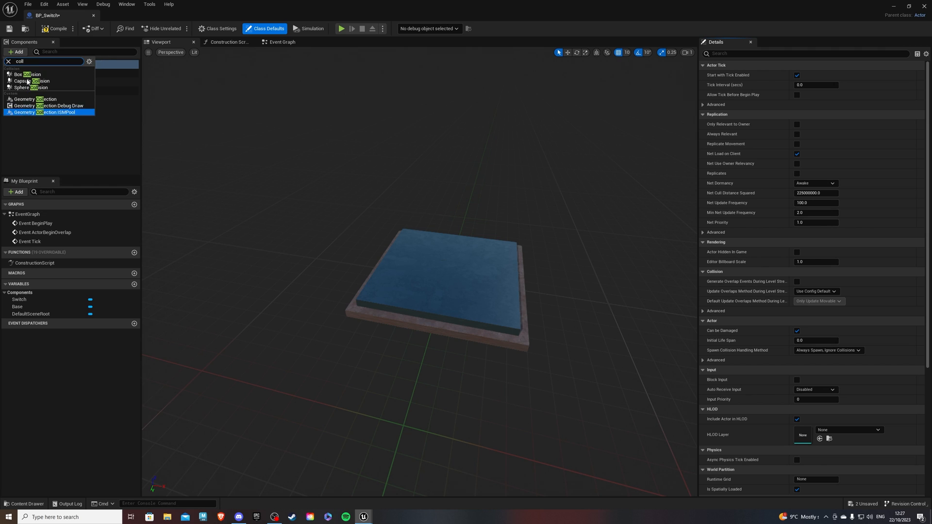
{"action": "left_click", "coordinate": [29, 73]}
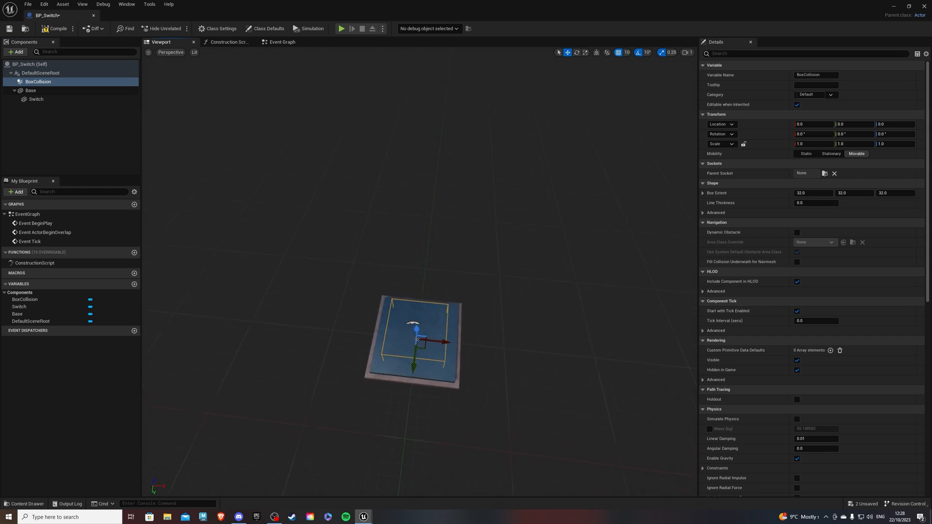
{"action": "triple_click", "coordinate": [812, 143]}
{"action": "type", "text": "1.4"}
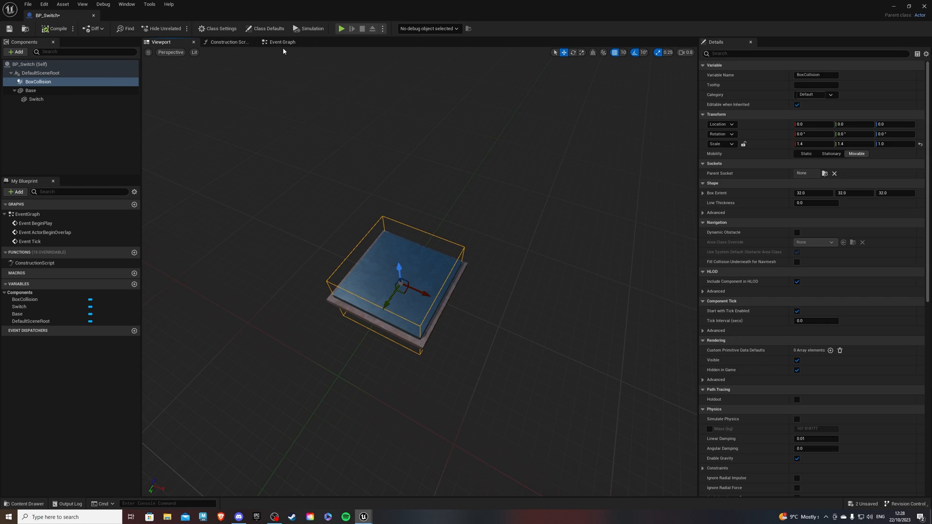
{"action": "left_click", "coordinate": [280, 41]}
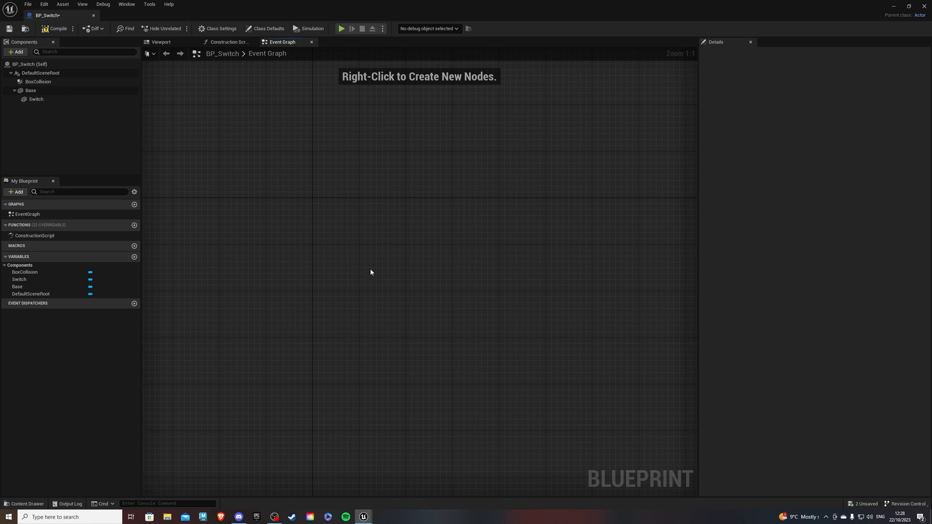
{"action": "mouse_move", "coordinate": [38, 81]}
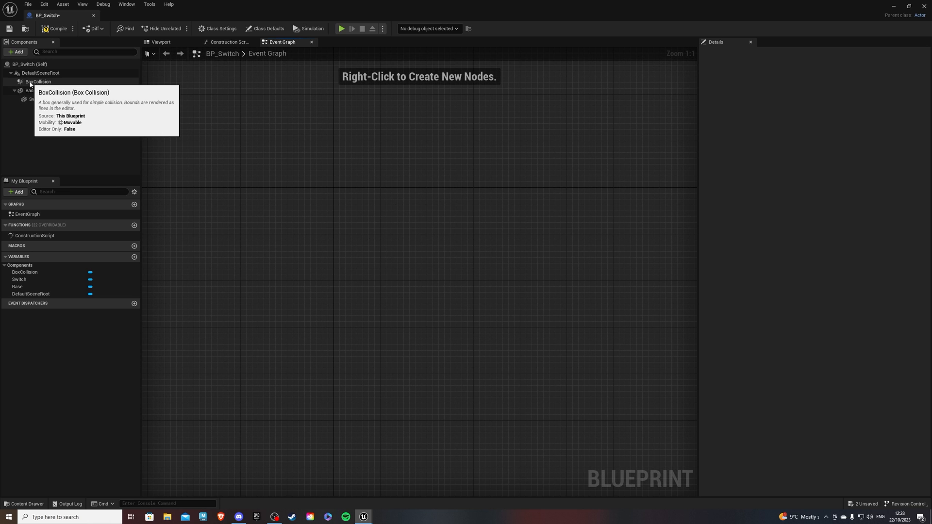
Add BoxCollision OnComponentBeginOverlap and OnComponentEndOverlap events to the graph
{"action": "right_click", "coordinate": [37, 81]}
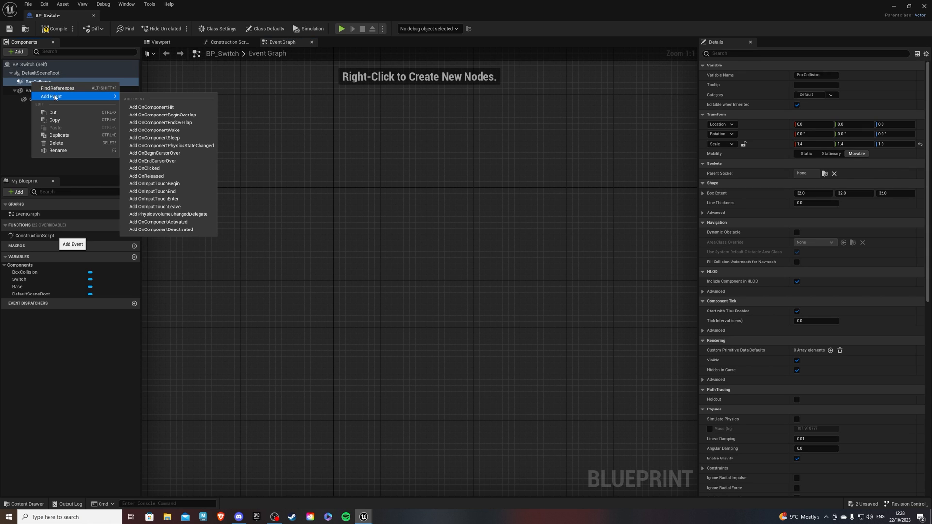
{"action": "left_click", "coordinate": [162, 114]}
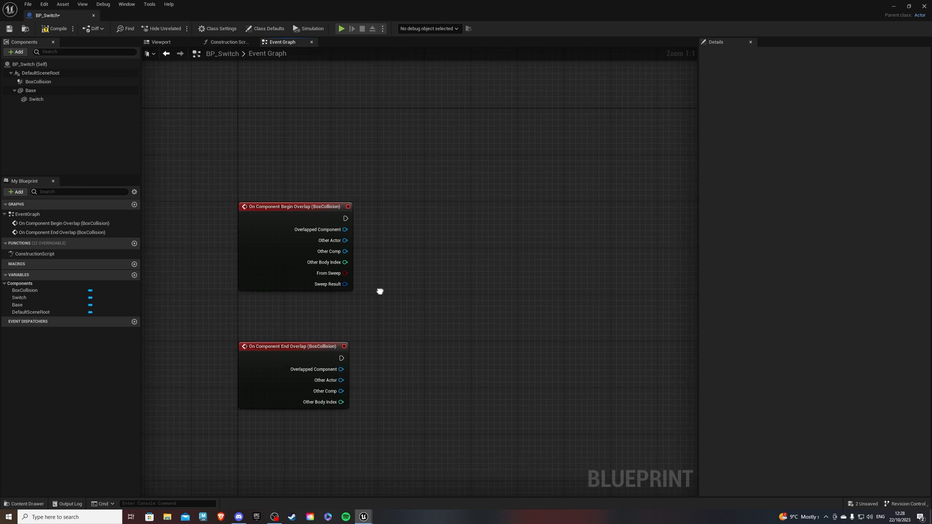
Create an instance-editable FanRef variable of type BP Fan Object Reference
{"action": "left_click", "coordinate": [134, 275]}
{"action": "type", "text": "FanRef"}
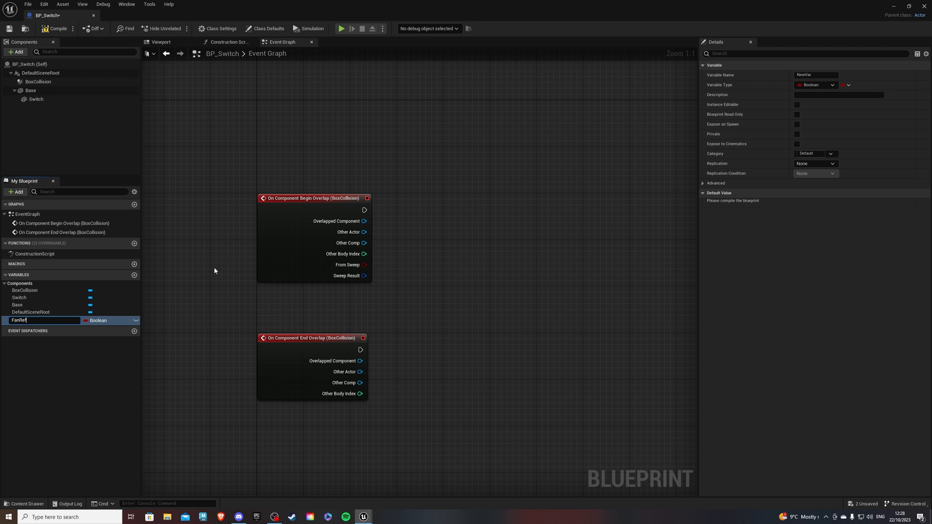
{"action": "key", "text": "Return"}
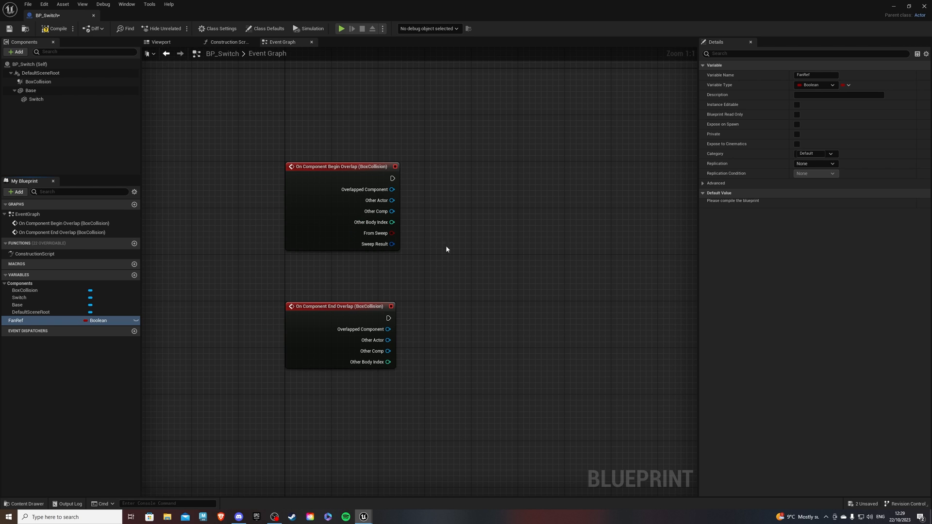
{"action": "left_click", "coordinate": [814, 85]}
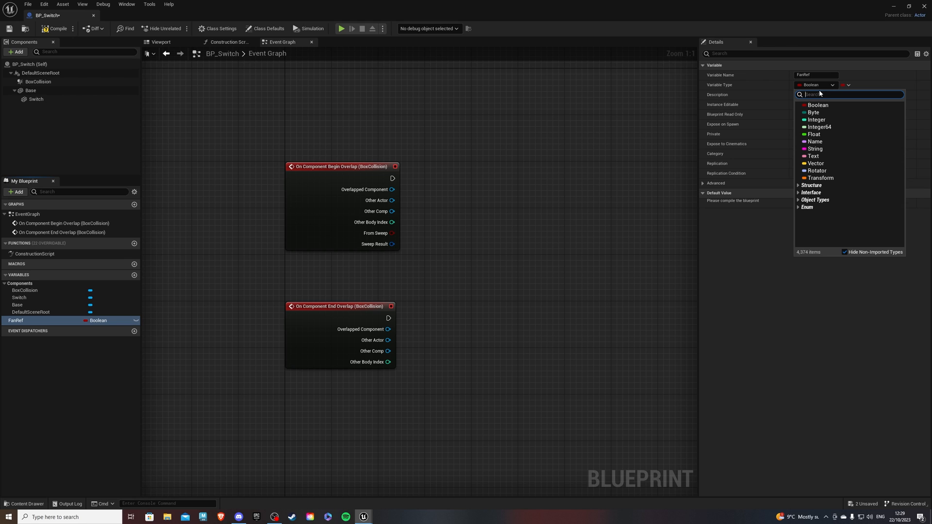
{"action": "type", "text": "bp_fan"}
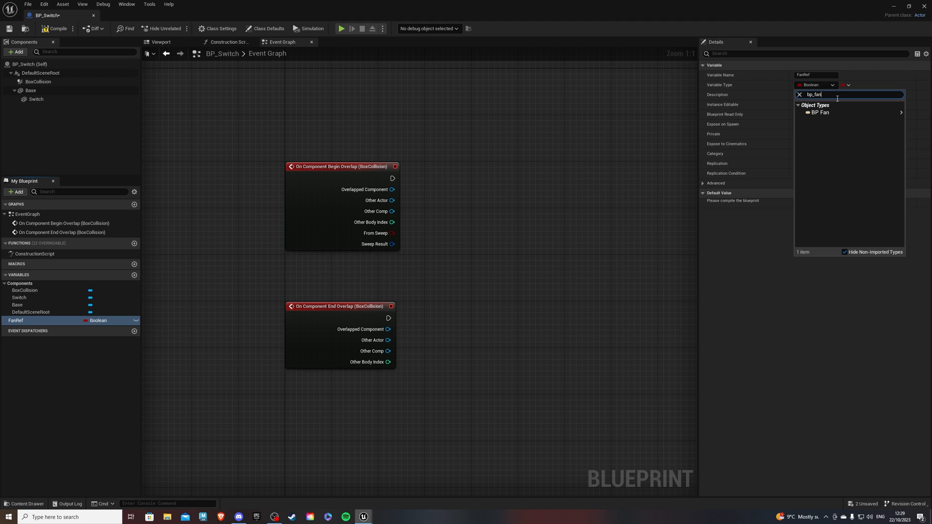
{"action": "left_click", "coordinate": [822, 112]}
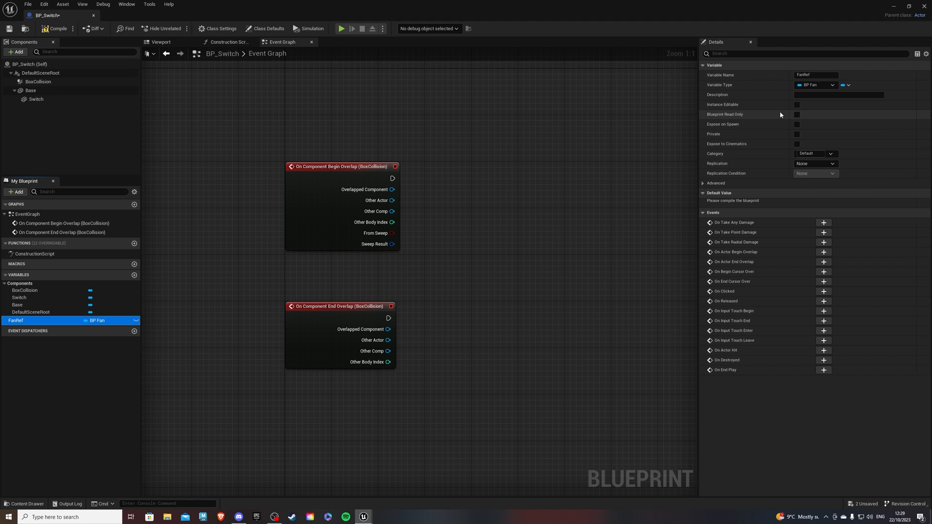
{"action": "mouse_move", "coordinate": [135, 320]}
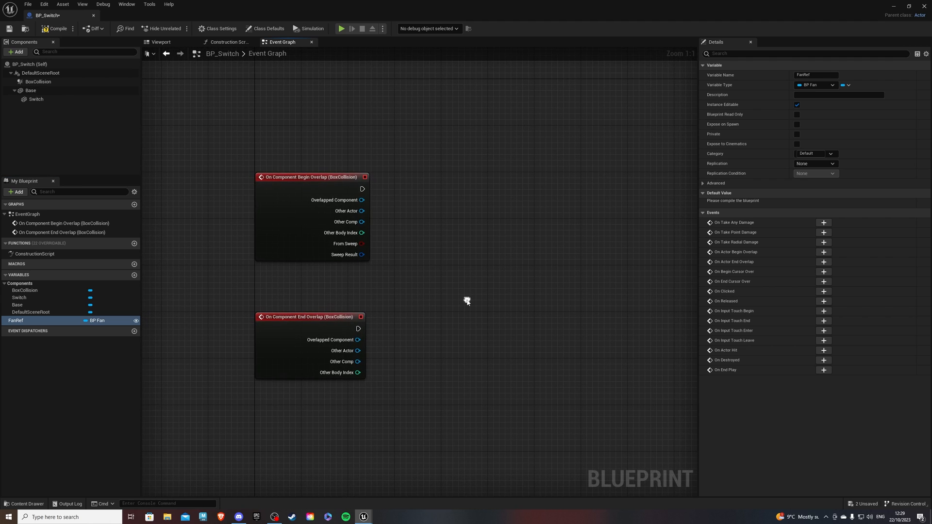
{"action": "mouse_move", "coordinate": [465, 301]}
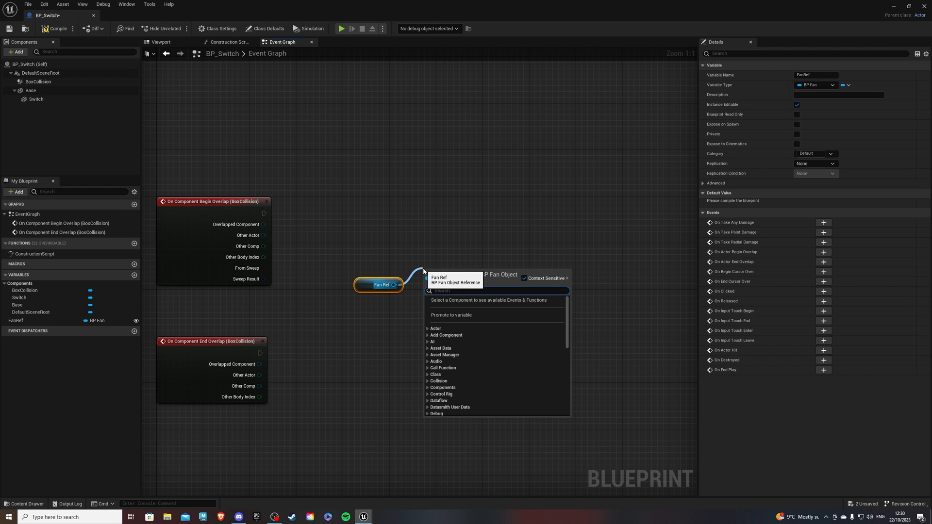
Call Switch on/Off on FanRef from the Begin Overlap event
{"action": "type", "text": "swi"}
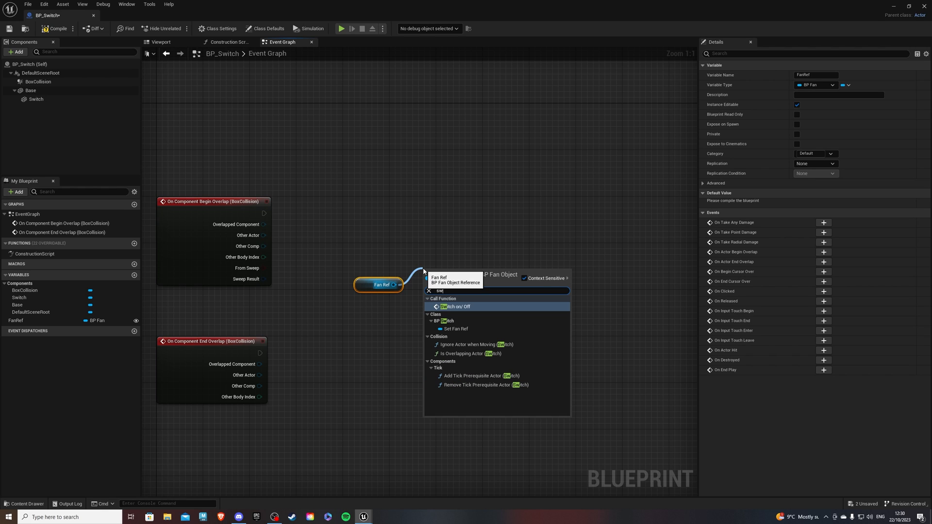
{"action": "left_click", "coordinate": [457, 307]}
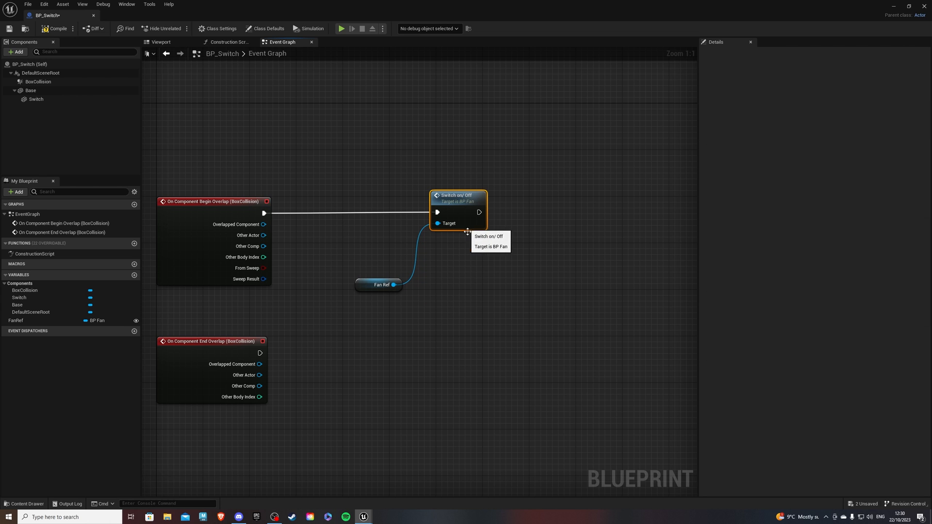
{"action": "left_click", "coordinate": [378, 284]}
{"action": "type", "text": "add time"}
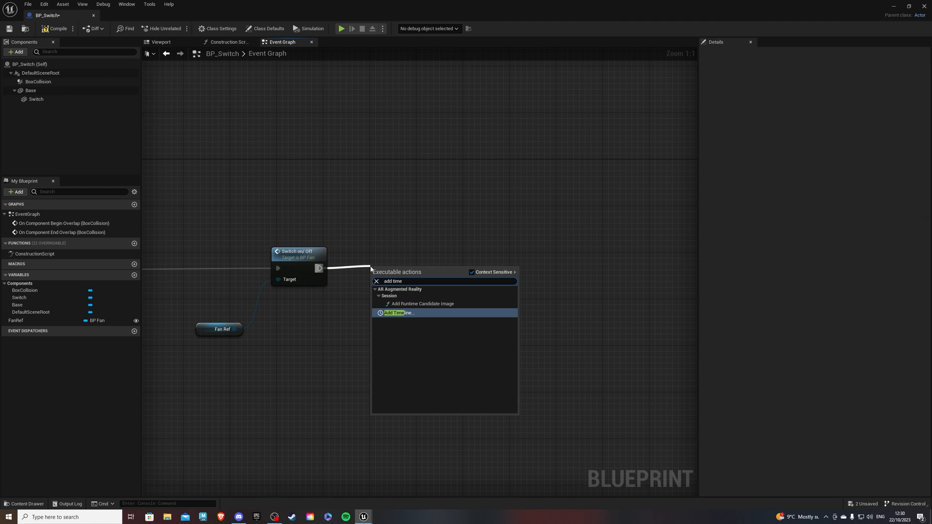
Add a timeline after the switch call and name it SwitchTimeline
{"action": "left_click", "coordinate": [395, 313]}
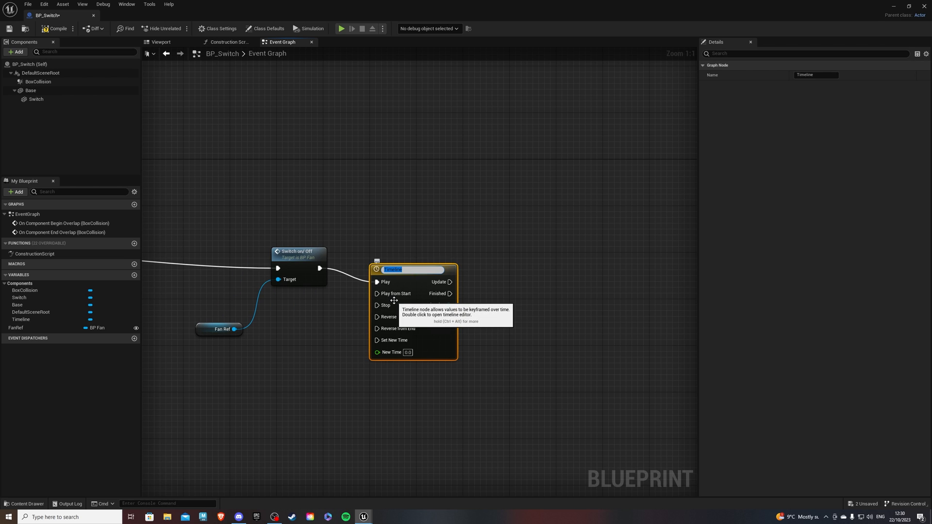
{"action": "type", "text": "SwitchTime"}
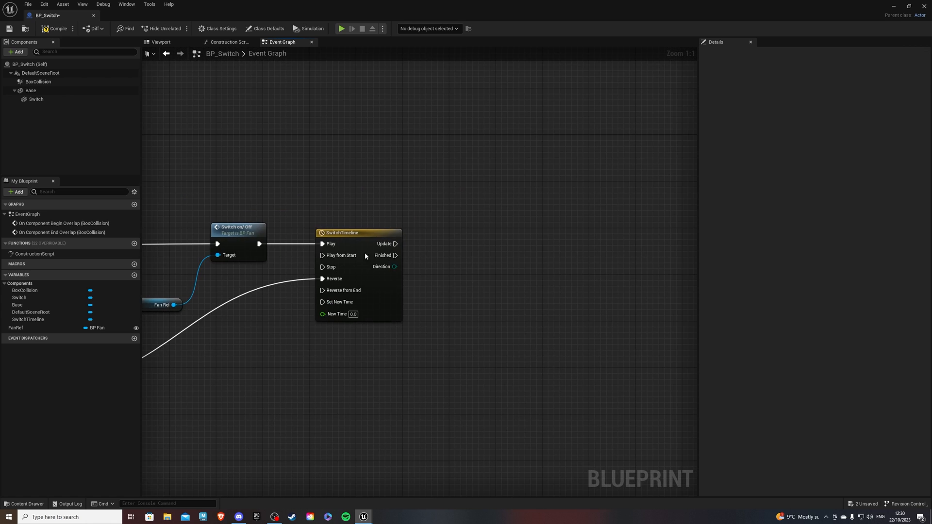
Add a new float track inside SwitchTimeline
{"action": "double_click", "coordinate": [342, 232]}
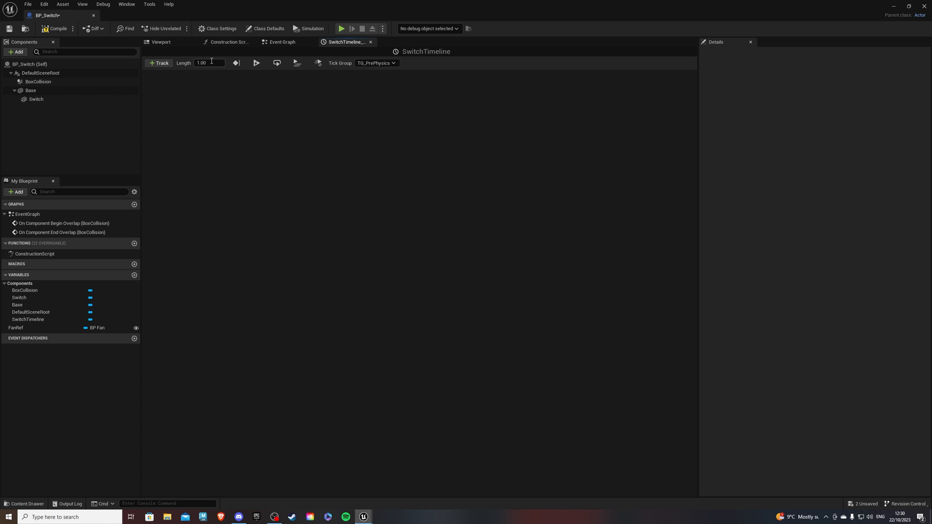
{"action": "left_click", "coordinate": [158, 63]}
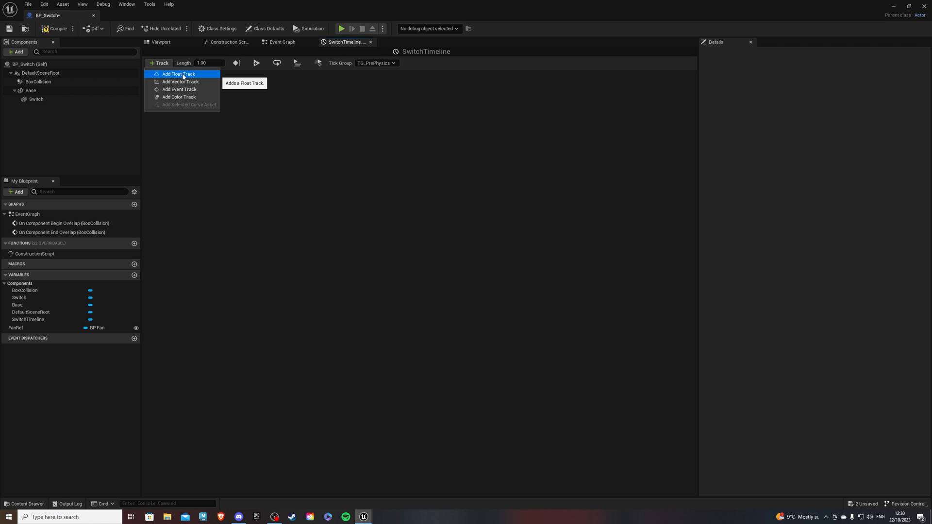
{"action": "left_click", "coordinate": [179, 74]}
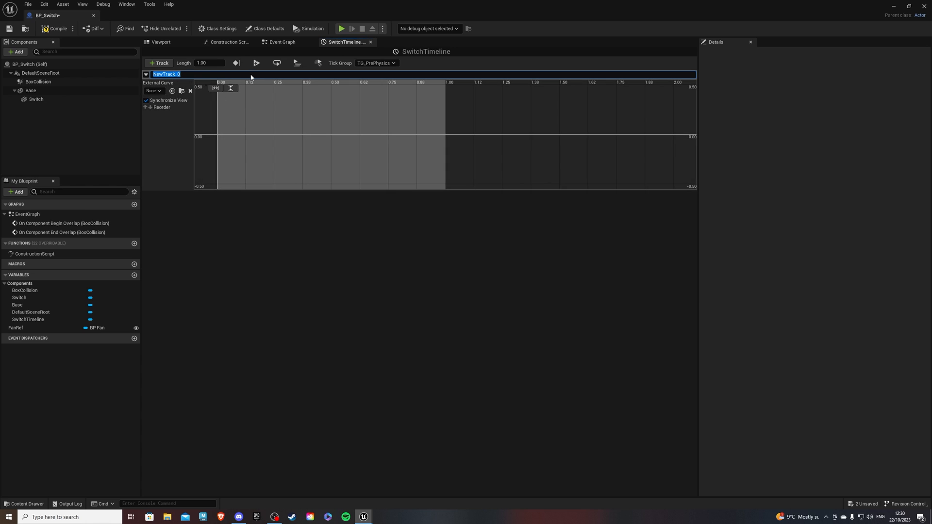
Key the float curve with two keyframes on CurveFloat_0
{"action": "right_click", "coordinate": [275, 121]}
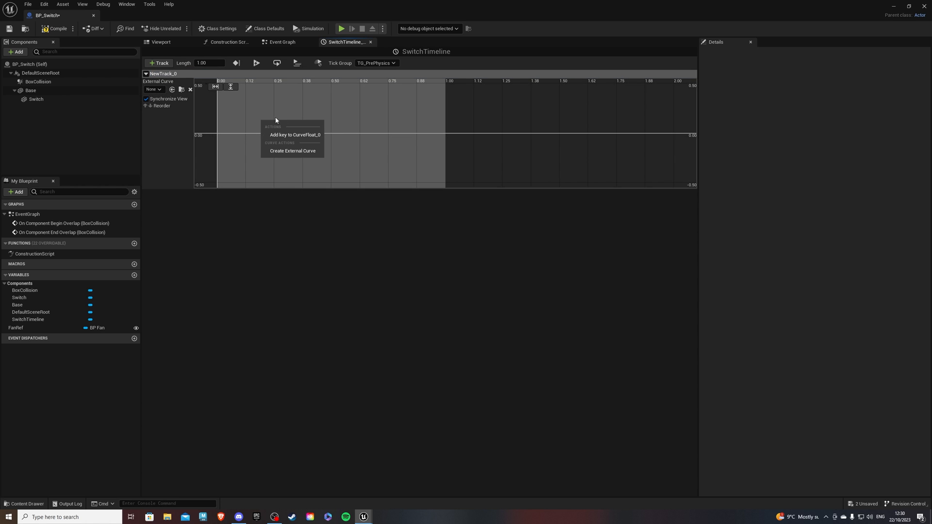
{"action": "left_click", "coordinate": [296, 134]}
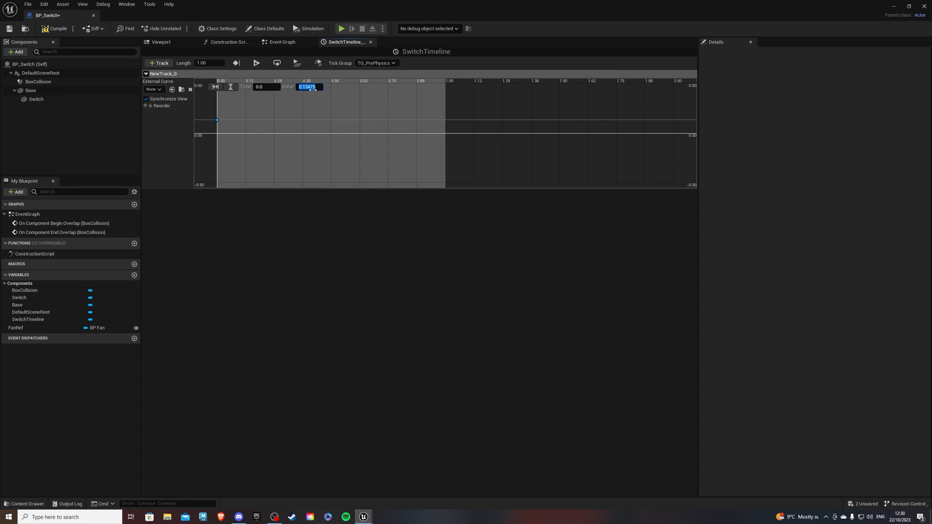
{"action": "right_click", "coordinate": [320, 118]}
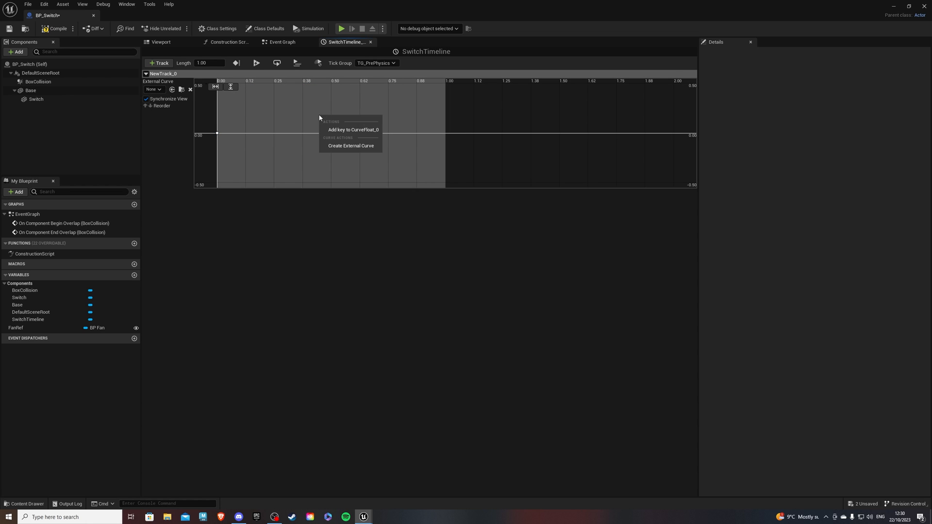
{"action": "left_click", "coordinate": [351, 129]}
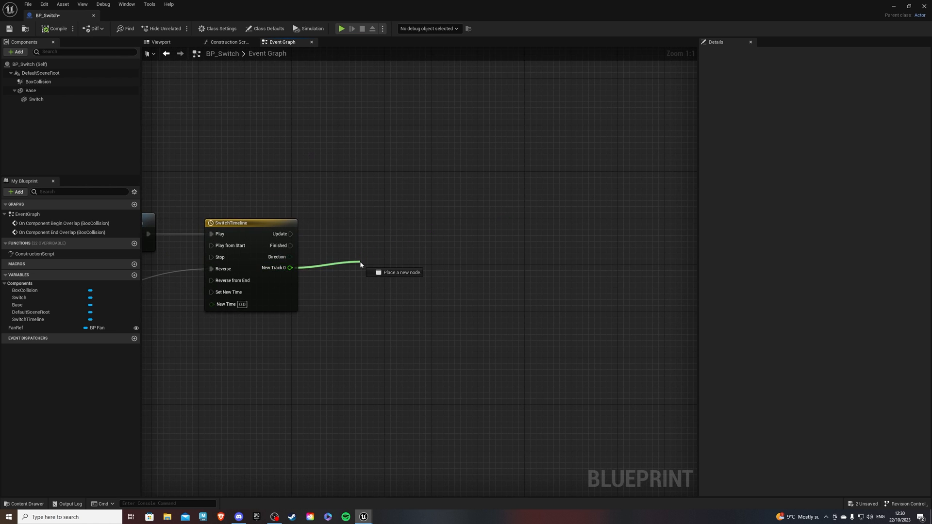
Add a Lerp node driven by the timeline's New Track 0 as Alpha
{"action": "type", "text": "lerp"}
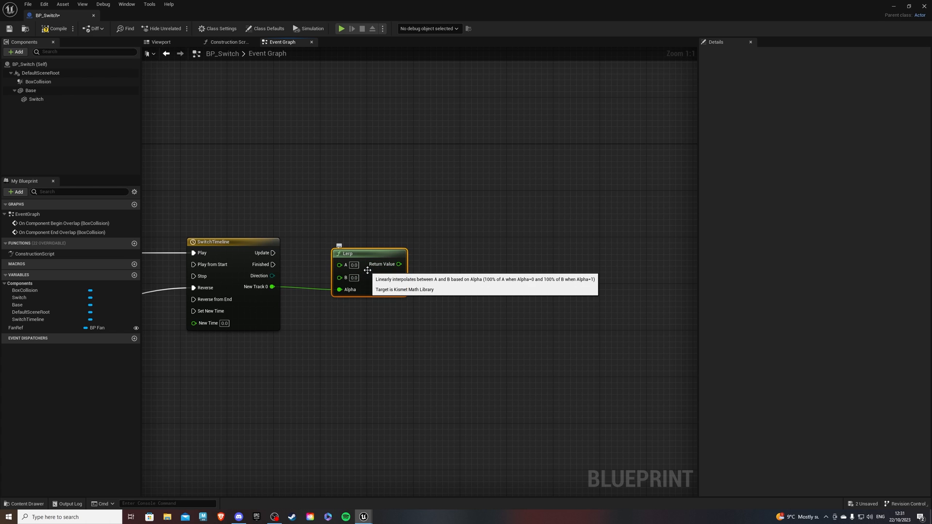
{"action": "left_click", "coordinate": [160, 42]}
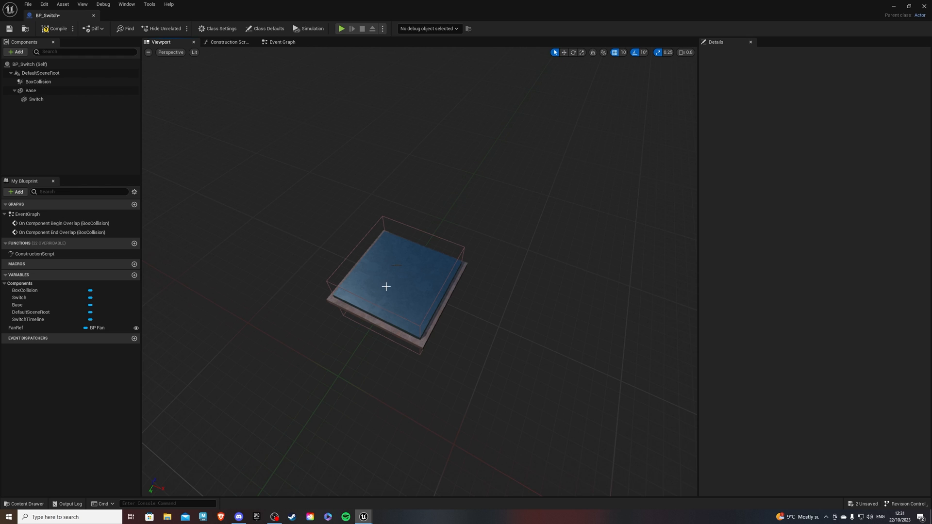
Preview the Switch plate's lowered Z position, then return to the event graph
{"action": "left_click", "coordinate": [36, 99]}
{"action": "type", "text": "-200"}
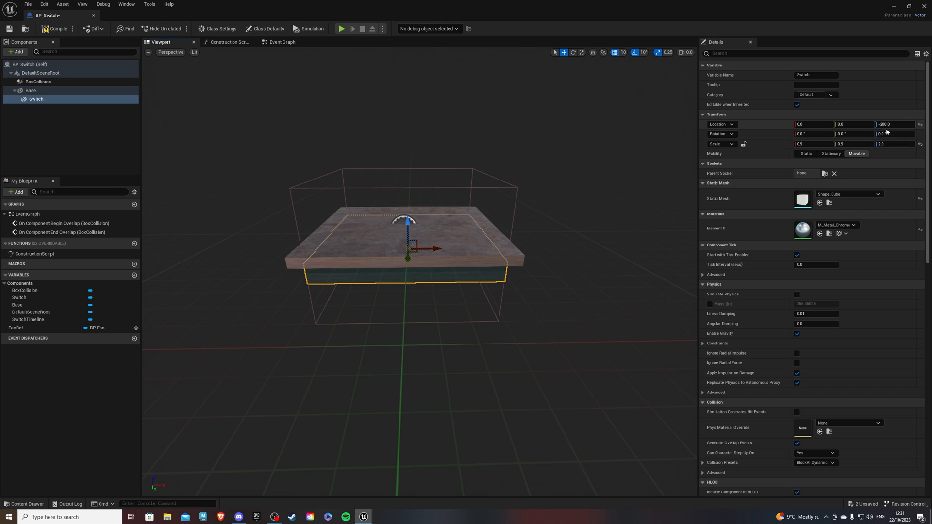
{"action": "mouse_move", "coordinate": [894, 124]}
{"action": "type", "text": "0"}
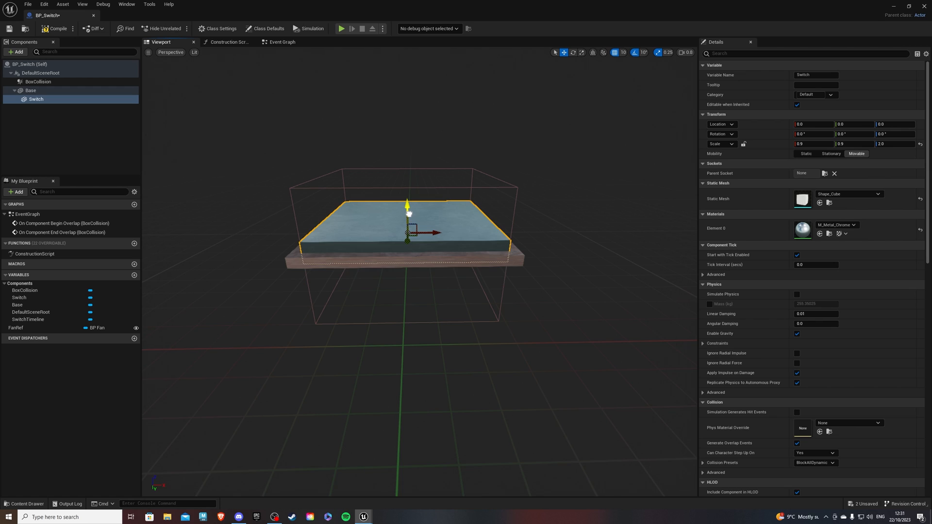
{"action": "mouse_move", "coordinate": [344, 103]}
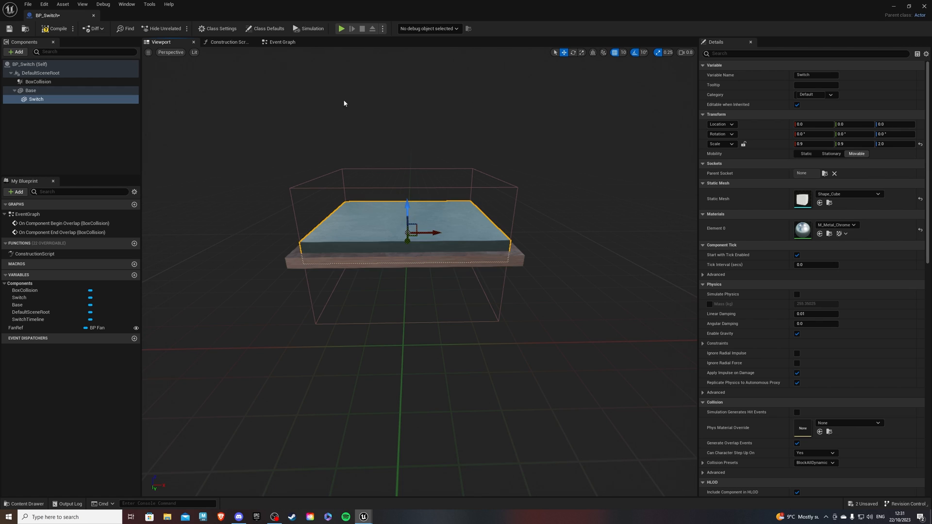
{"action": "left_click", "coordinate": [279, 42]}
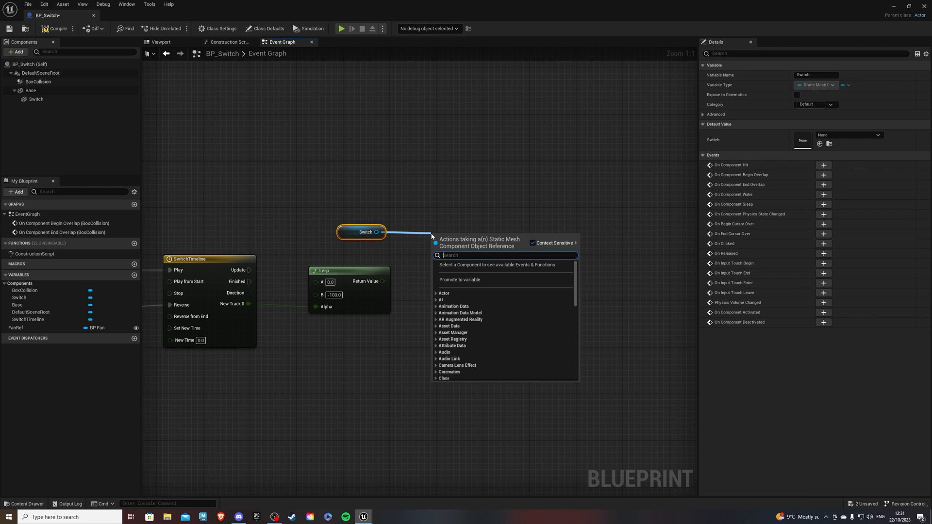
Set the Switch's relative Z location from the Lerp result on each timeline update
{"action": "type", "text": "set relat"}
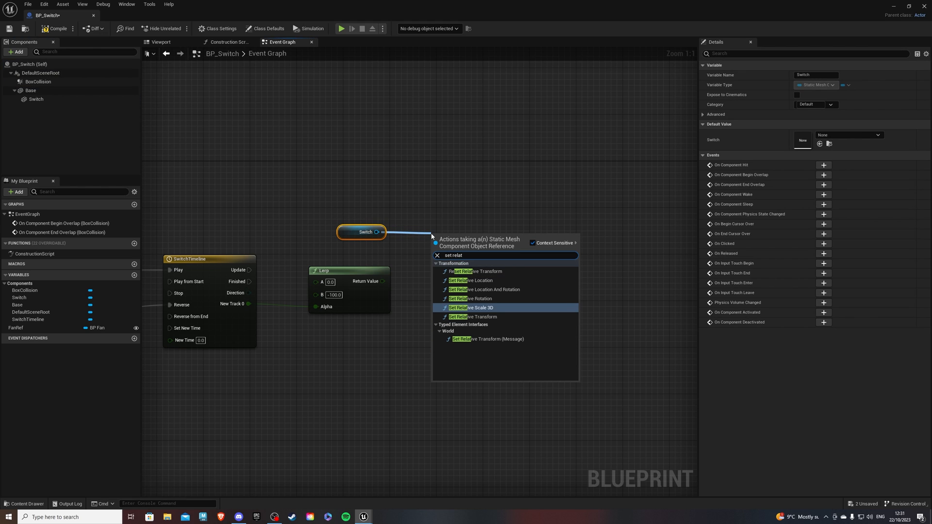
{"action": "left_click", "coordinate": [470, 279]}
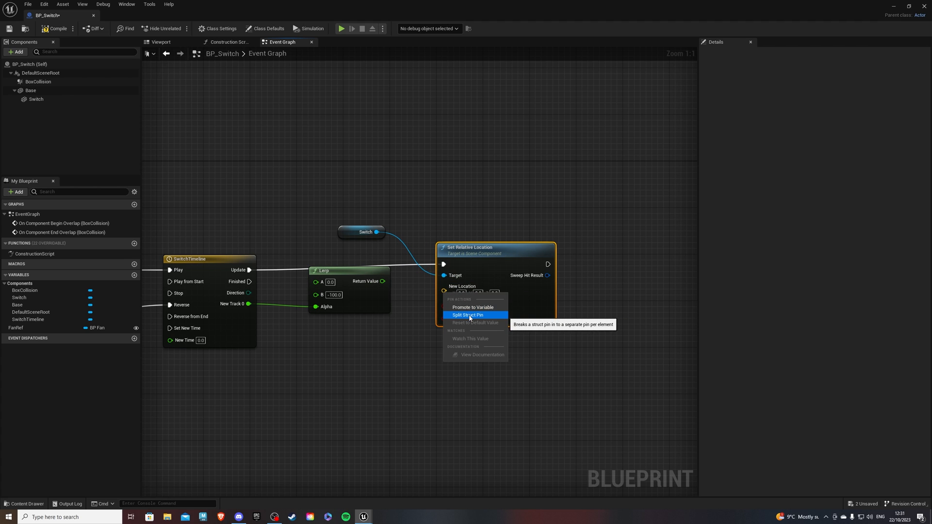
{"action": "left_click", "coordinate": [467, 315]}
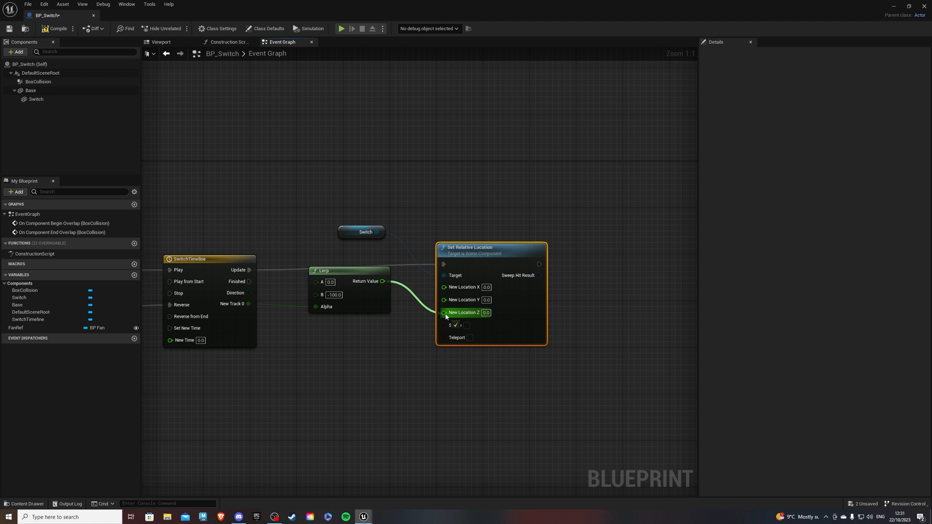
{"action": "left_click", "coordinate": [400, 255]}
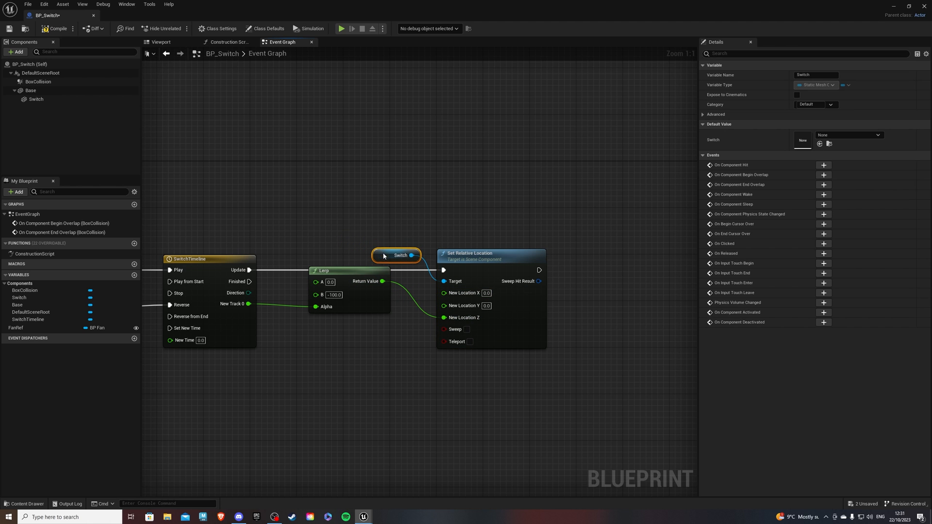
{"action": "scroll", "scroll_direction": "down", "scroll_amount": 3}
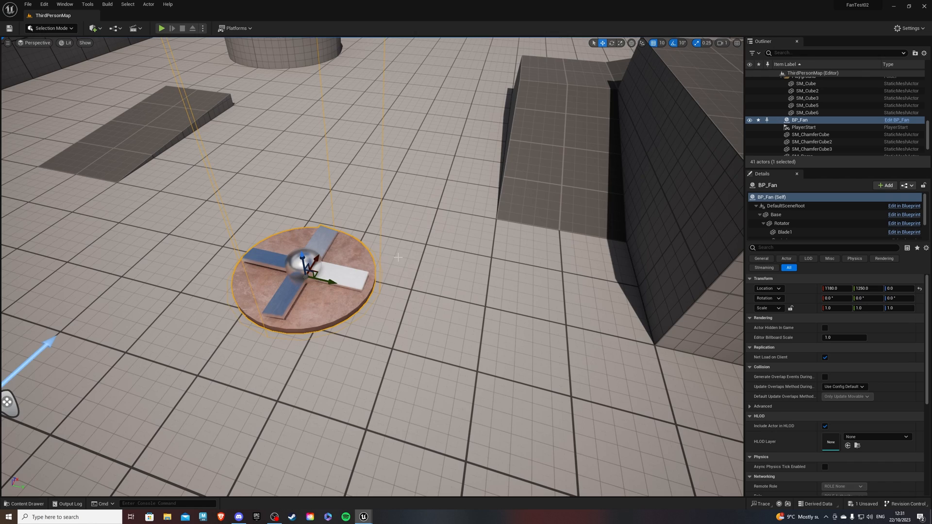
Place a BP_Switch on the floor beside the fan
{"action": "left_click", "coordinate": [24, 504]}
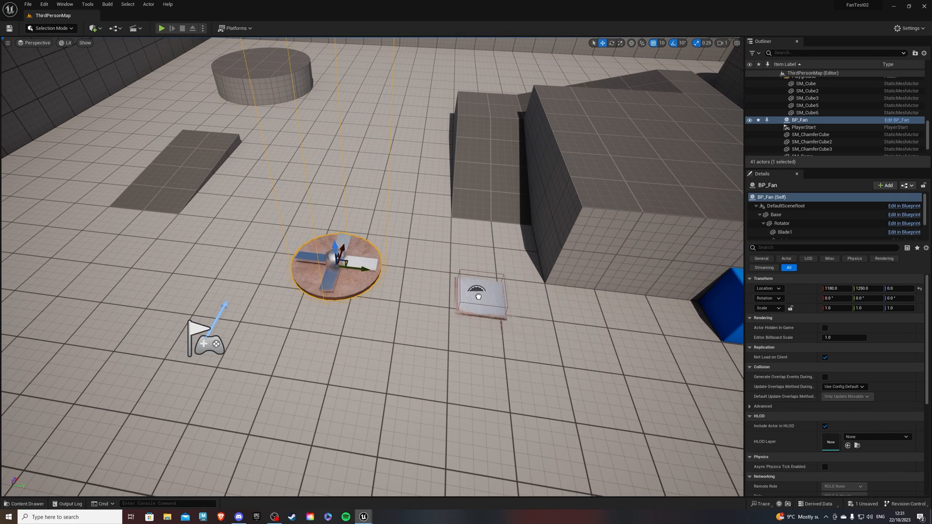
{"action": "left_click", "coordinate": [480, 296]}
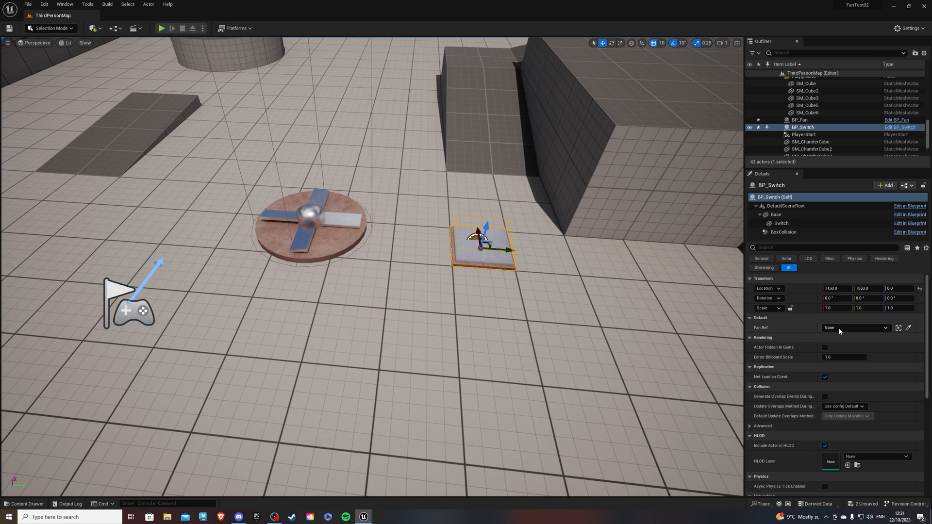
Assign BP_Fan as the switch's Fan Ref and start a play test
{"action": "left_click", "coordinate": [886, 327]}
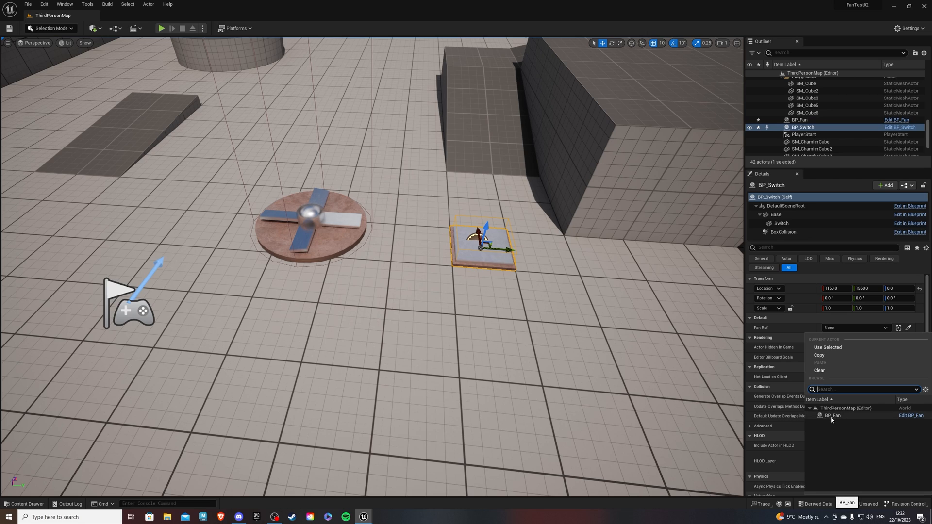
{"action": "left_click", "coordinate": [833, 416]}
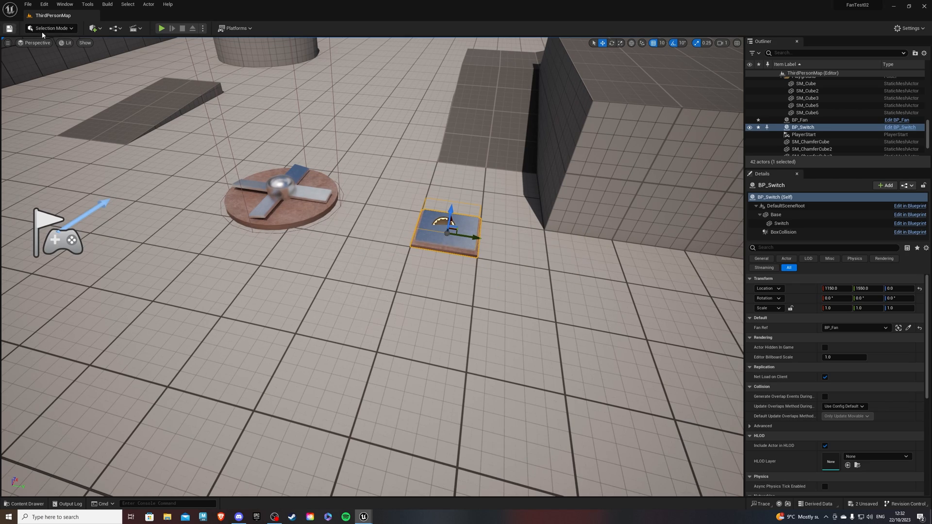
{"action": "left_click", "coordinate": [161, 28]}
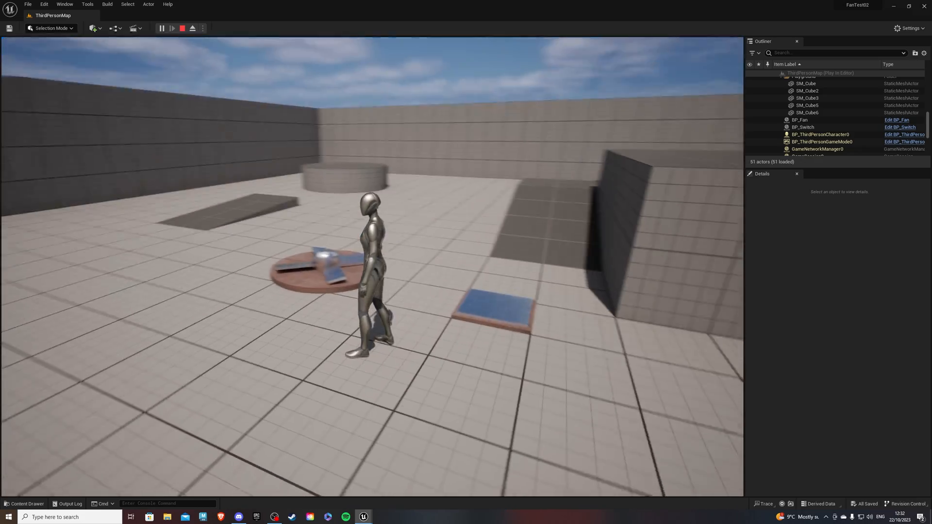
Stop the play test and reopen the BP_Fan blueprint
{"action": "left_click", "coordinate": [182, 28]}
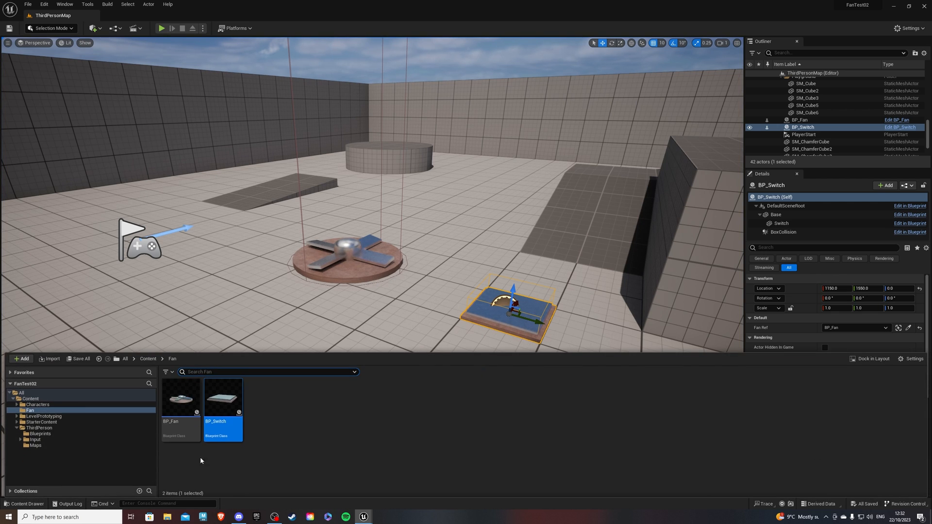
{"action": "double_click", "coordinate": [180, 398]}
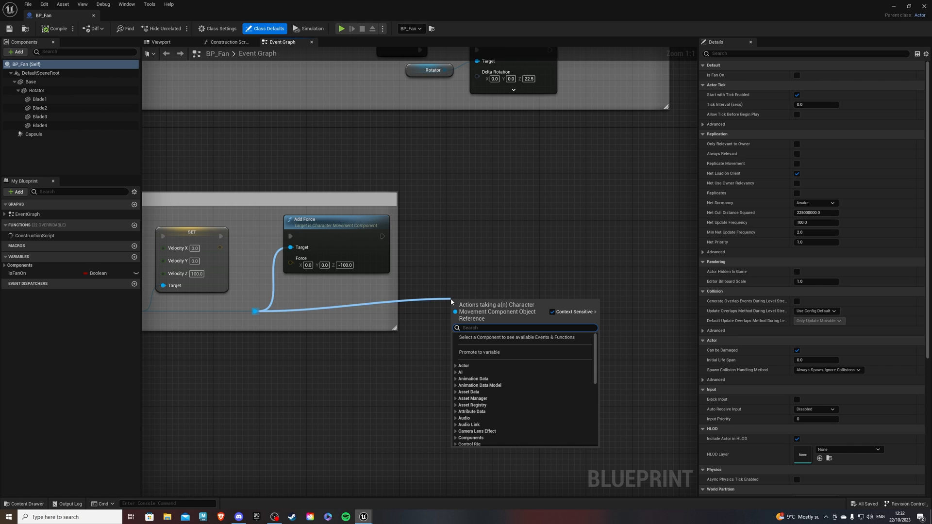
Add a Set Air Control node targeting Character Movement in BP_Fan
{"action": "type", "text": "air control"}
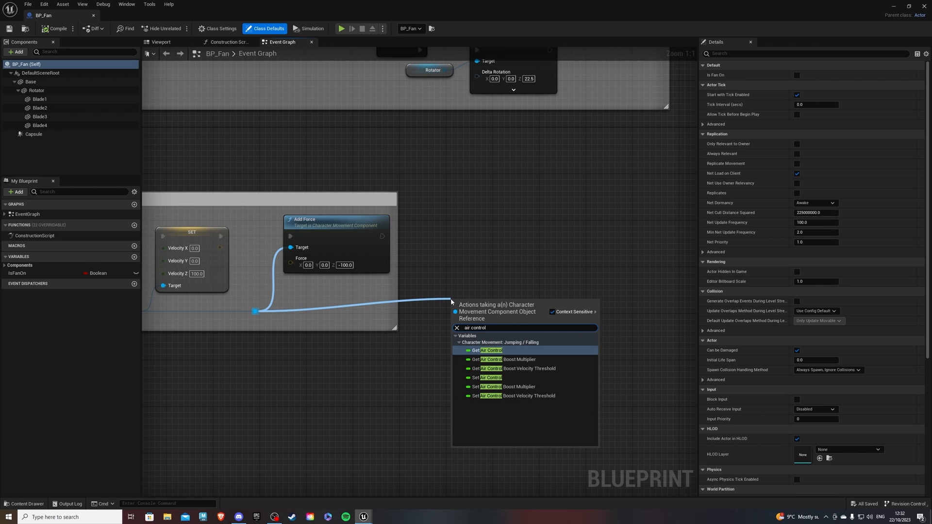
{"action": "mouse_move", "coordinate": [499, 394]}
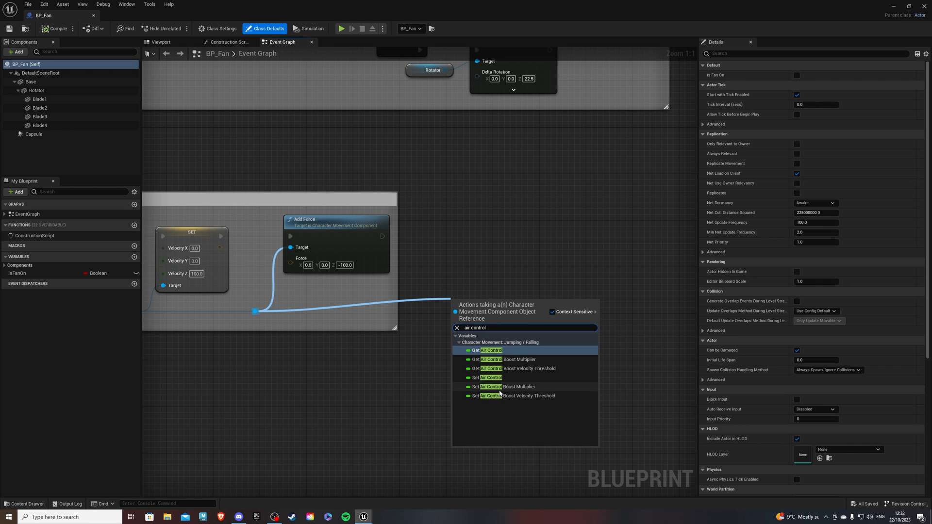
{"action": "mouse_move", "coordinate": [488, 377]}
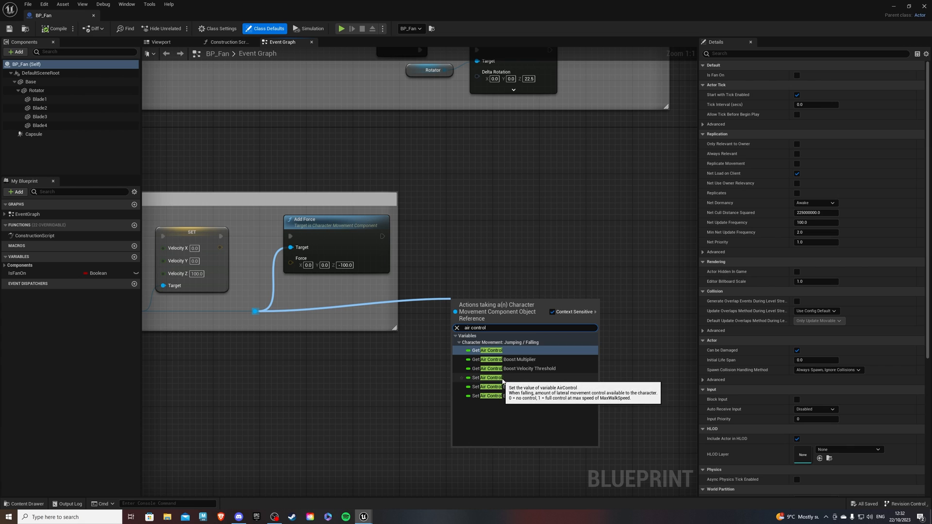
{"action": "left_click", "coordinate": [490, 377]}
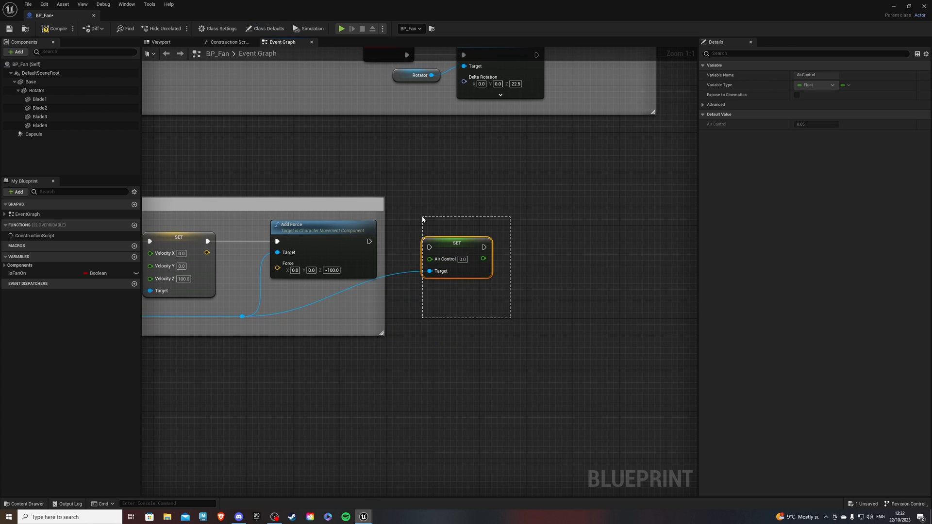
{"action": "scroll", "scroll_direction": "down", "scroll_amount": 3}
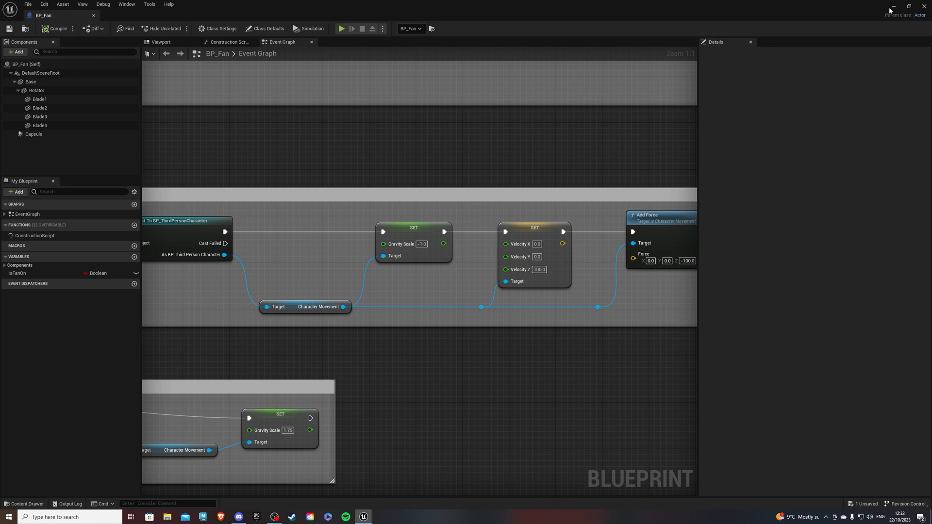
Run a quick play test of the level and stop it
{"action": "left_click", "coordinate": [340, 29]}
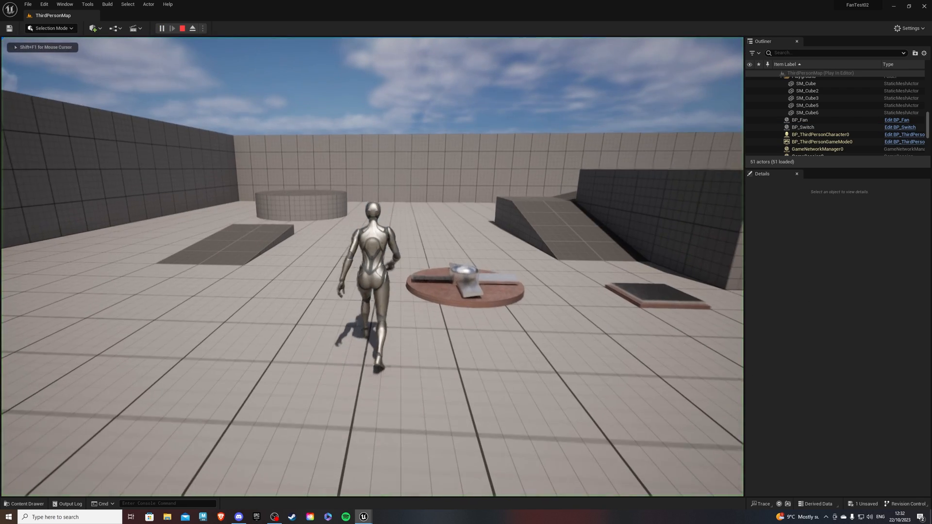
{"action": "left_click", "coordinate": [182, 28]}
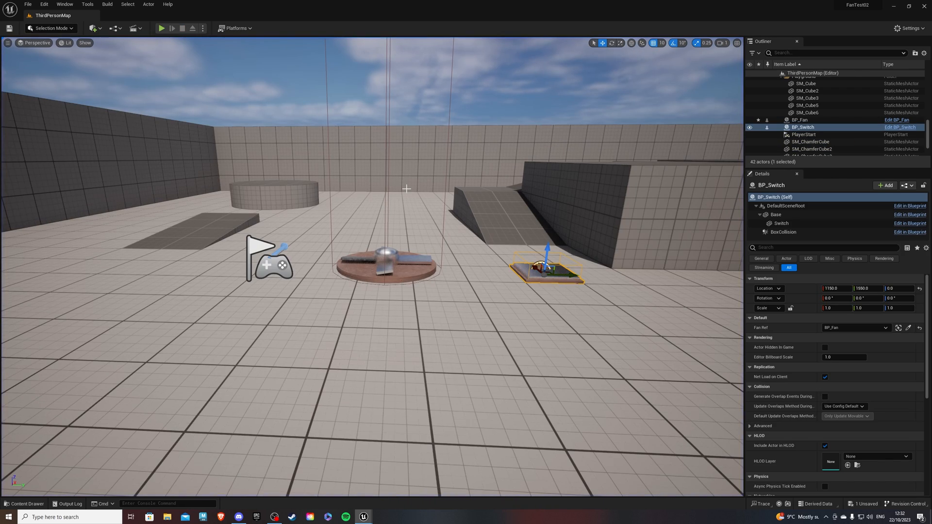